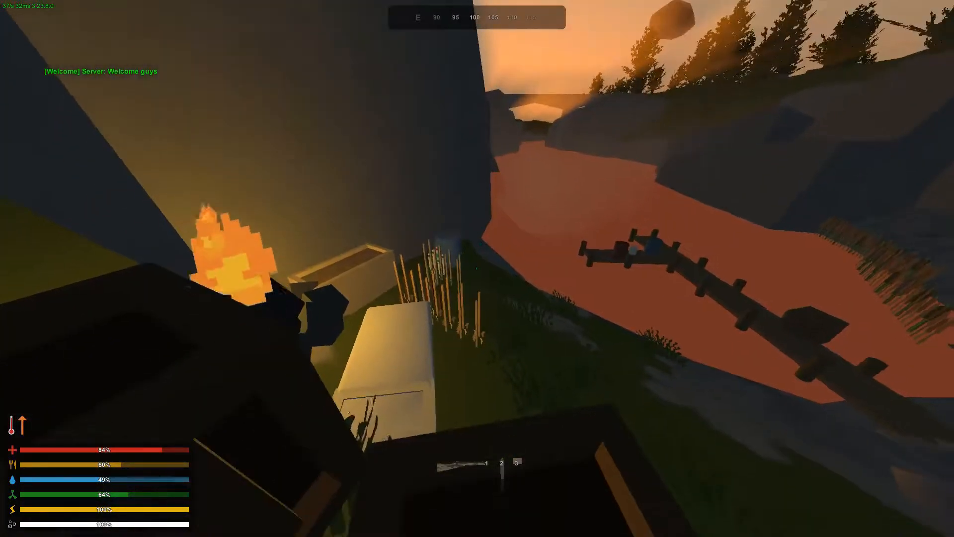
mouse_move(477, 268)
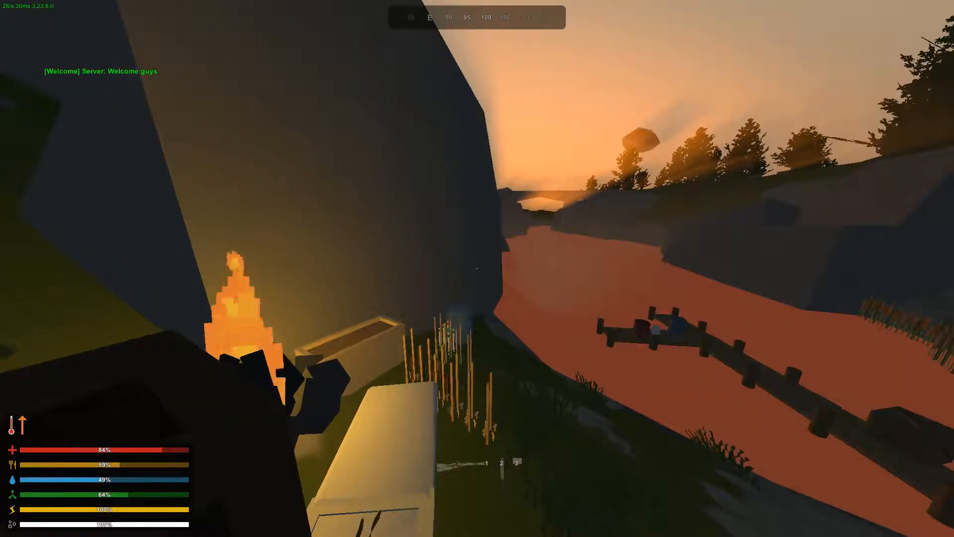
mouse_move(477, 268)
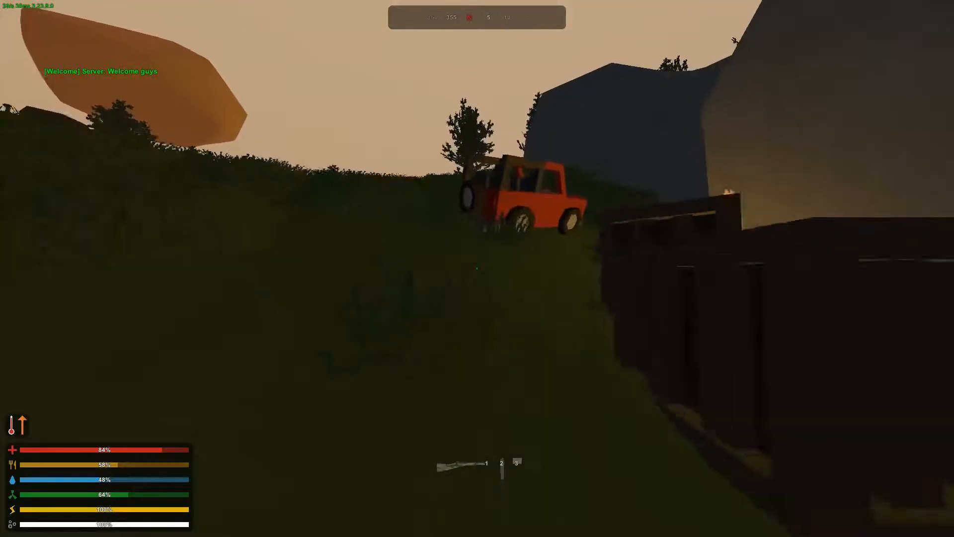
mouse_move(477, 268)
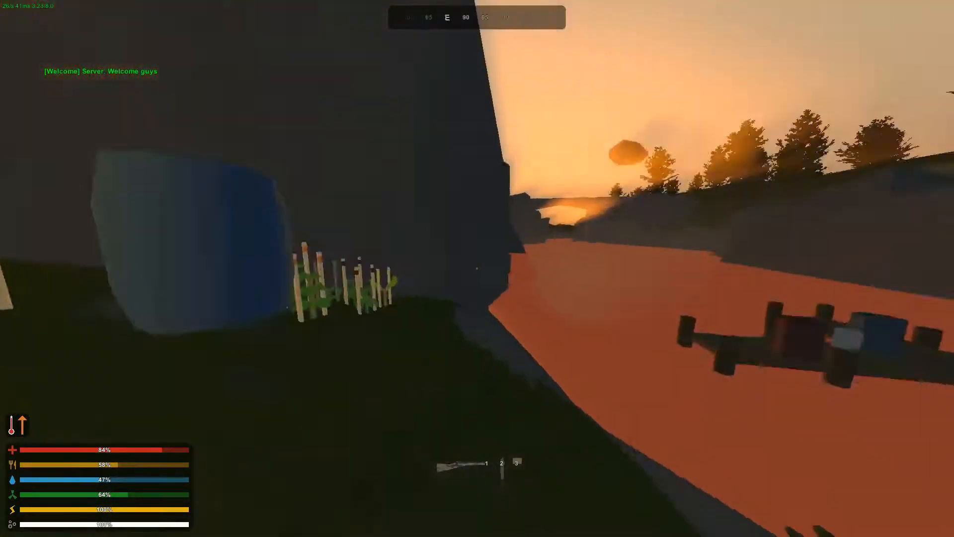
mouse_move(477, 268)
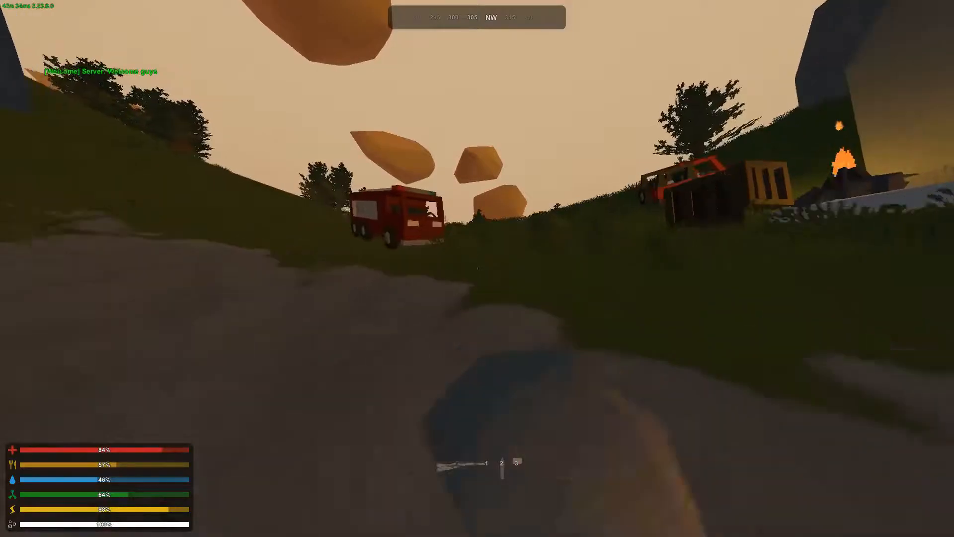
mouse_move(477, 268)
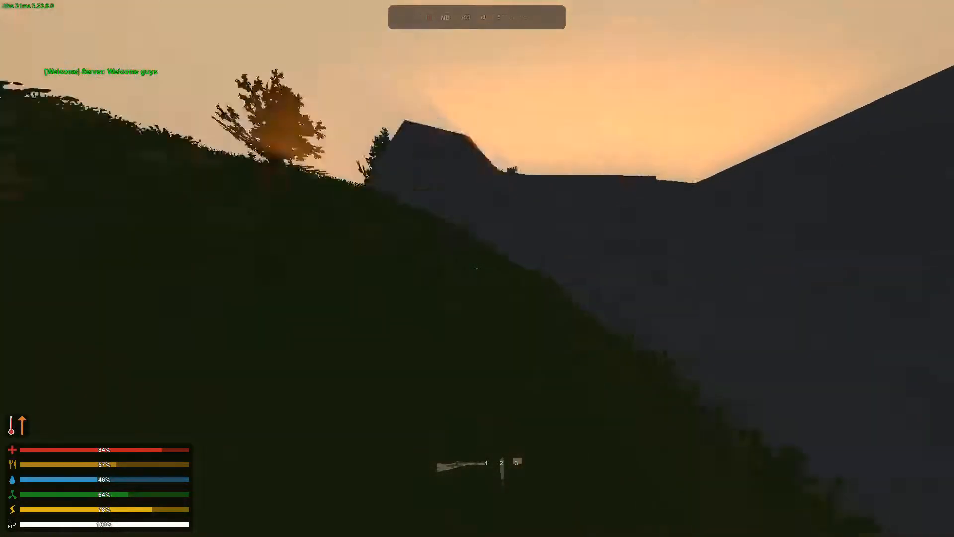
mouse_move(477, 268)
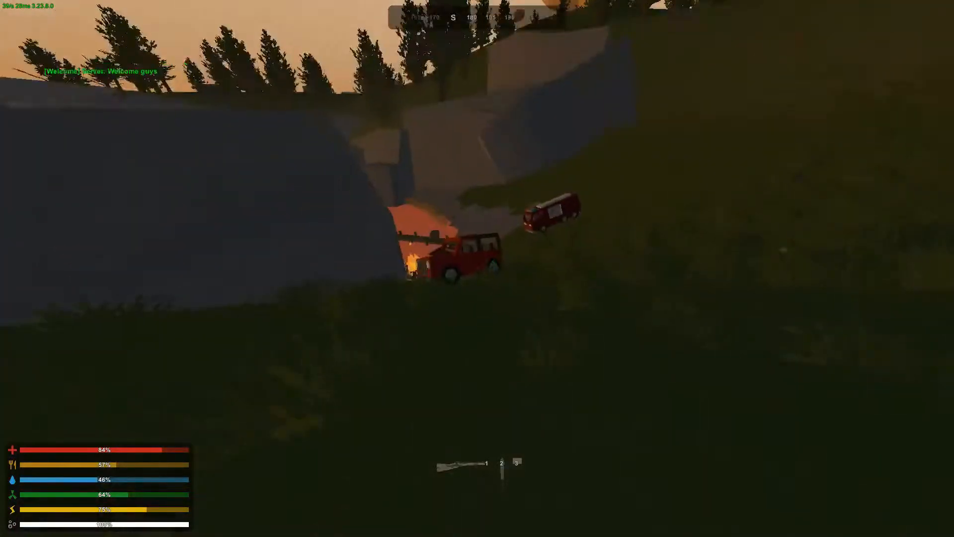
mouse_move(477, 268)
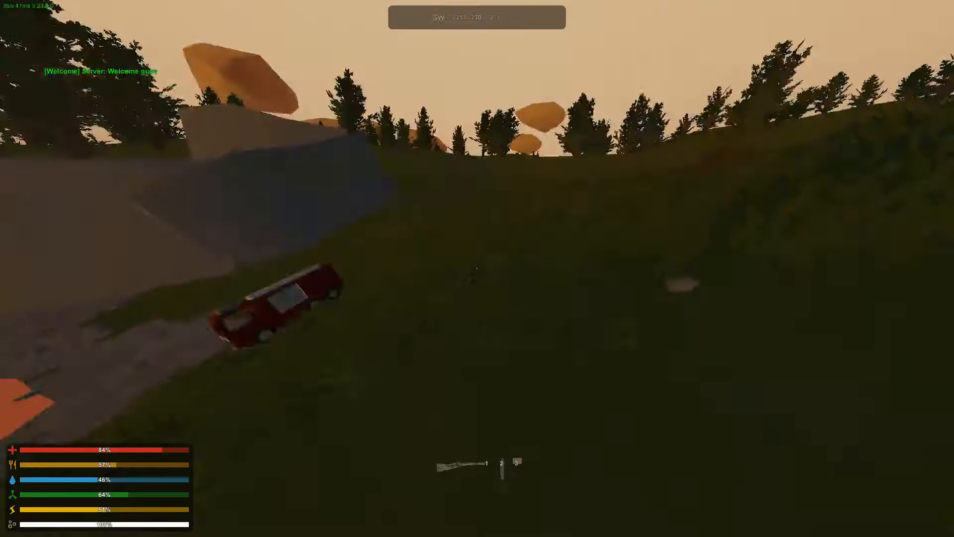
mouse_move(477, 268)
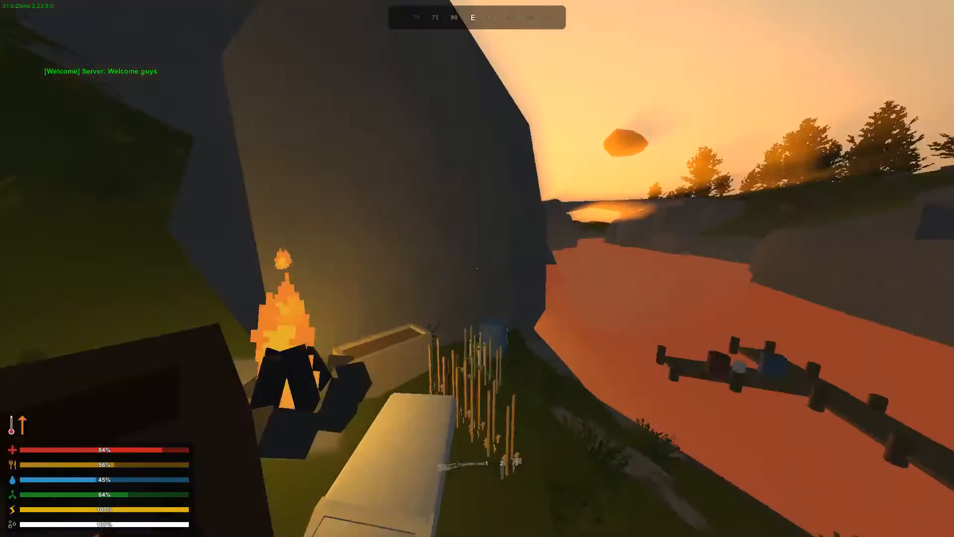
mouse_move(477, 268)
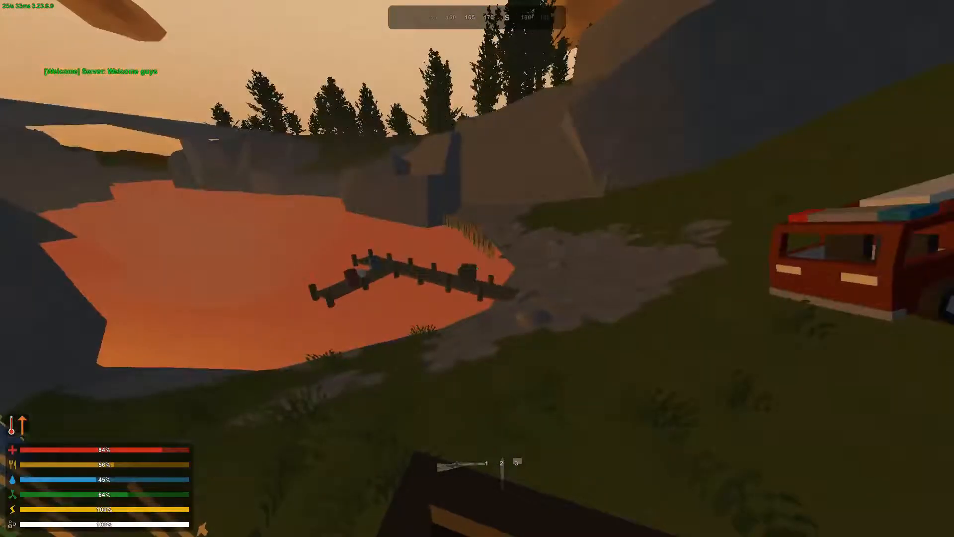
mouse_move(477, 268)
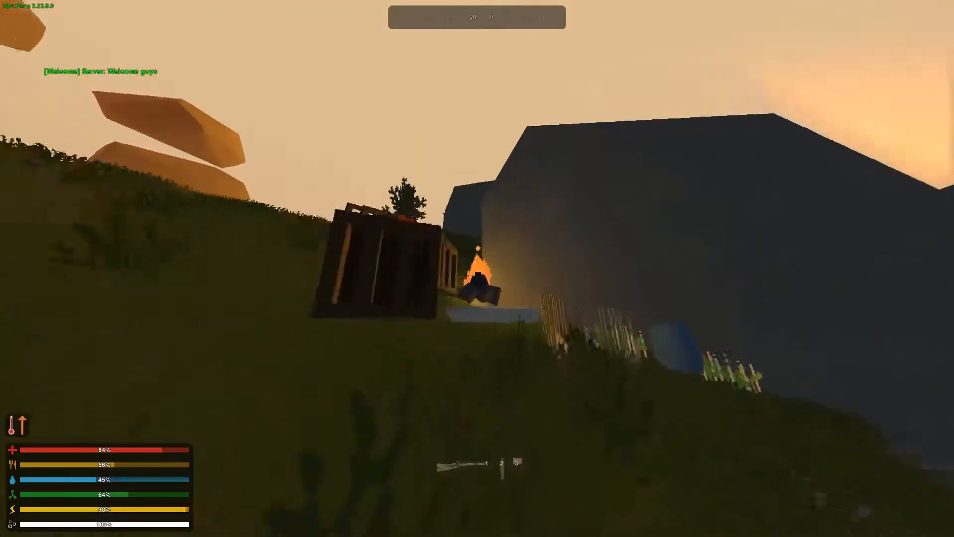
mouse_move(477, 268)
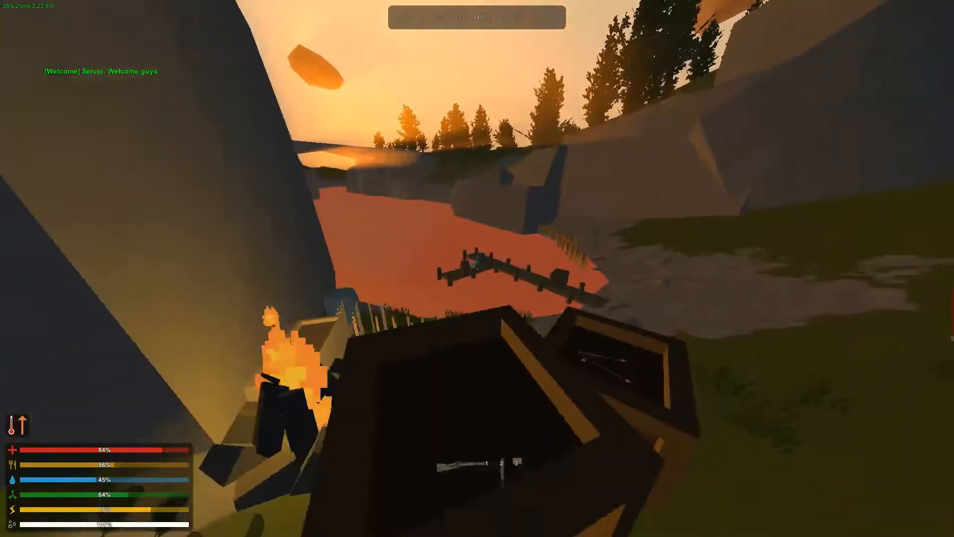
mouse_move(477, 268)
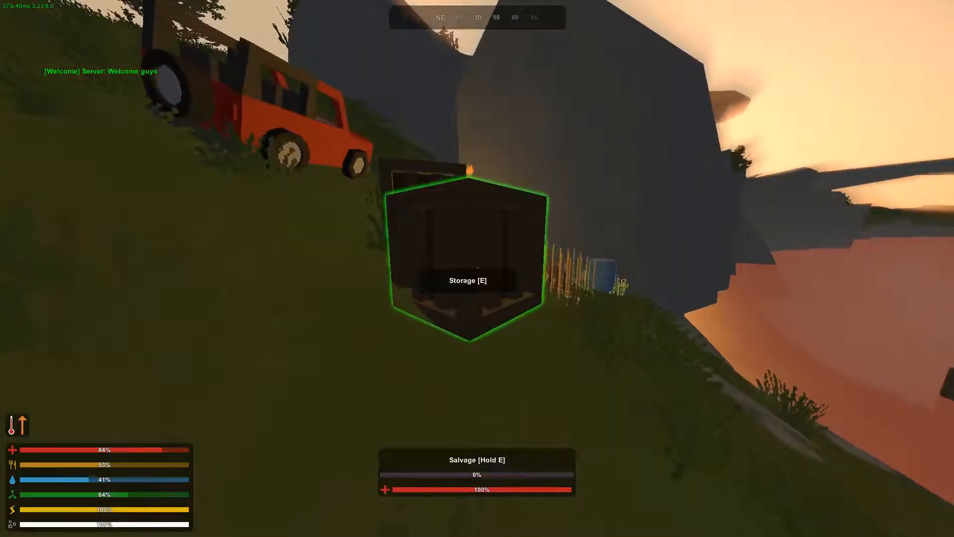
mouse_move(477, 269)
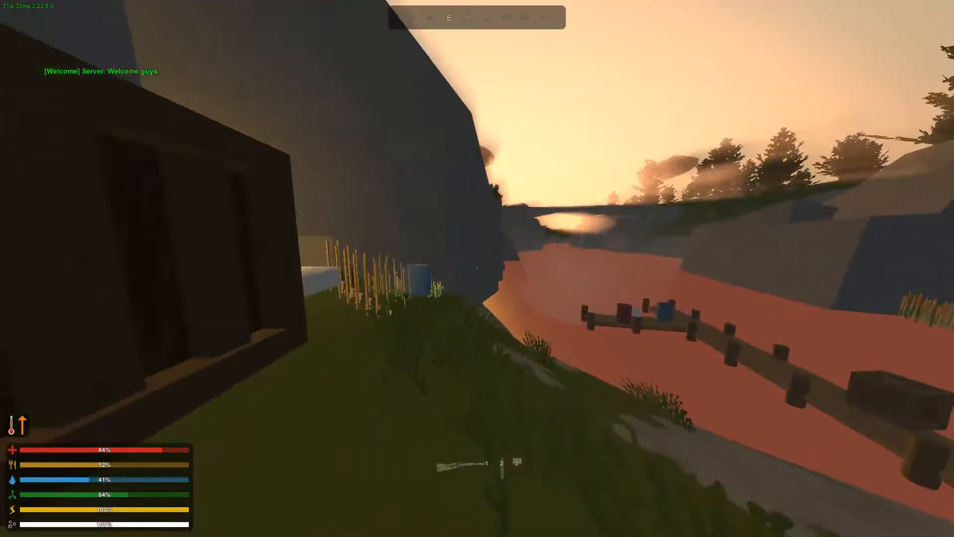
- Check the carried items in the inventory, then close it before crossing the grassland
key("tab")
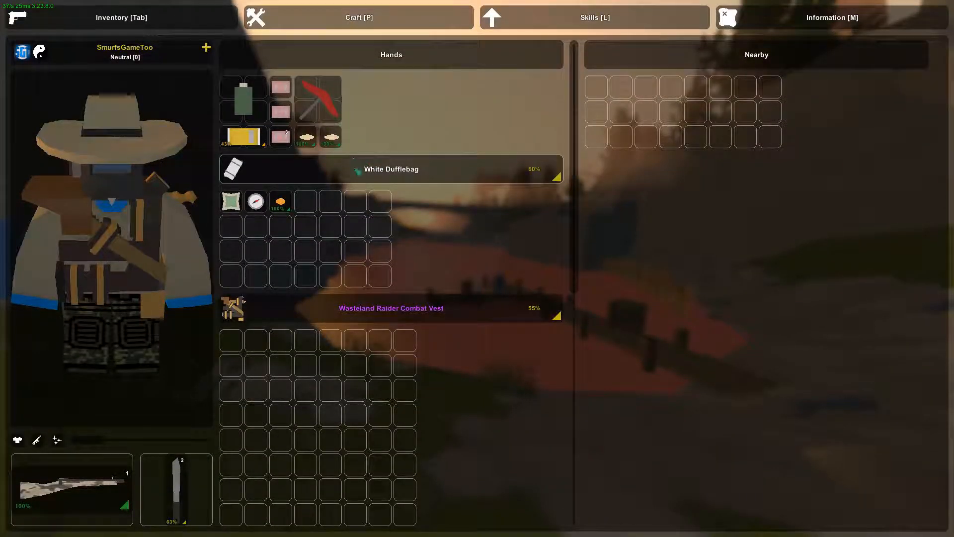
key("Tab")
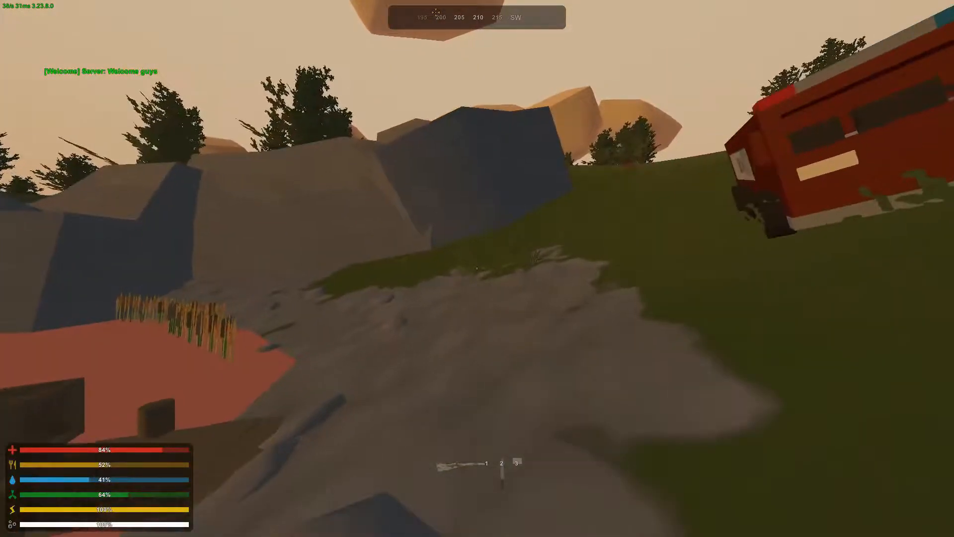
mouse_move(477, 269)
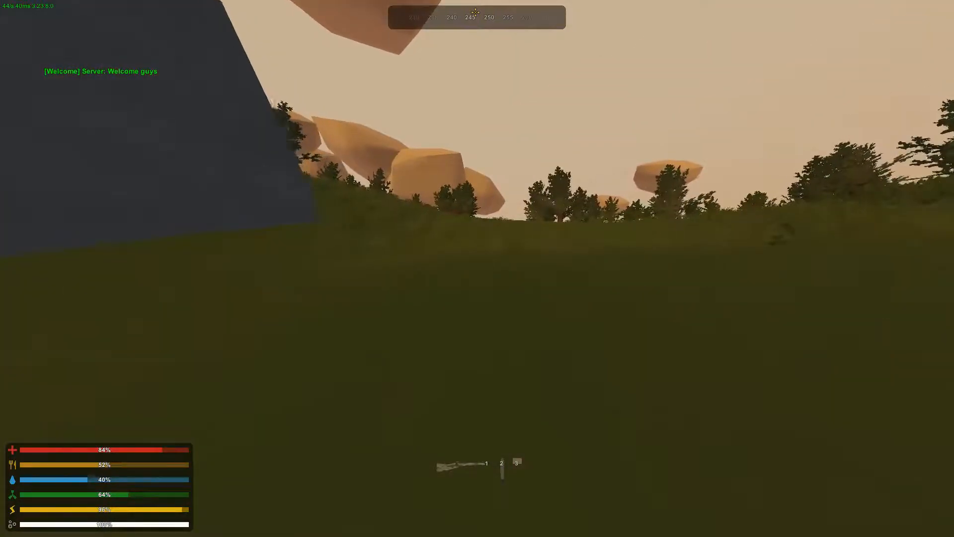
mouse_move(477, 256)
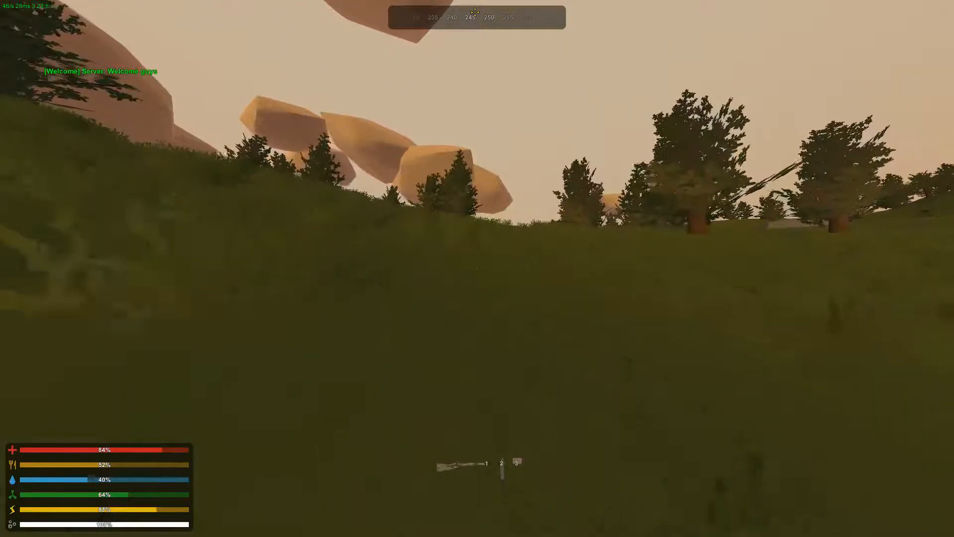
mouse_move(477, 268)
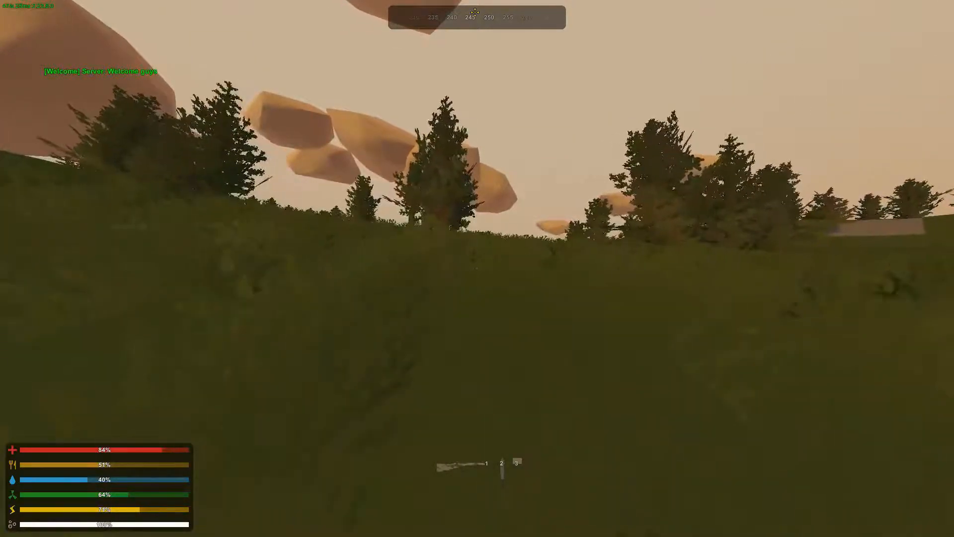
mouse_move(477, 260)
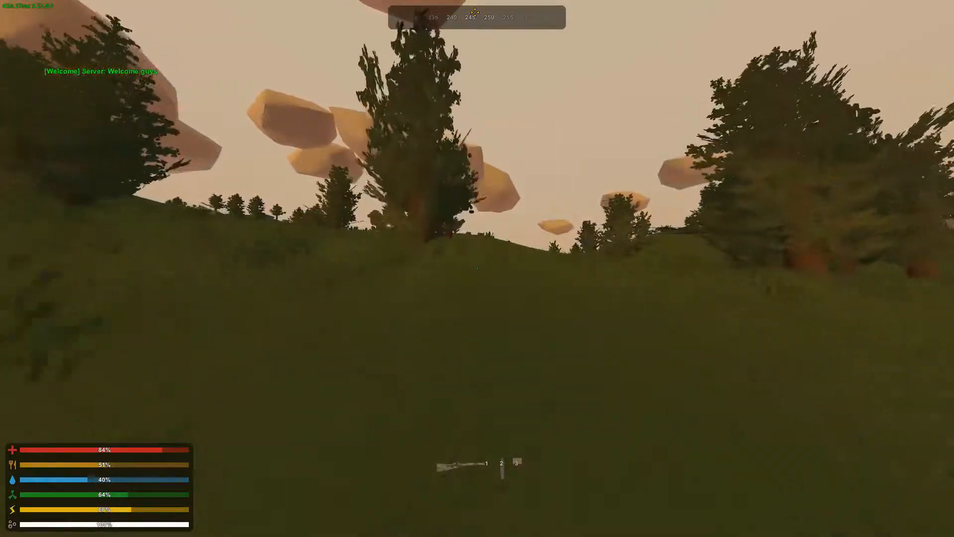
mouse_move(477, 268)
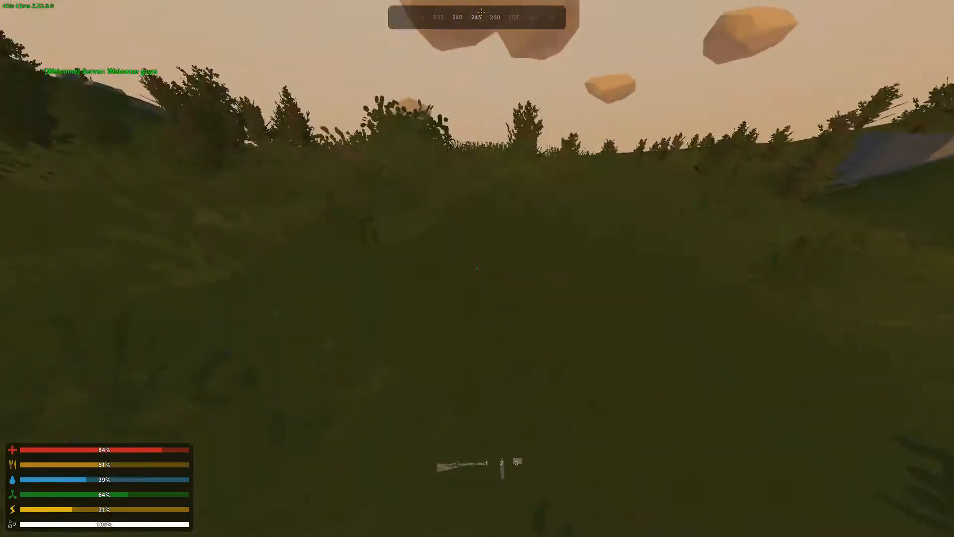
mouse_move(477, 268)
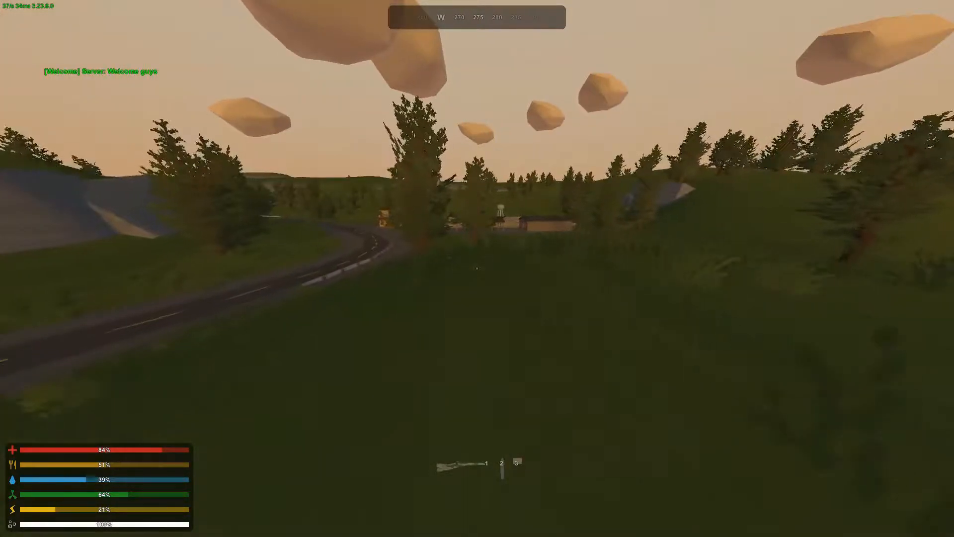
mouse_move(477, 267)
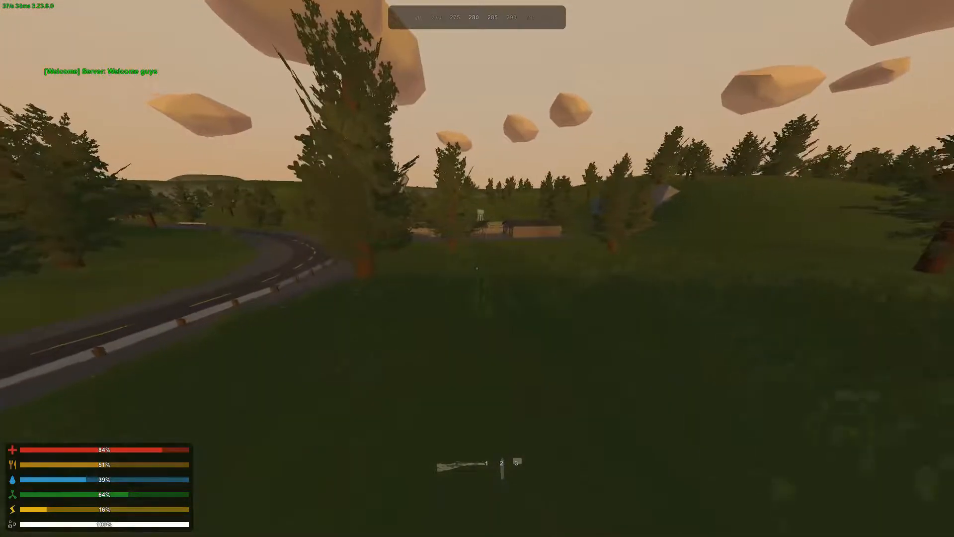
mouse_move(477, 269)
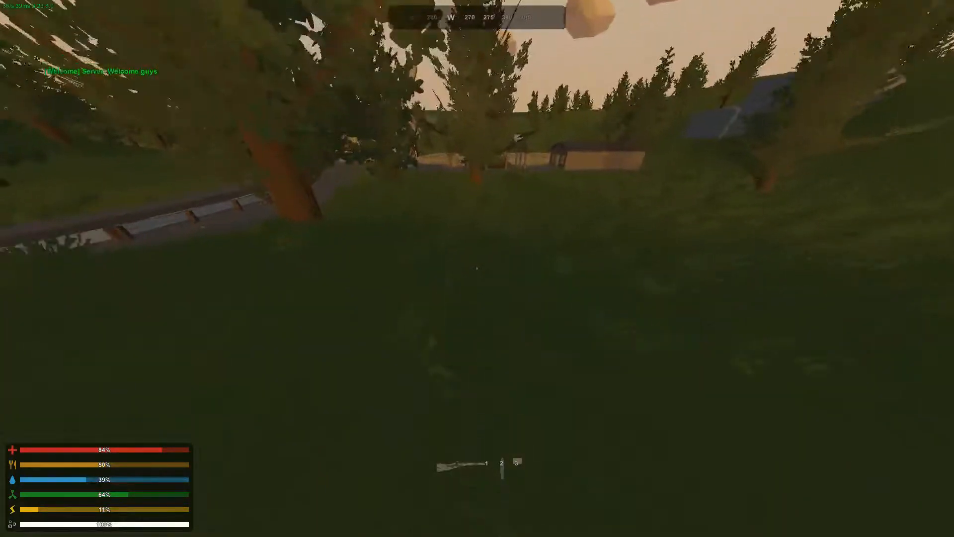
mouse_move(477, 268)
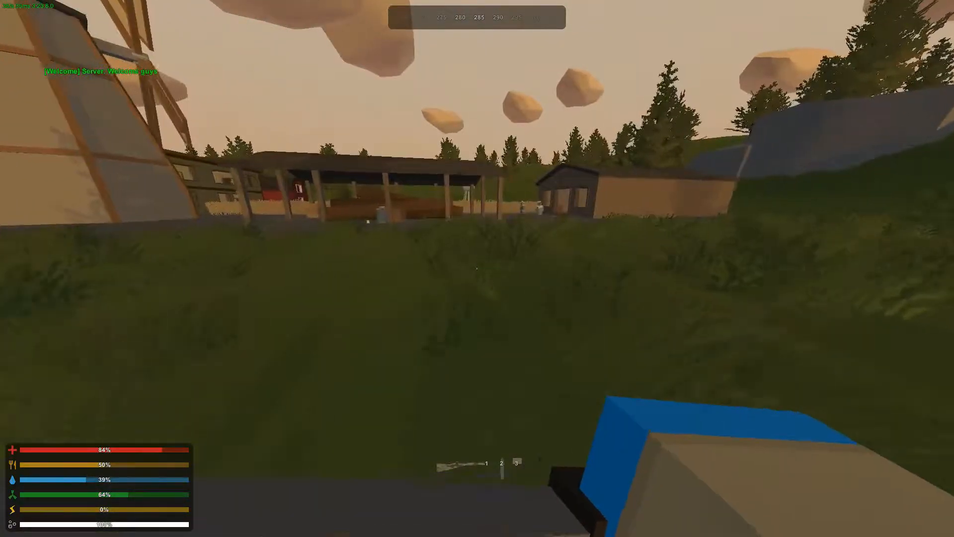
mouse_move(476, 269)
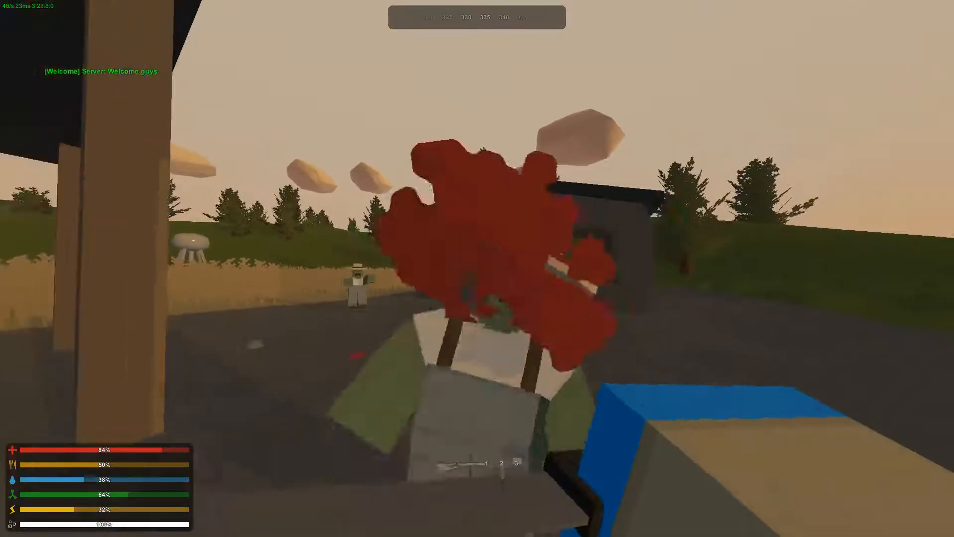
- Fight off the farmstead zombies, including the zombie farmer inside the house
left_click(476, 268)
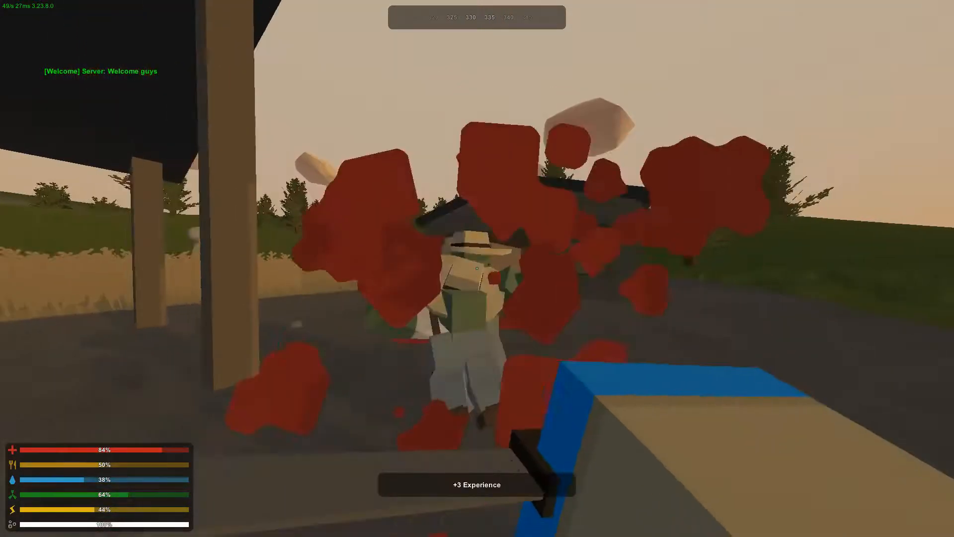
mouse_move(477, 269)
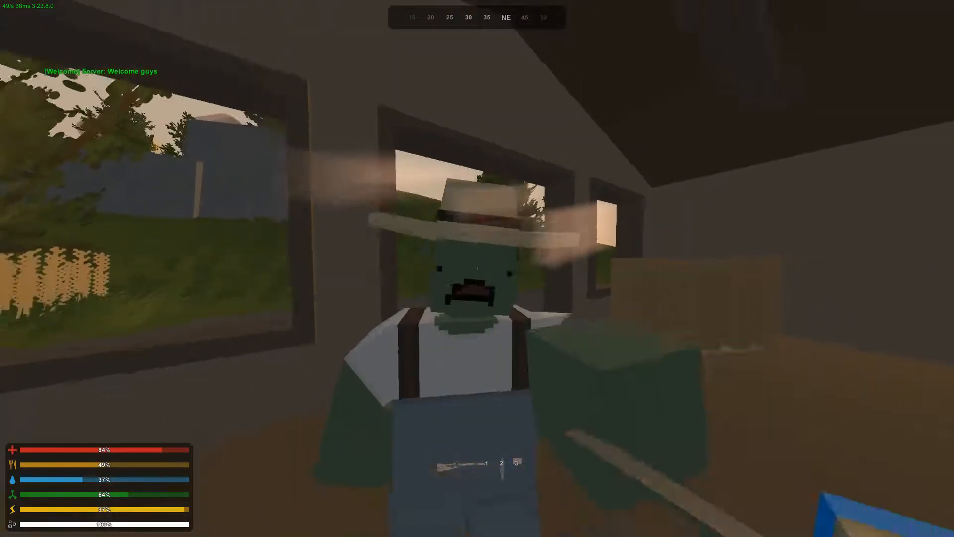
left_click(477, 268)
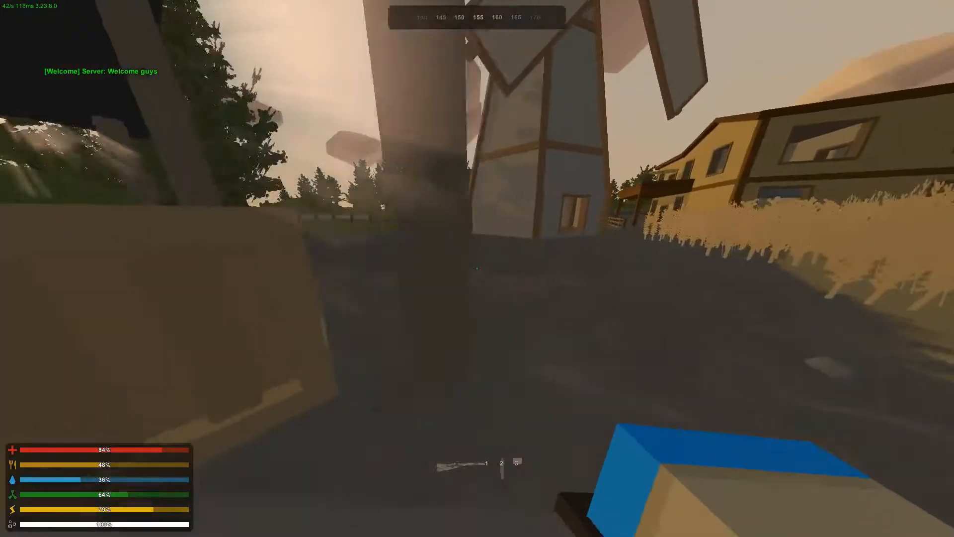
mouse_move(477, 268)
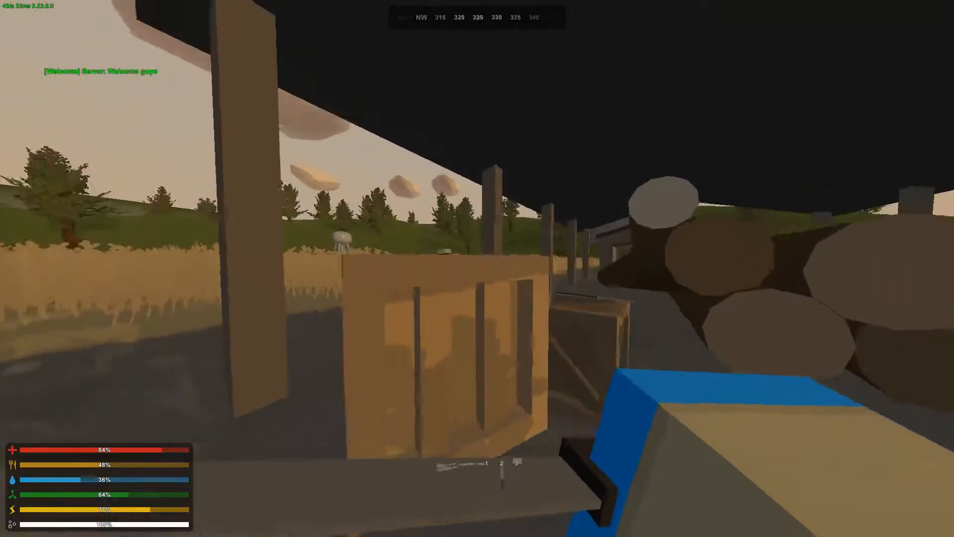
mouse_move(477, 268)
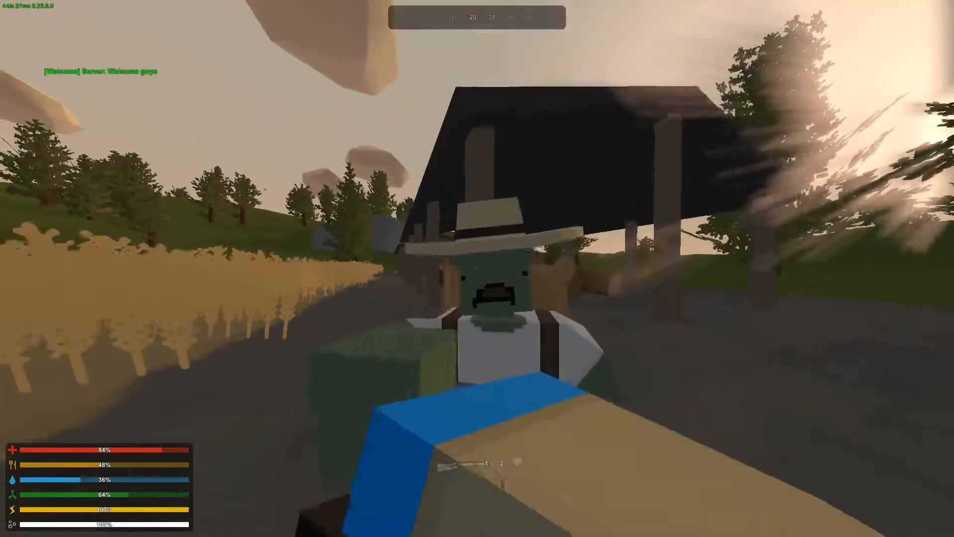
left_click(477, 268)
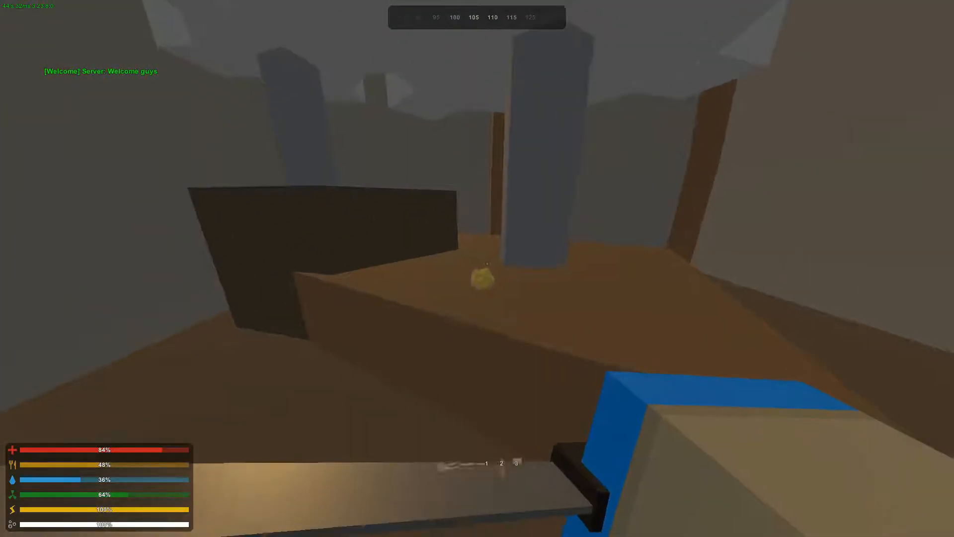
mouse_move(474, 255)
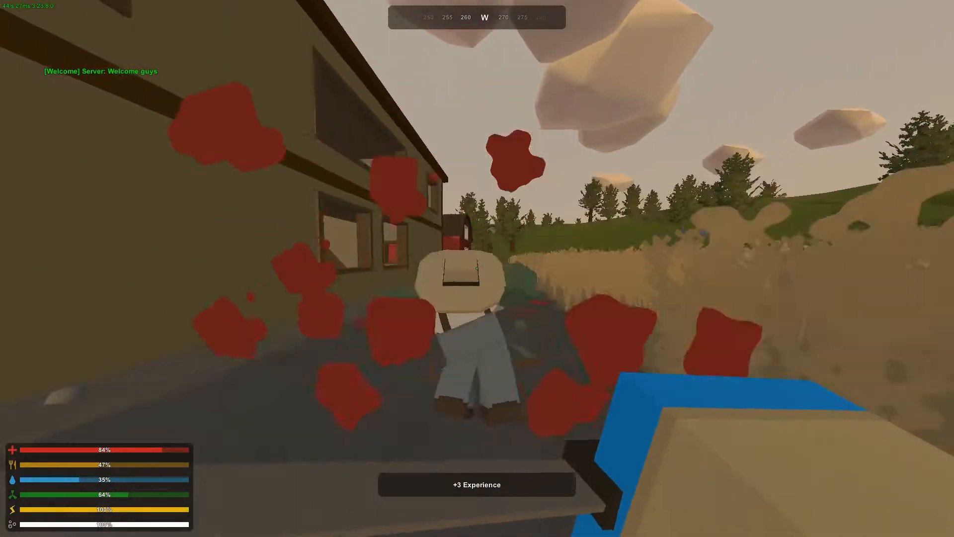
mouse_move(477, 268)
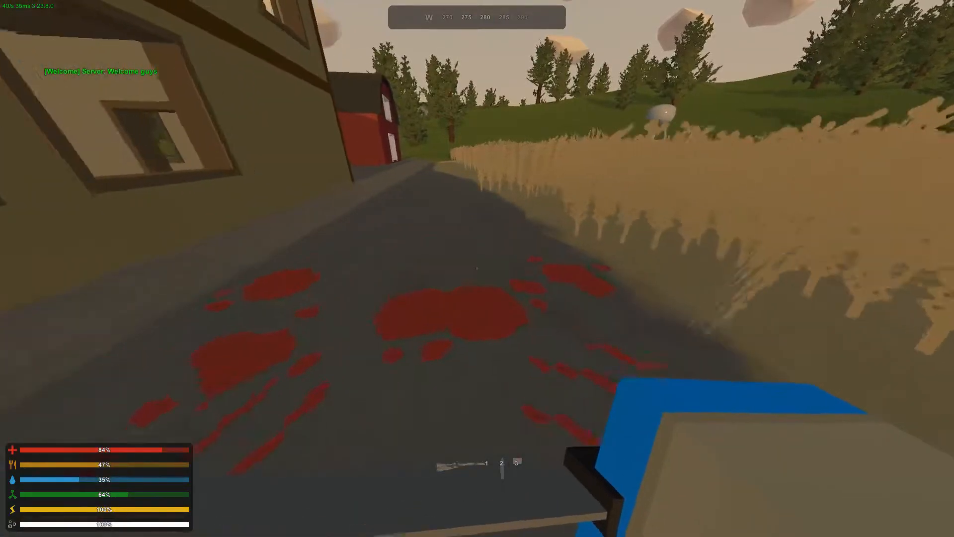
mouse_move(477, 269)
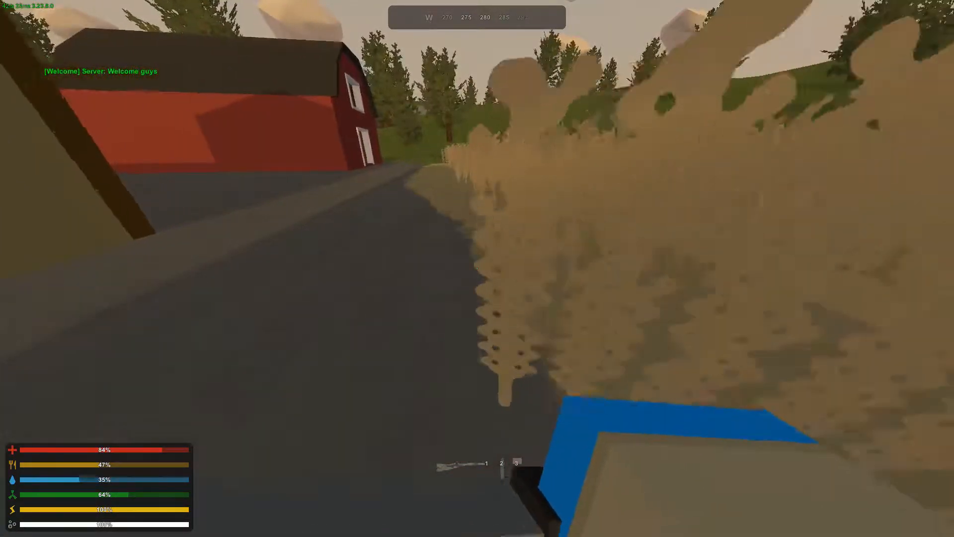
mouse_move(477, 268)
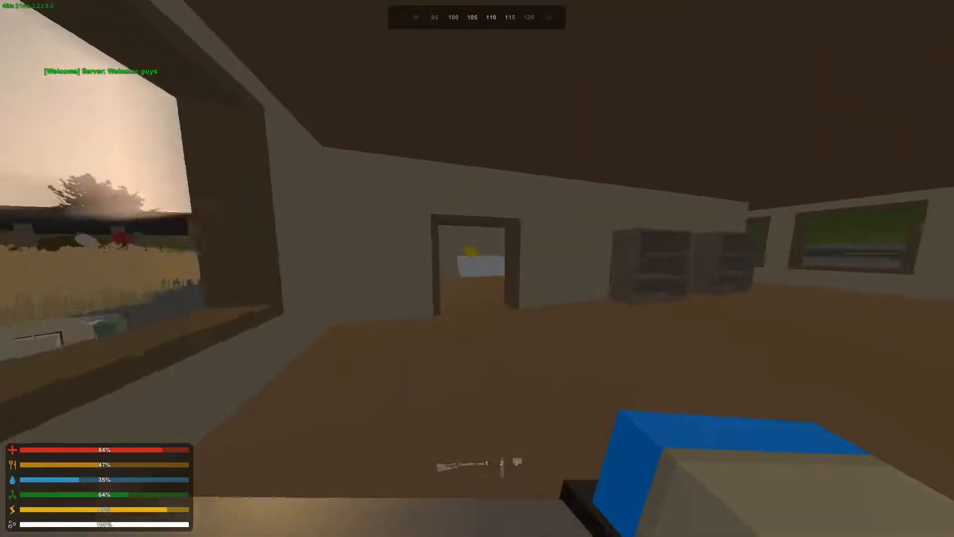
mouse_move(477, 269)
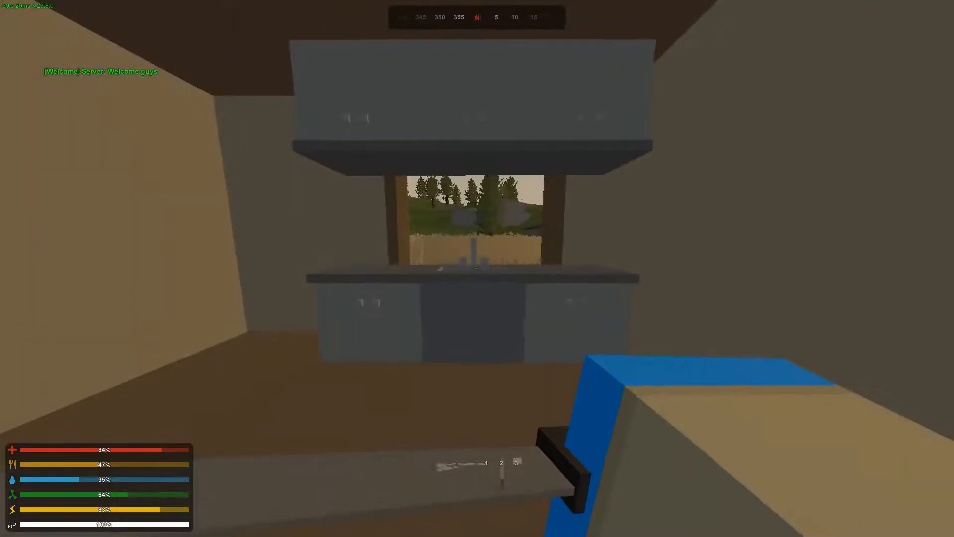
mouse_move(477, 269)
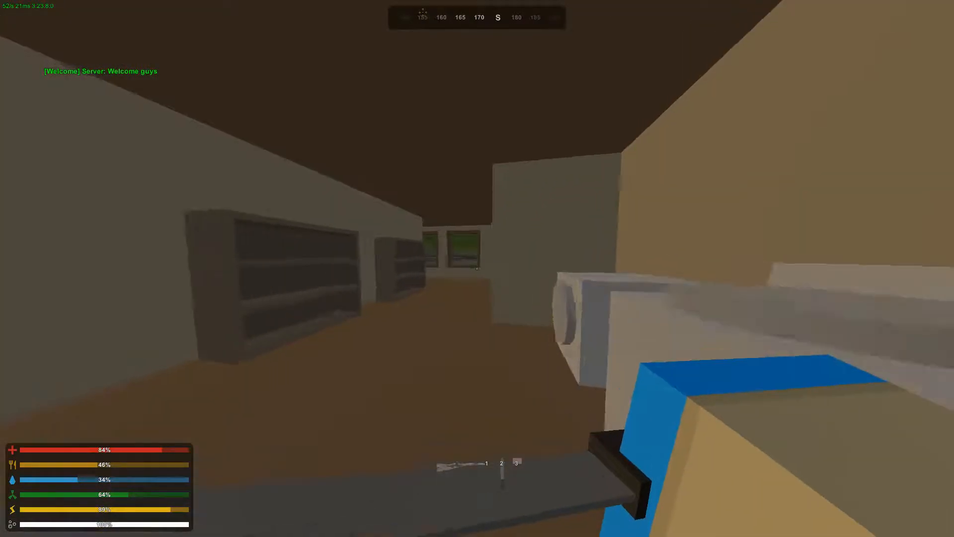
mouse_move(477, 268)
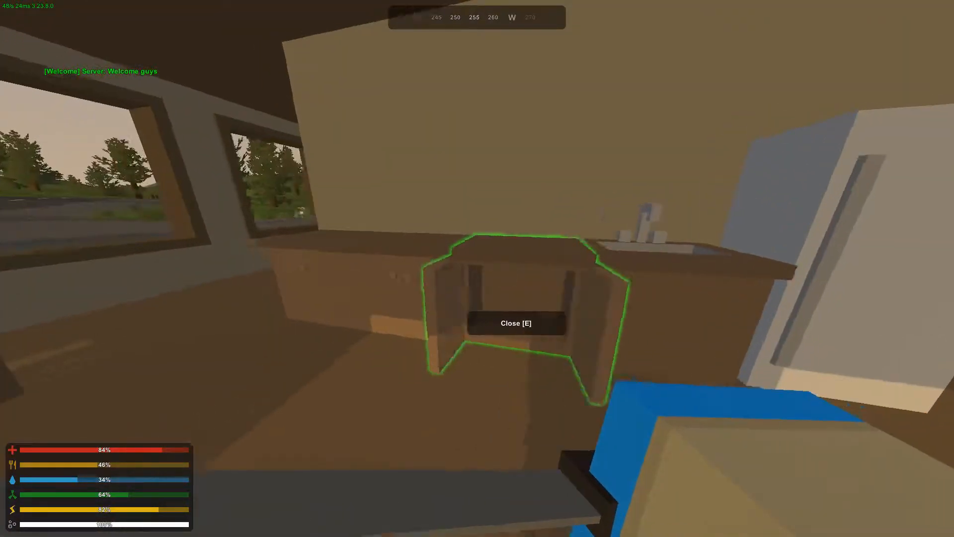
mouse_move(477, 268)
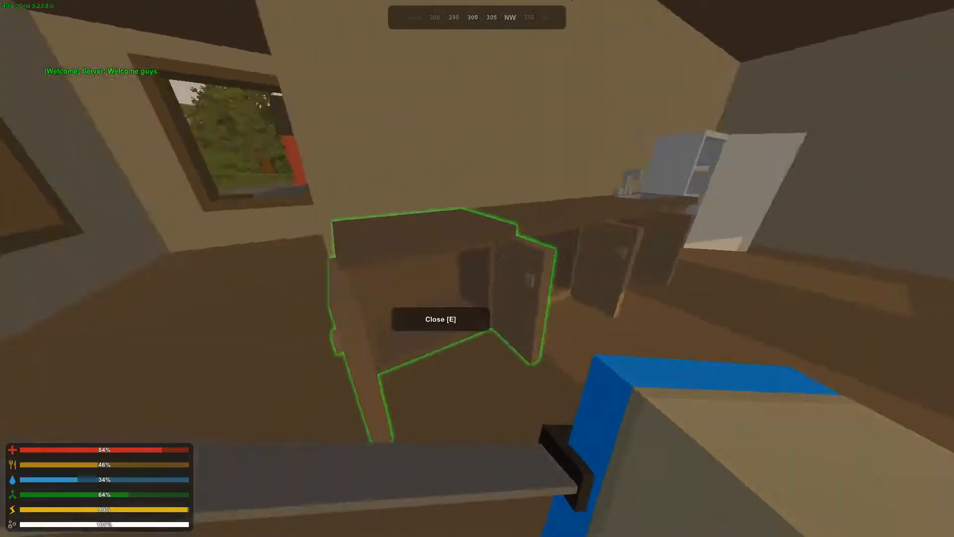
mouse_move(477, 269)
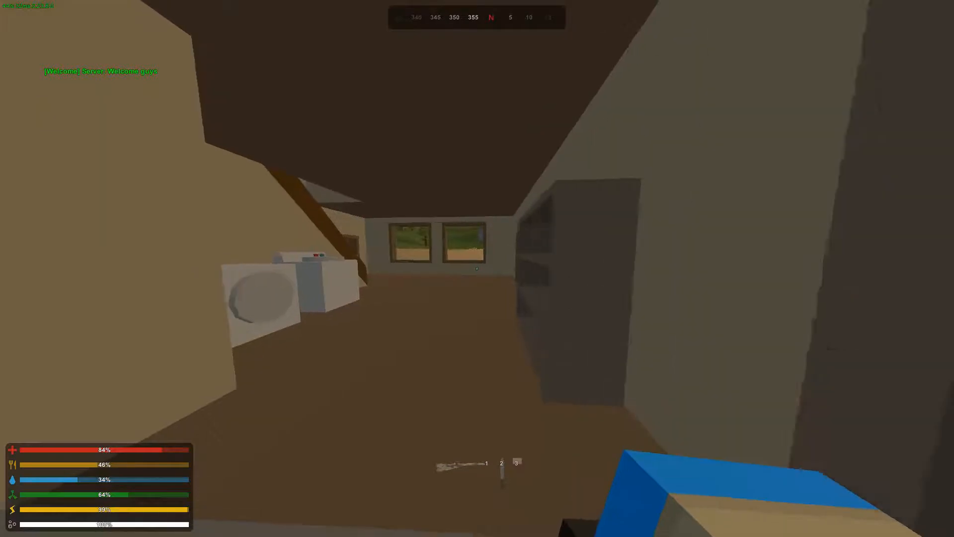
mouse_move(477, 268)
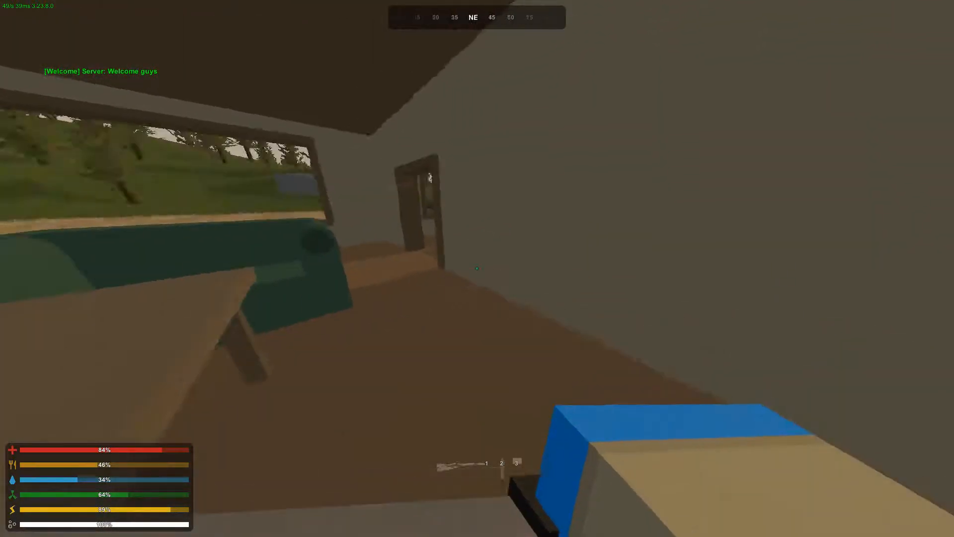
mouse_move(477, 268)
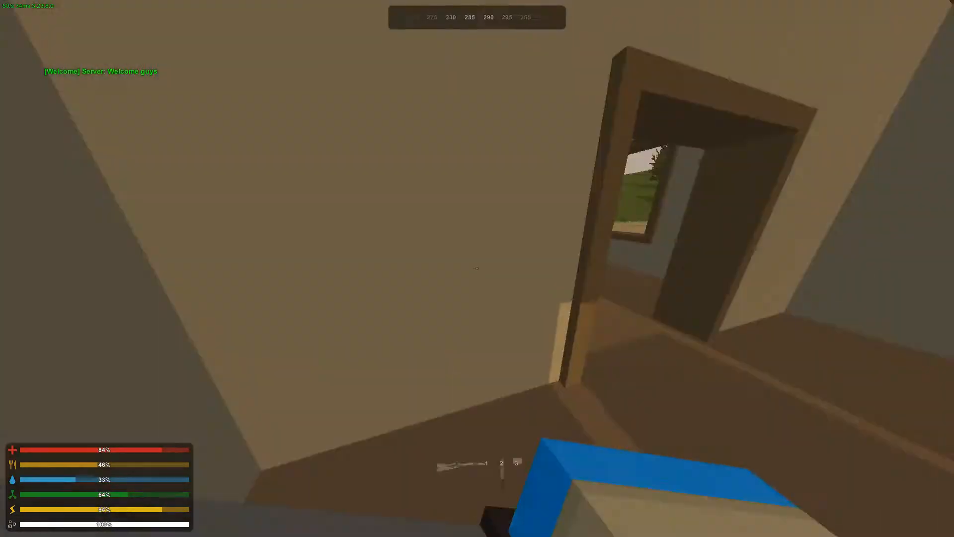
mouse_move(476, 268)
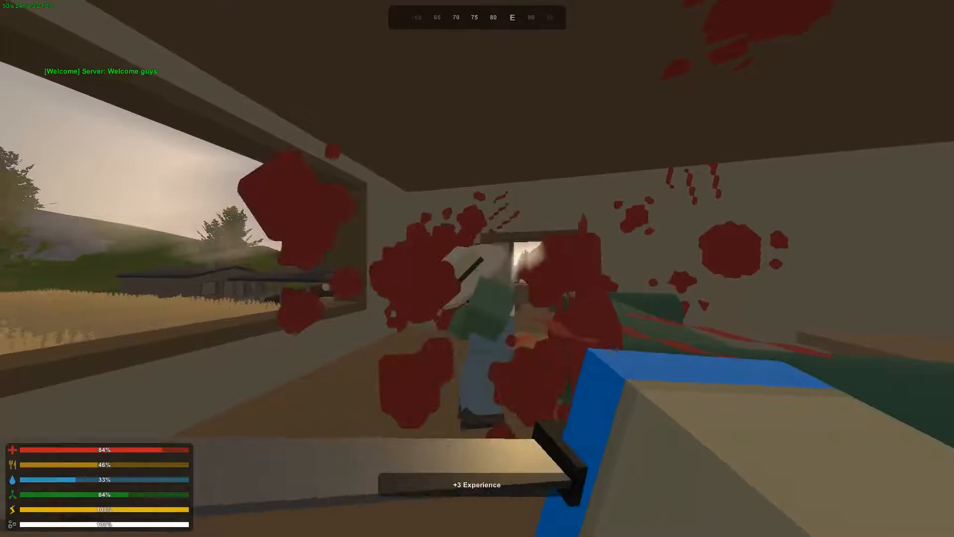
mouse_move(477, 268)
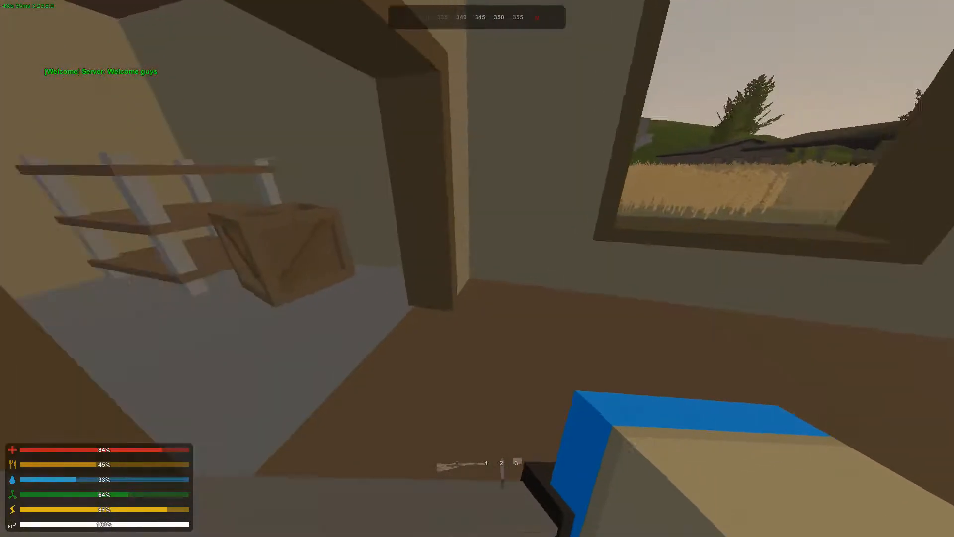
mouse_move(477, 268)
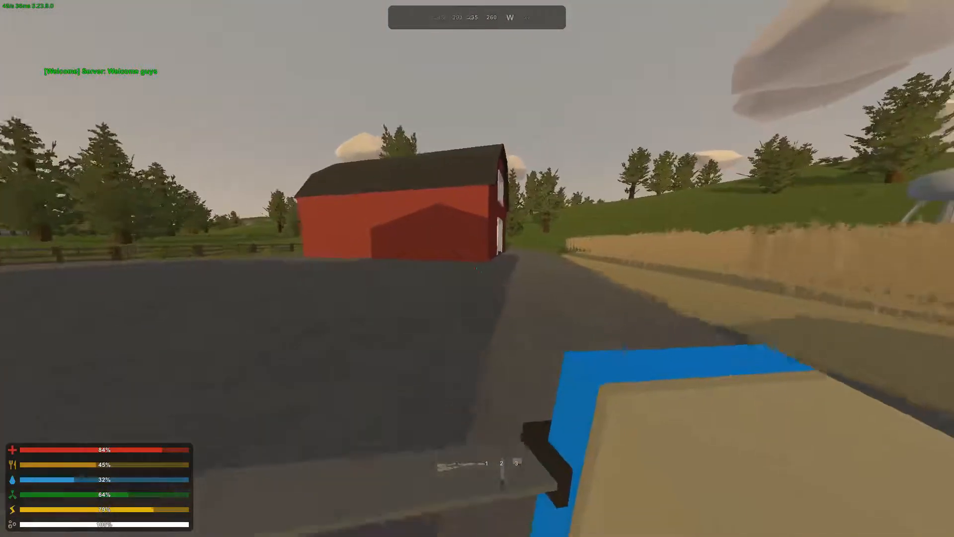
mouse_move(477, 269)
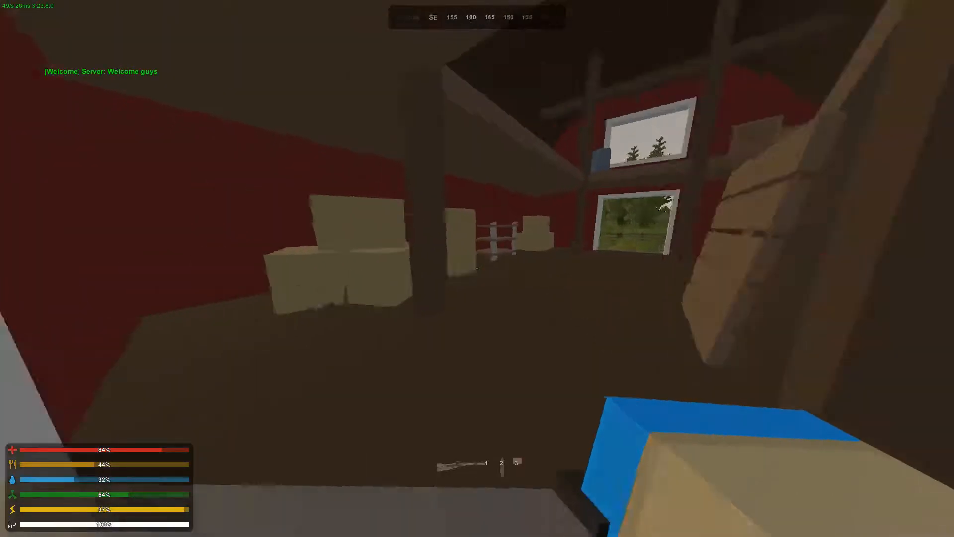
mouse_move(477, 268)
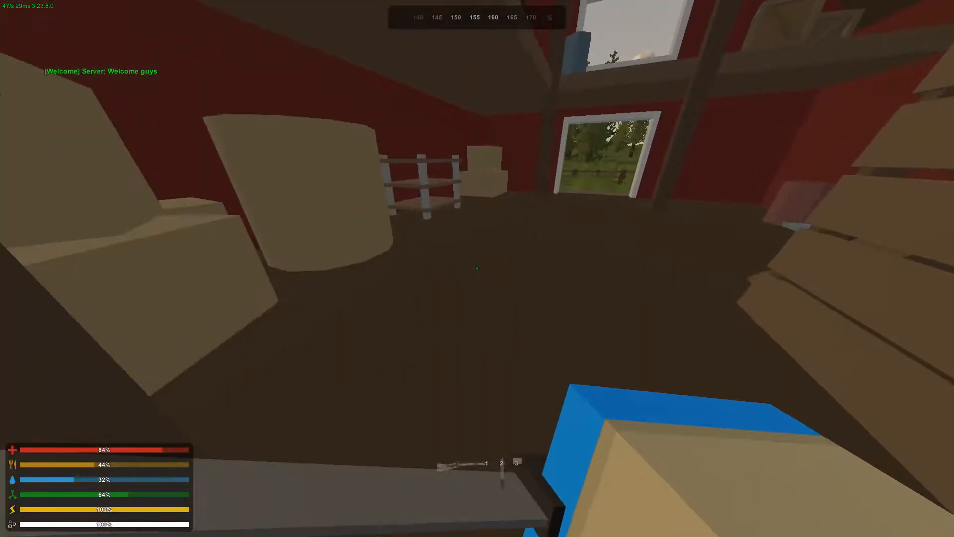
mouse_move(477, 268)
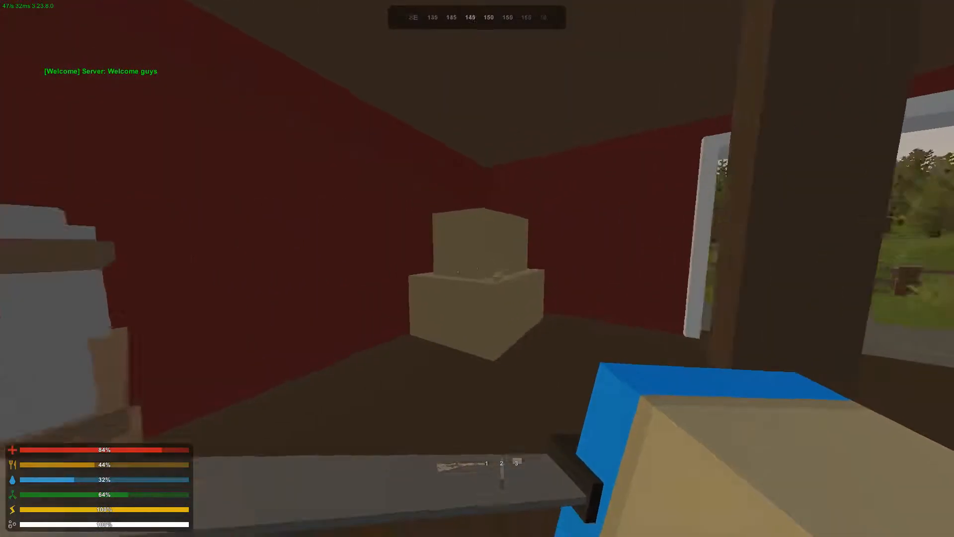
mouse_move(477, 255)
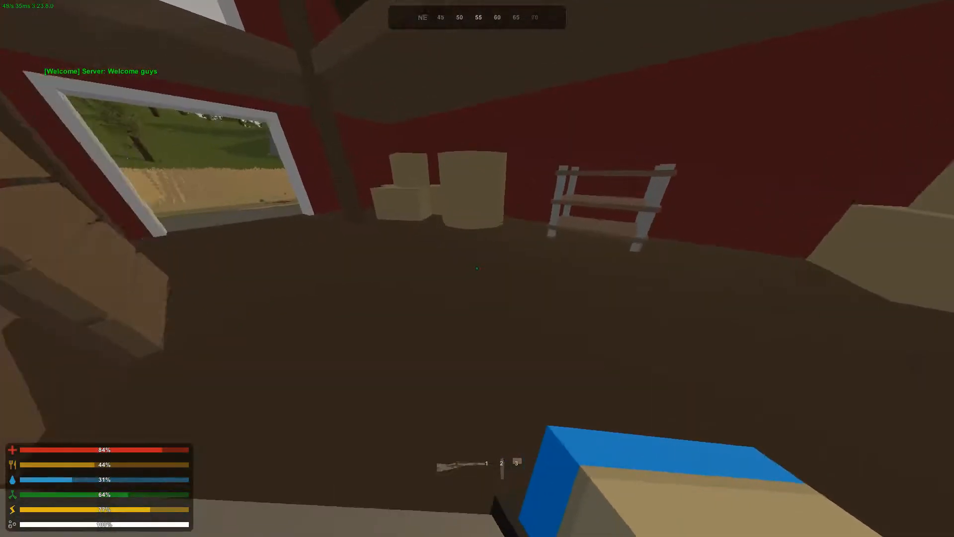
mouse_move(477, 268)
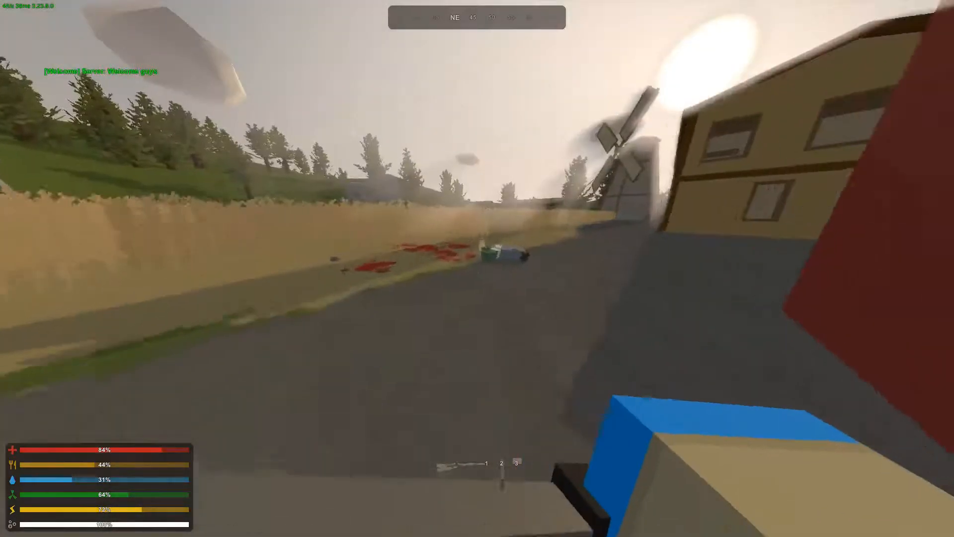
mouse_move(477, 269)
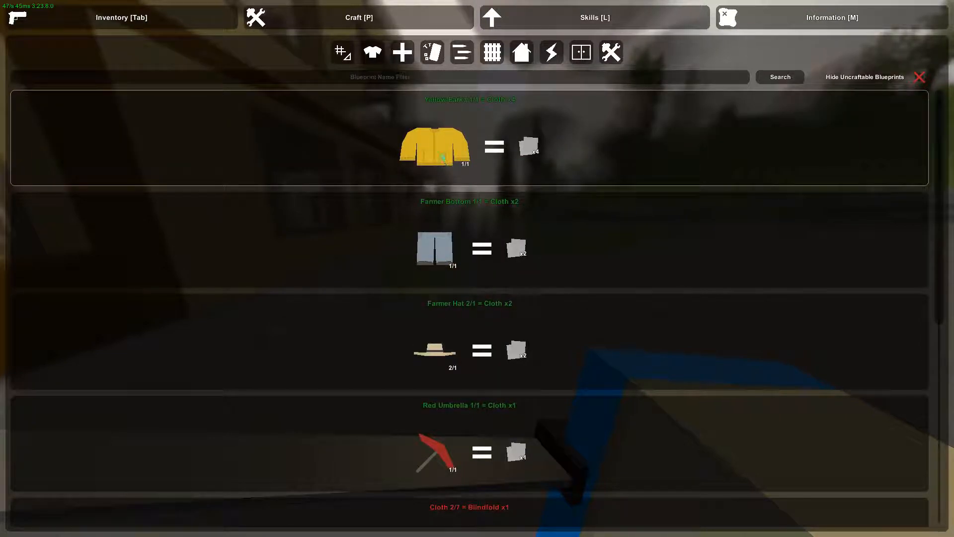
- Scroll through the crafting blueprints, then switch views before heading down the road
scroll("down", 3)
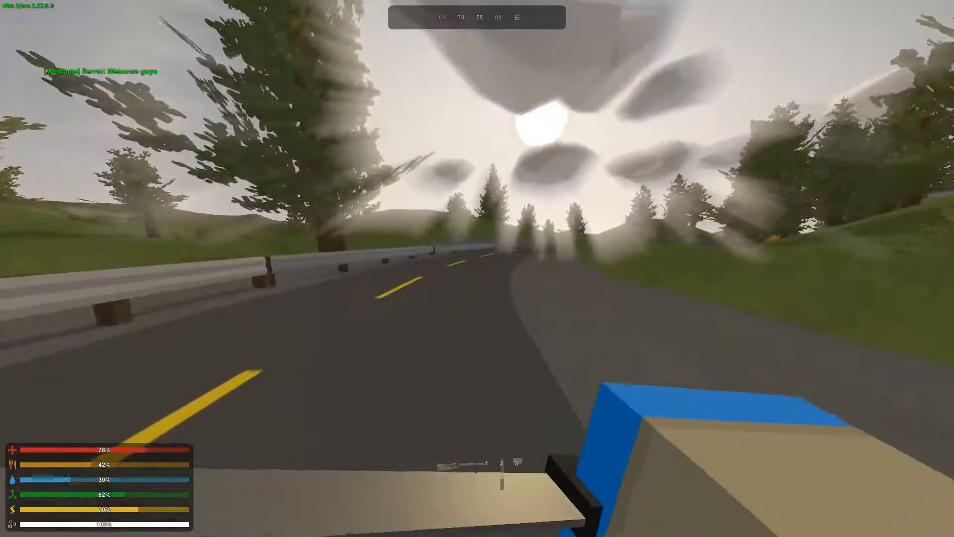
key("m")
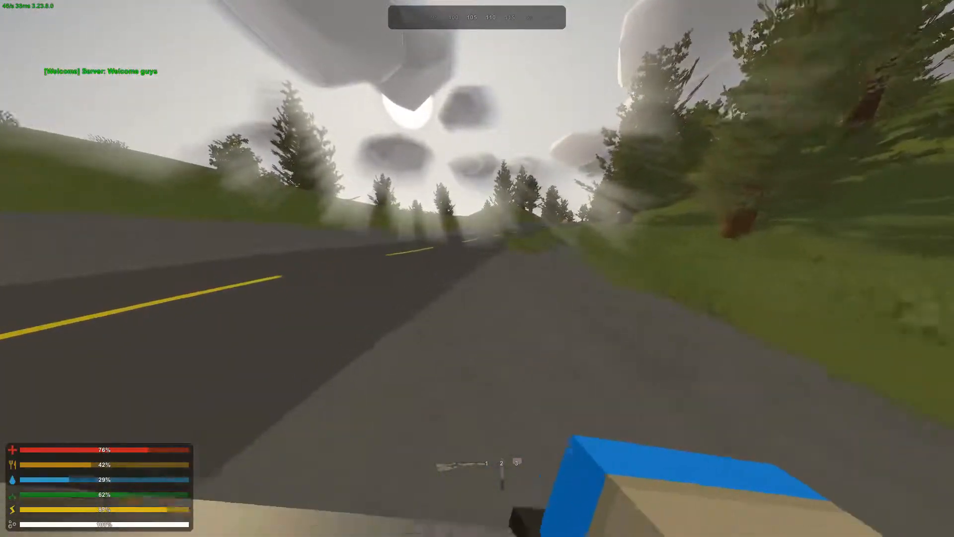
- Open and close the inventory several times while travelling the road, eating food on the way
key("Tab")
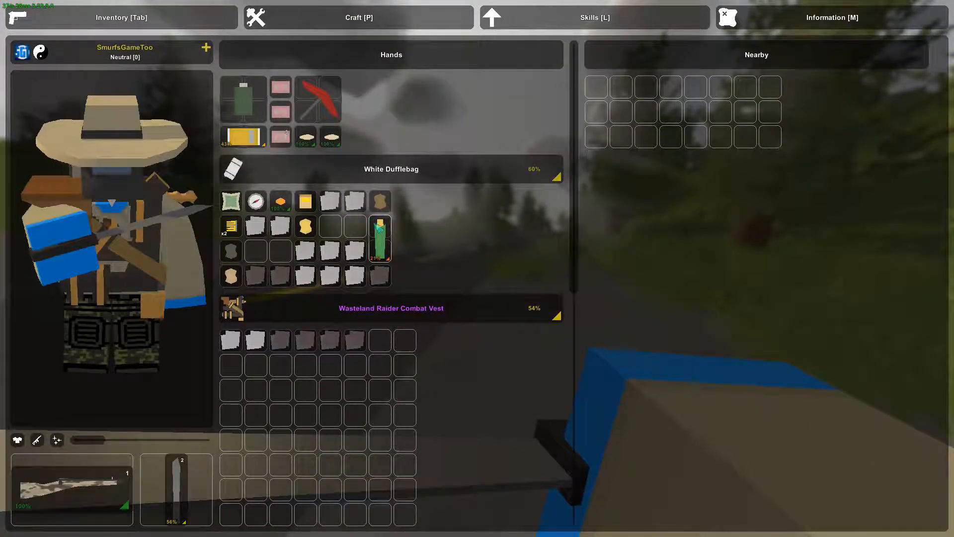
mouse_move(306, 138)
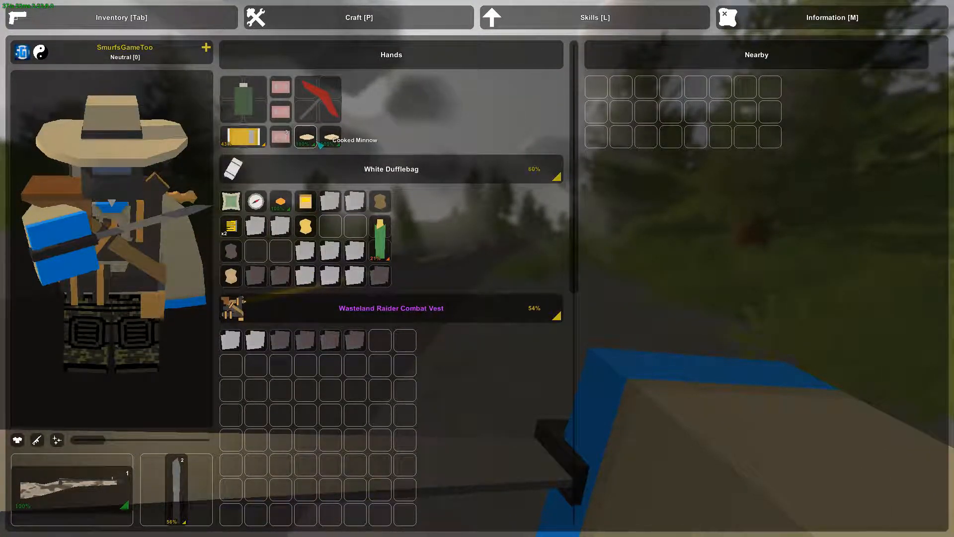
key("Tab")
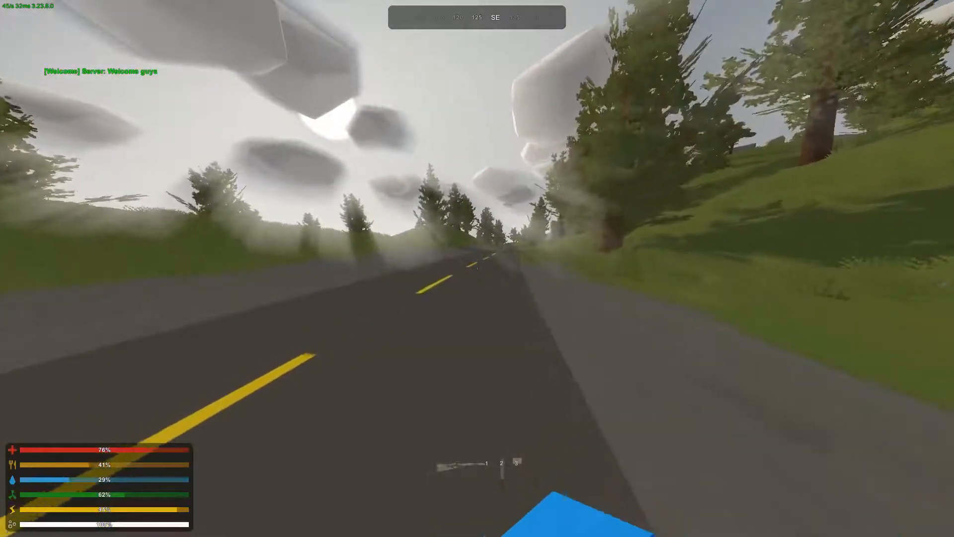
key("Tab")
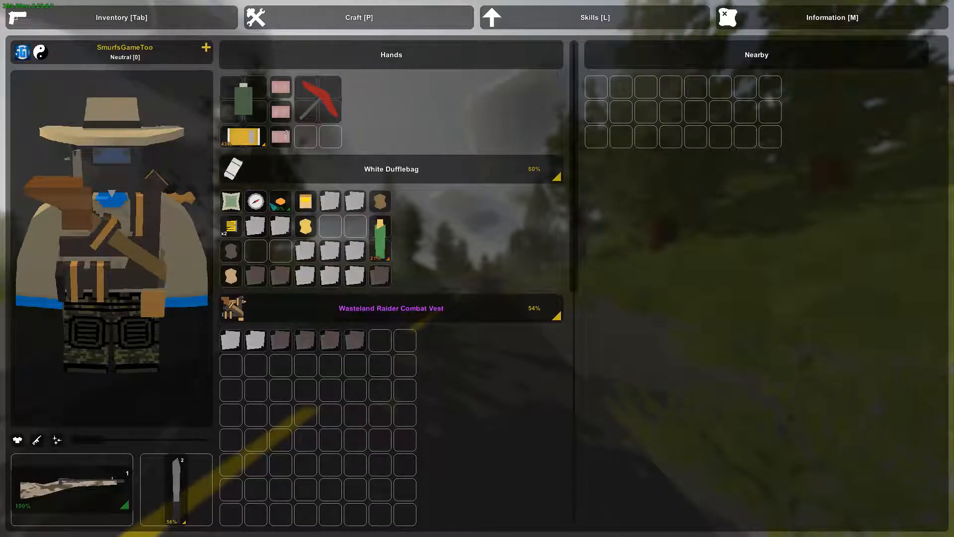
key("Tab")
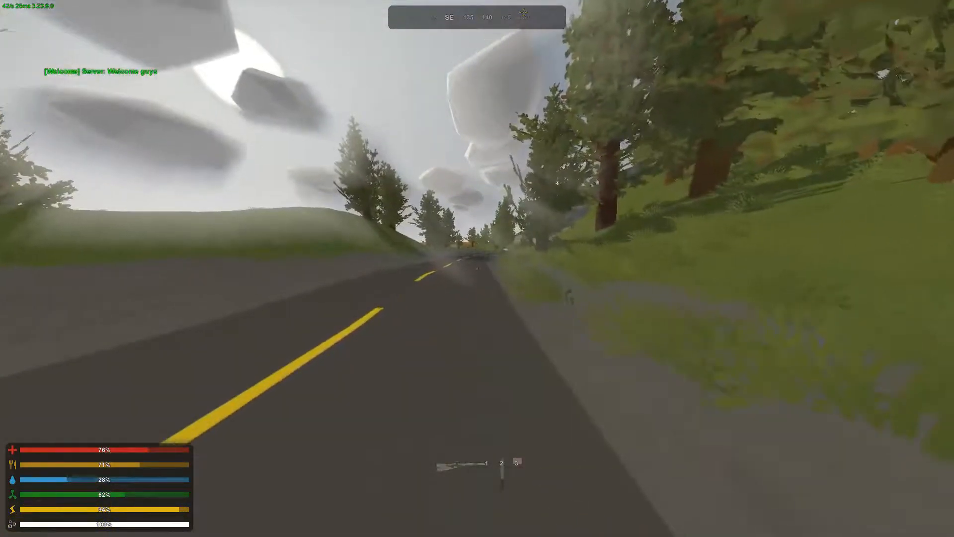
key("Tab")
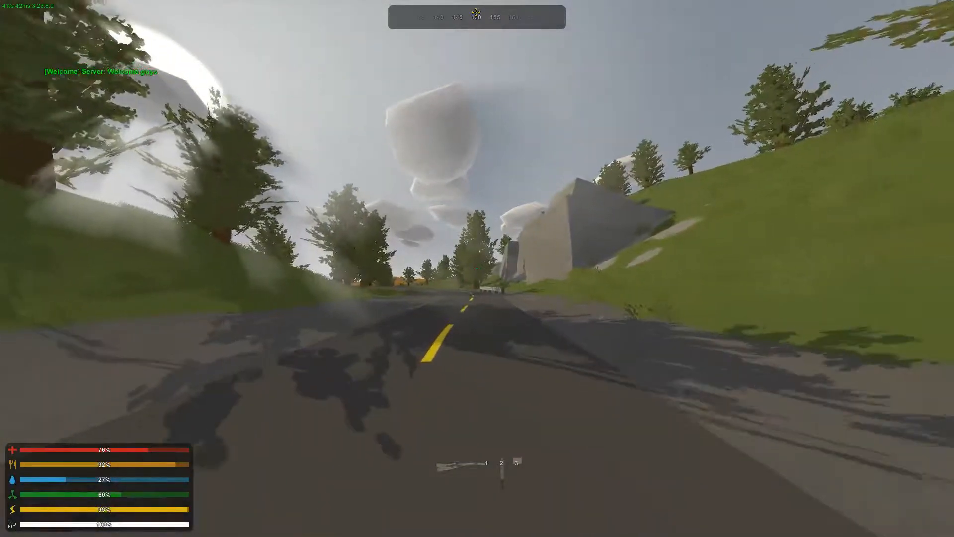
key("Tab")
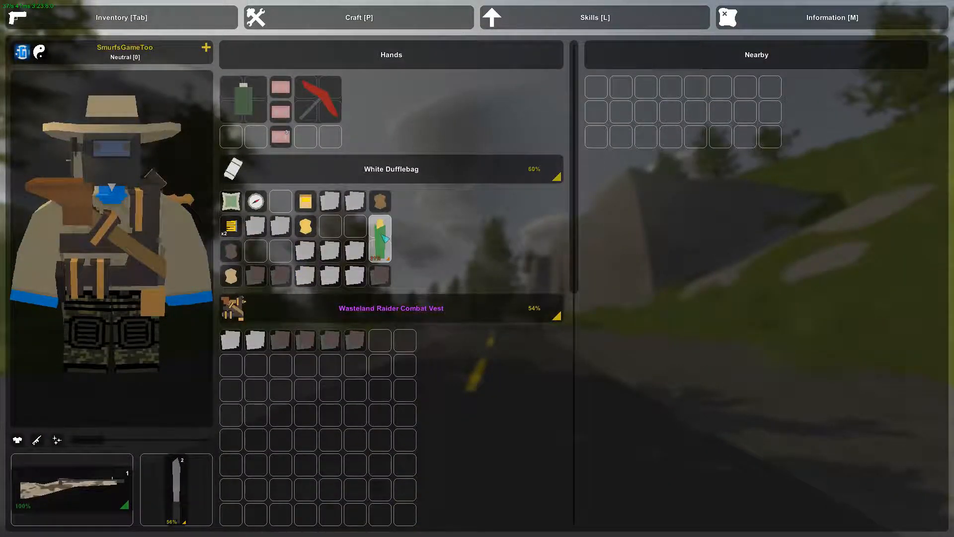
key("Tab")
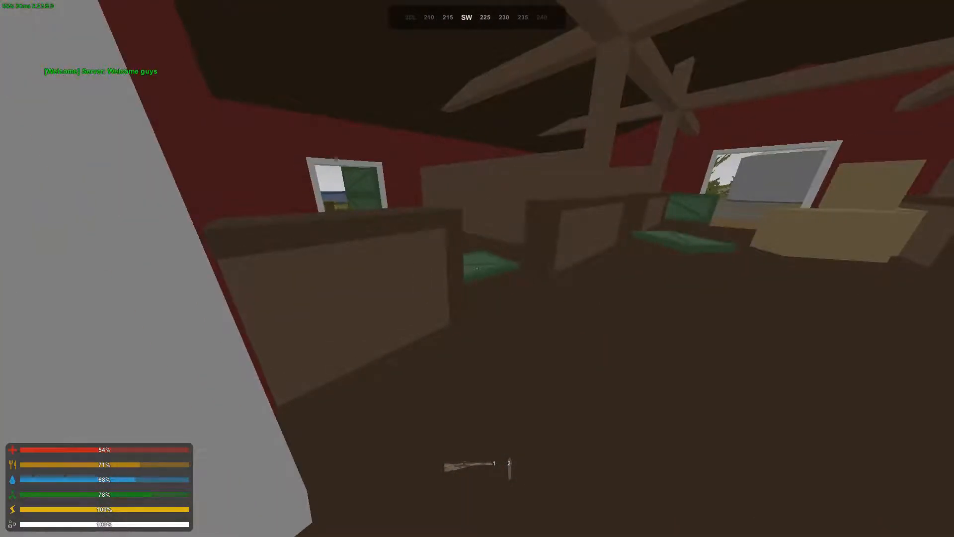
mouse_move(477, 268)
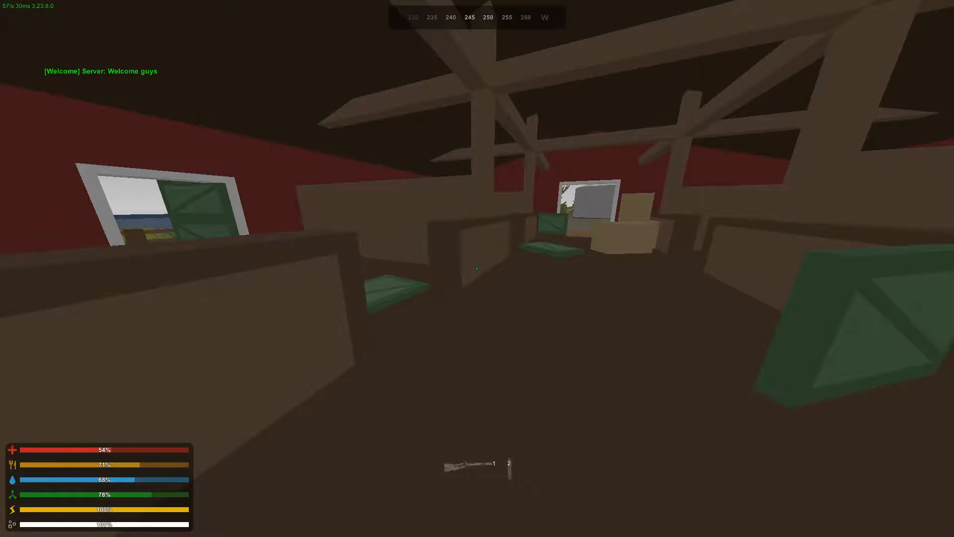
mouse_move(477, 269)
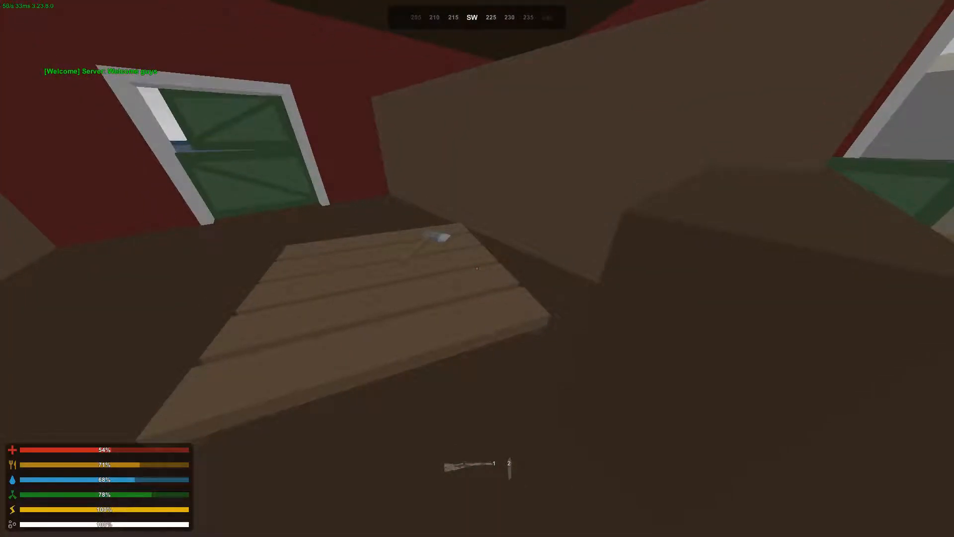
mouse_move(476, 267)
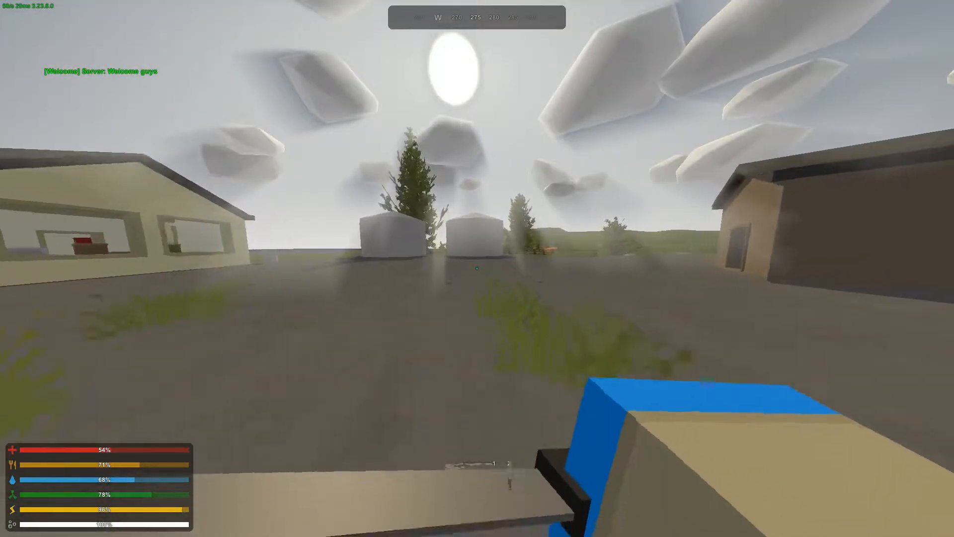
- Equip the hatchet from the inventory and close it
key("Tab")
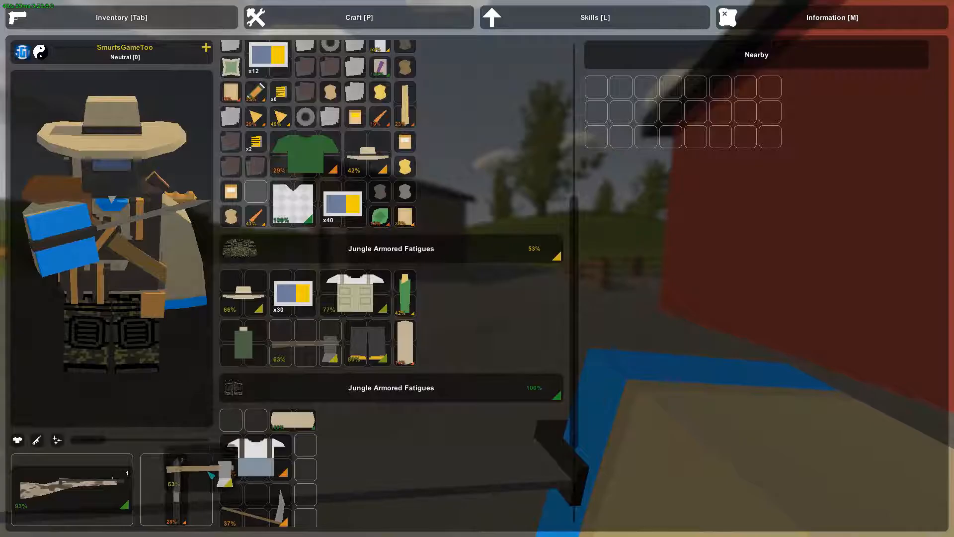
key("tab")
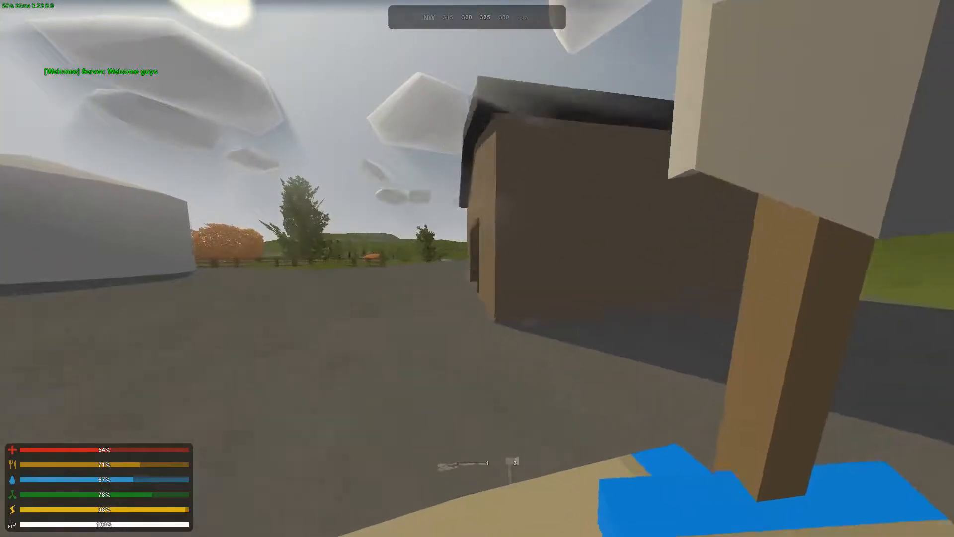
mouse_move(477, 268)
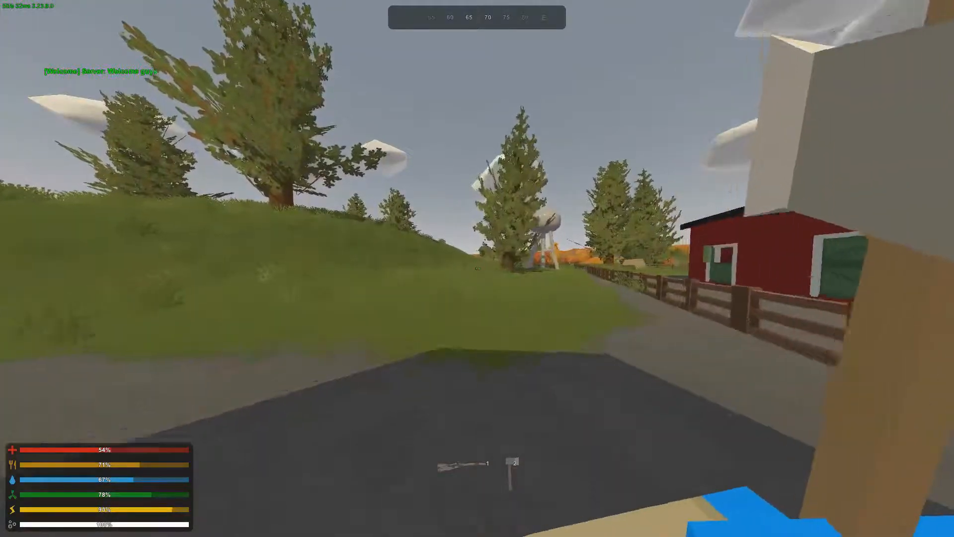
mouse_move(477, 268)
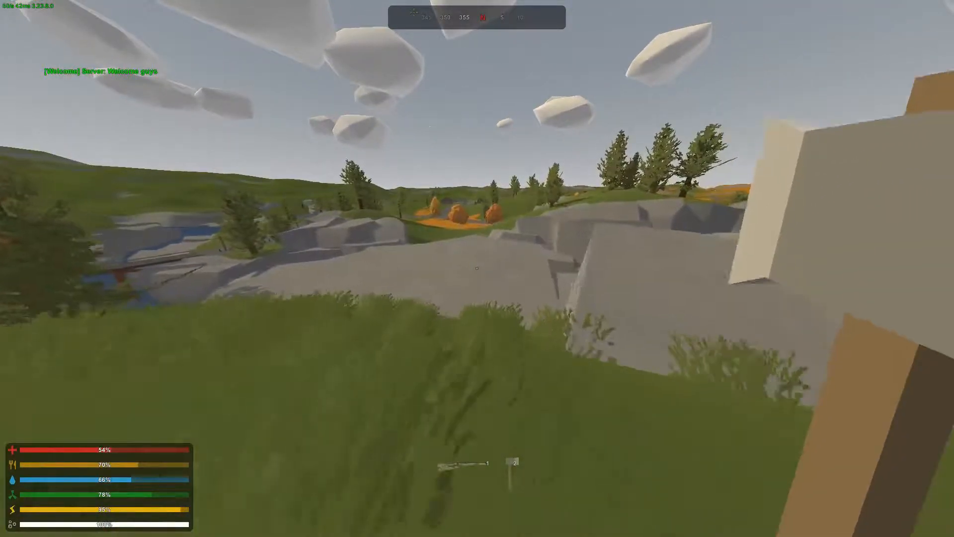
mouse_move(477, 269)
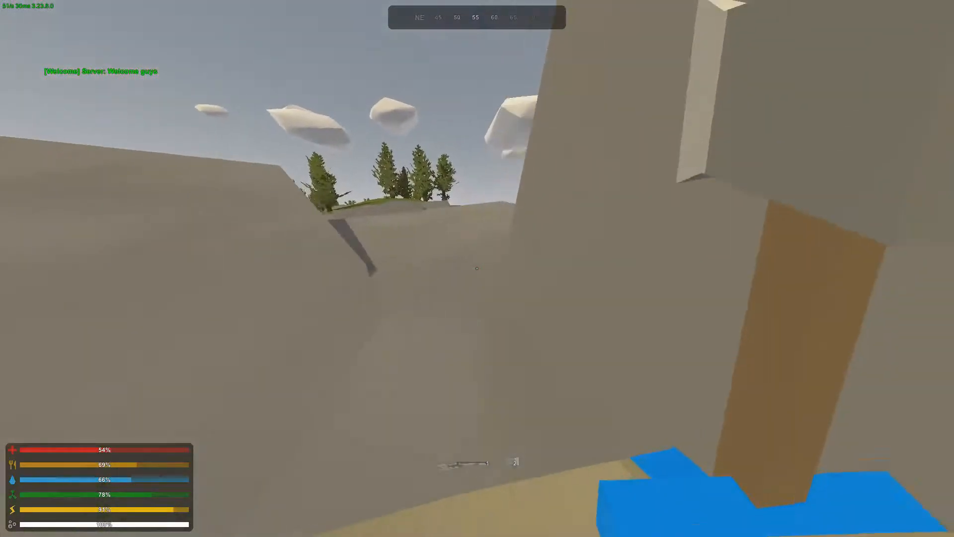
mouse_move(477, 268)
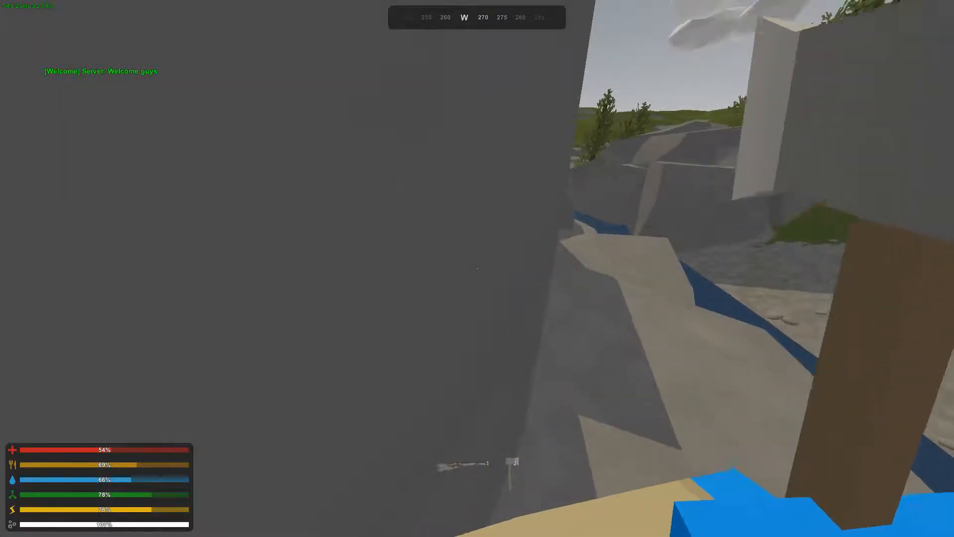
mouse_move(477, 268)
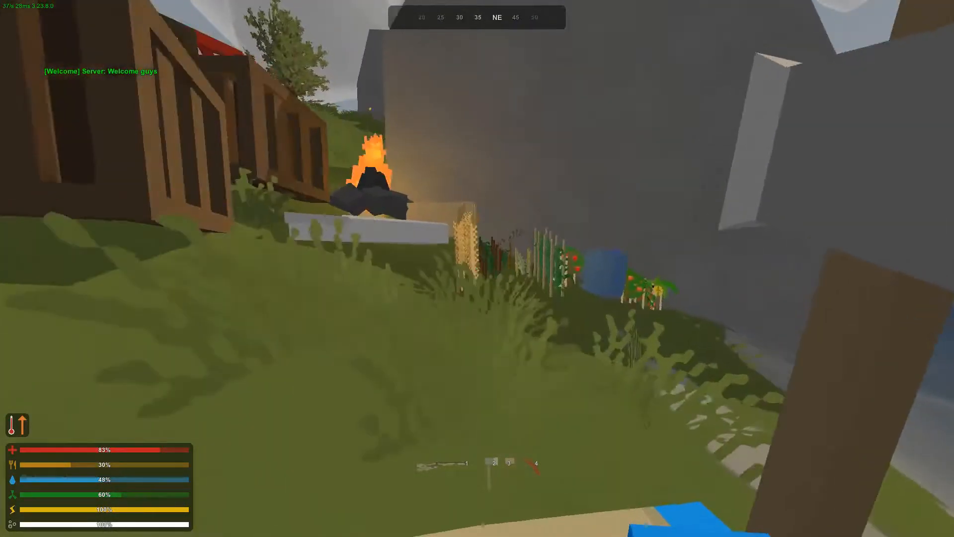
mouse_move(477, 268)
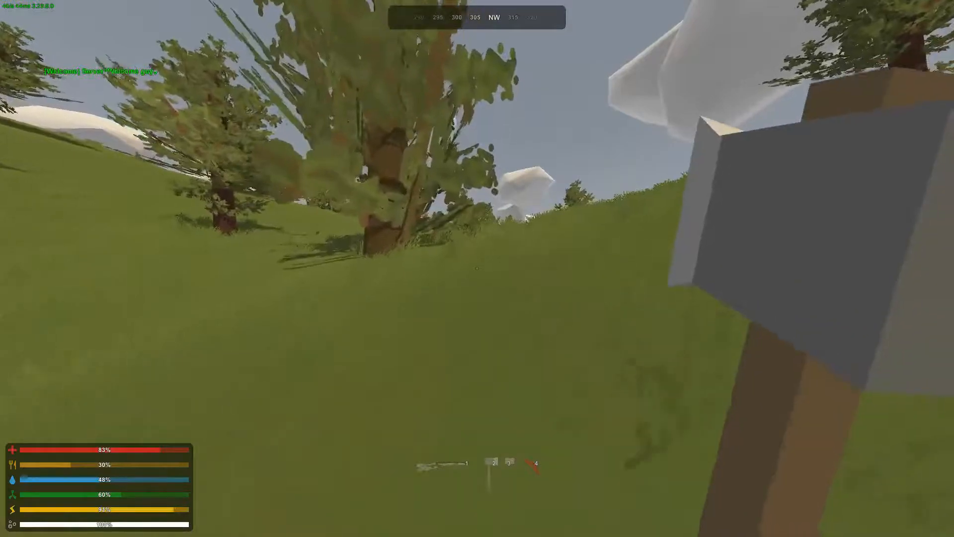
mouse_move(477, 268)
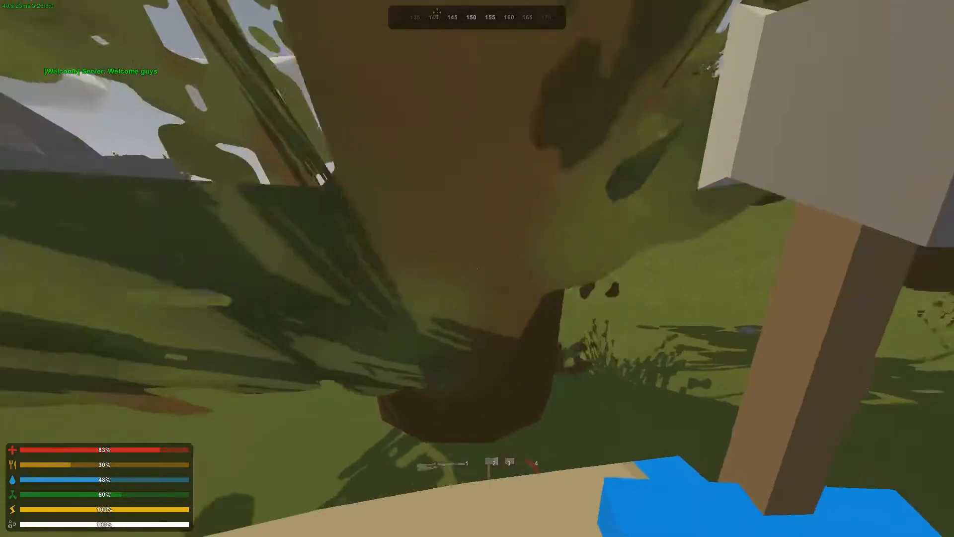
mouse_move(477, 269)
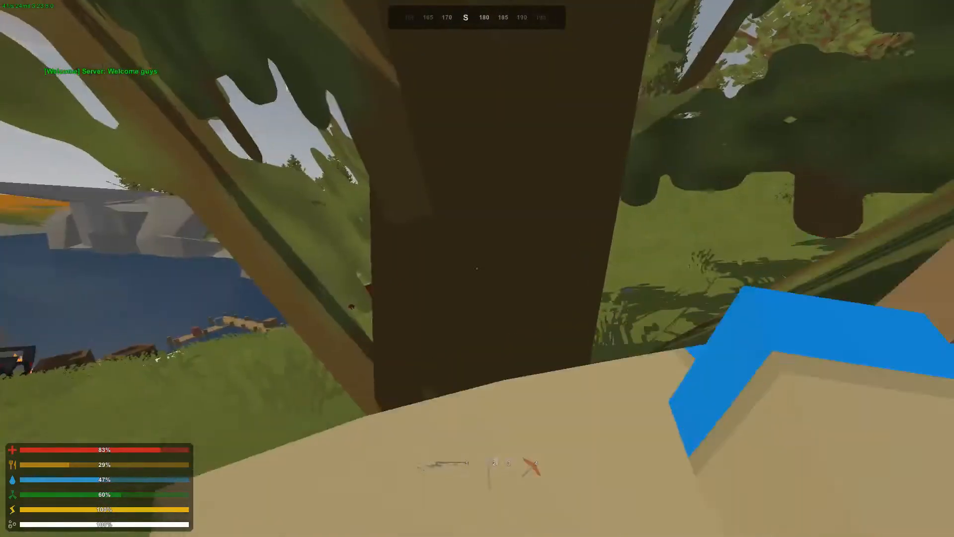
mouse_move(477, 269)
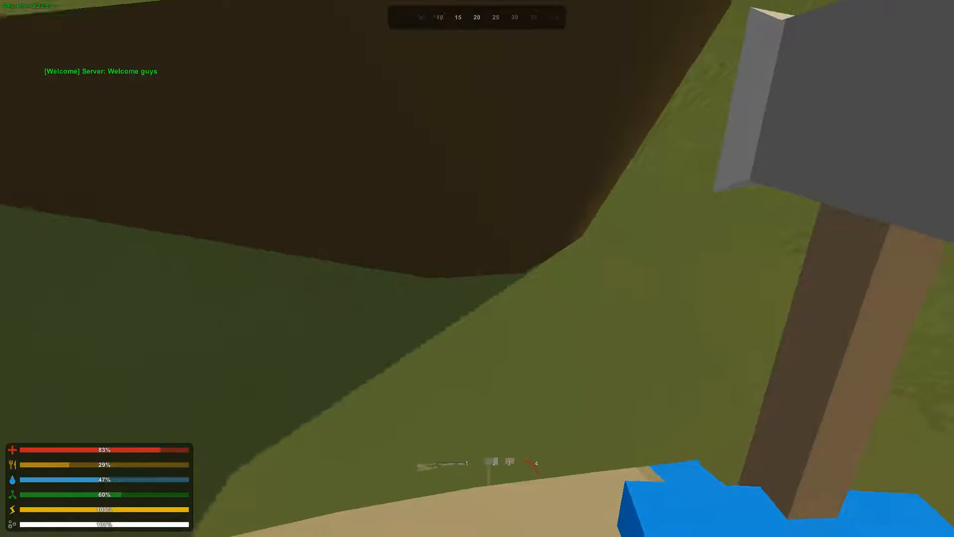
mouse_move(477, 268)
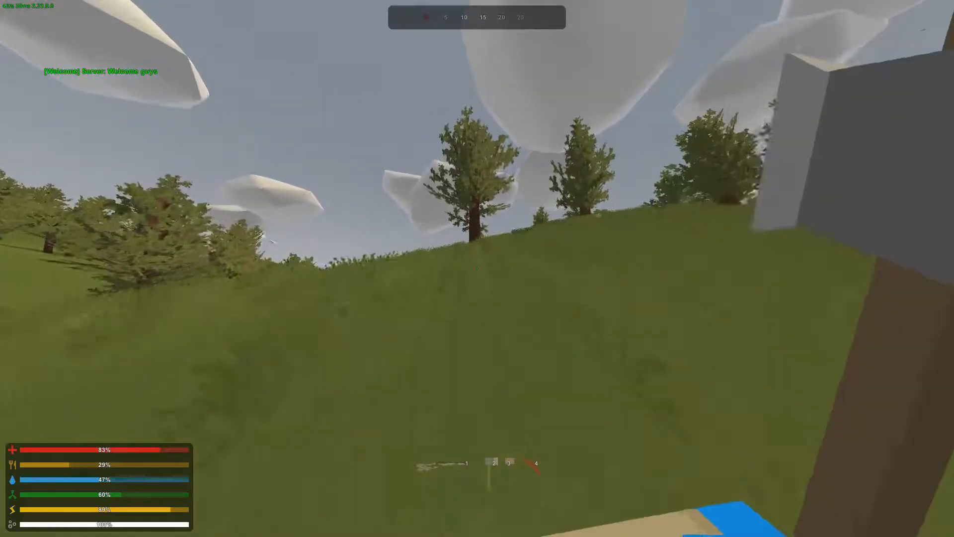
mouse_move(477, 268)
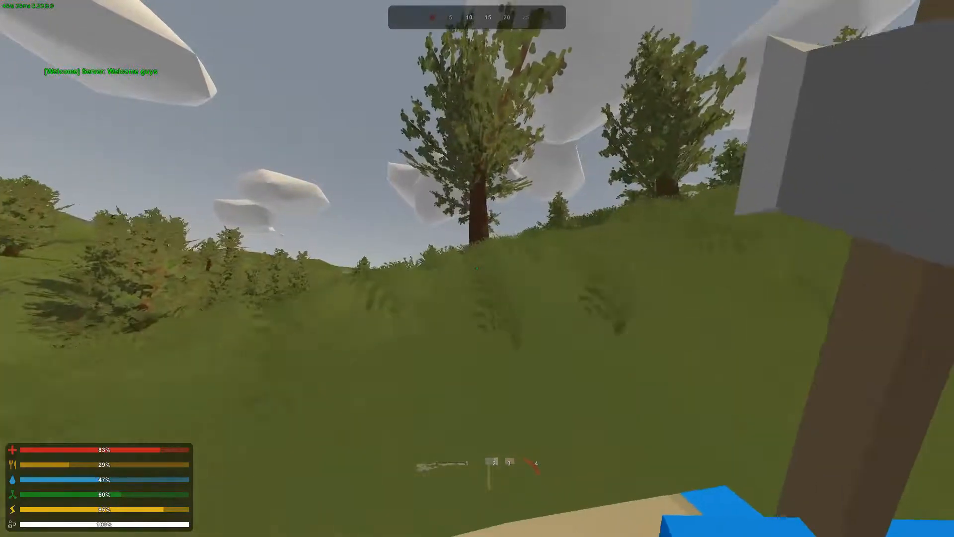
mouse_move(476, 268)
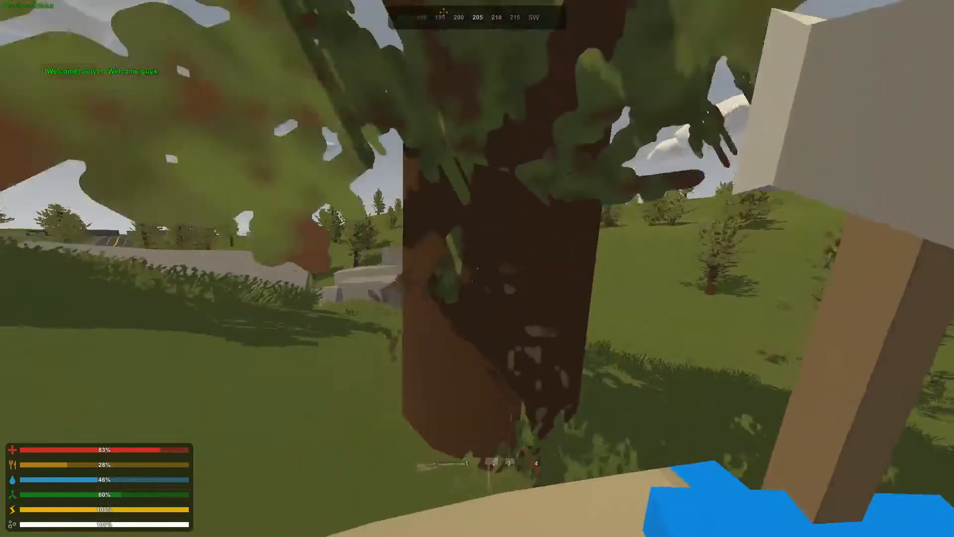
mouse_move(477, 269)
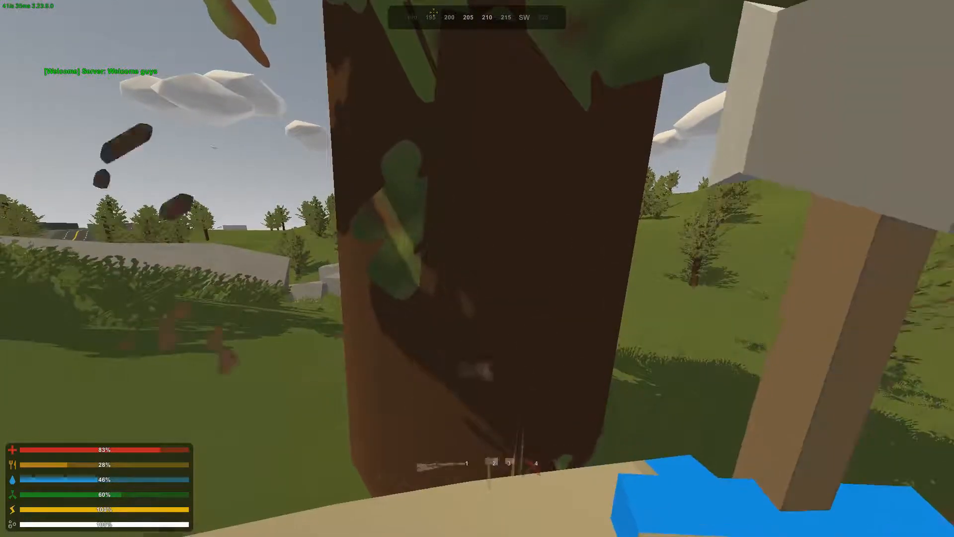
- Chop the tree trunk with the hatchet until it falls
left_click(477, 268)
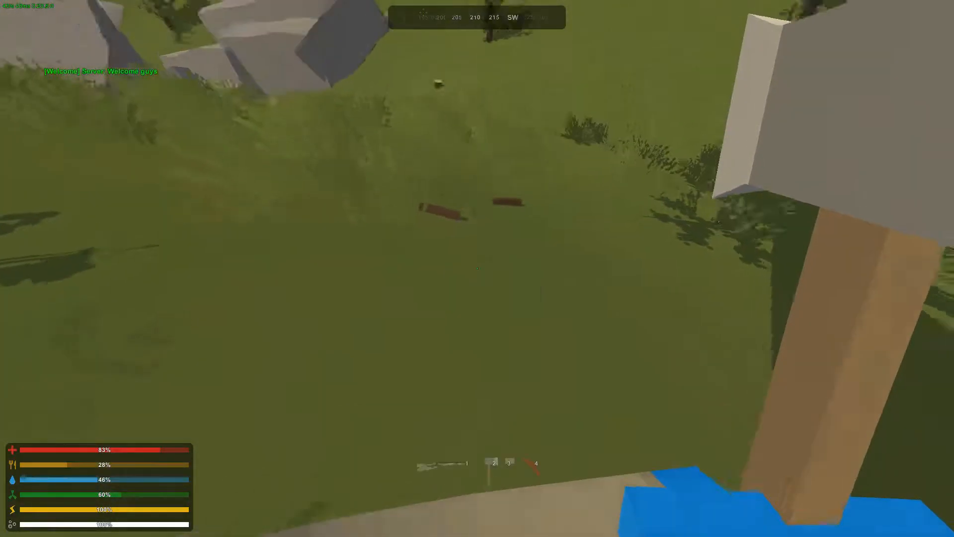
mouse_move(477, 268)
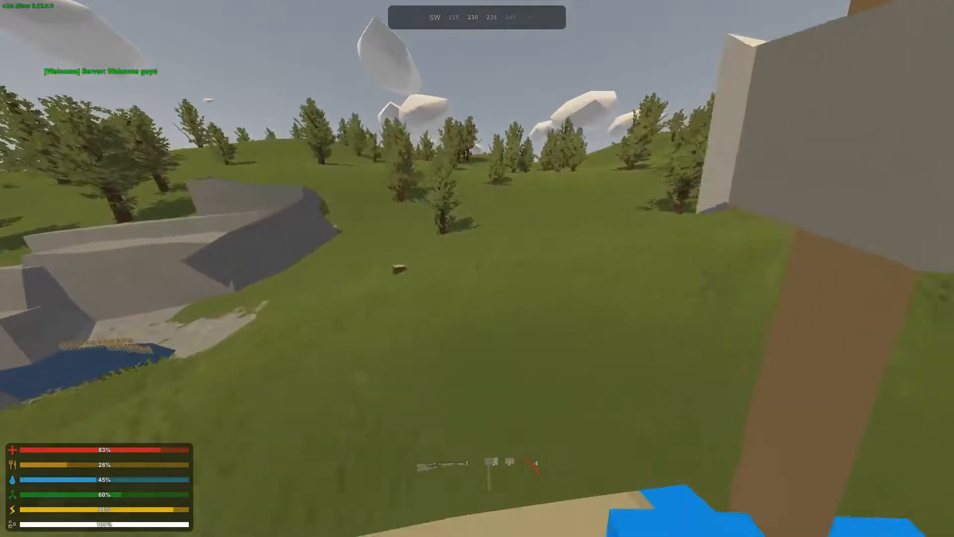
mouse_move(477, 269)
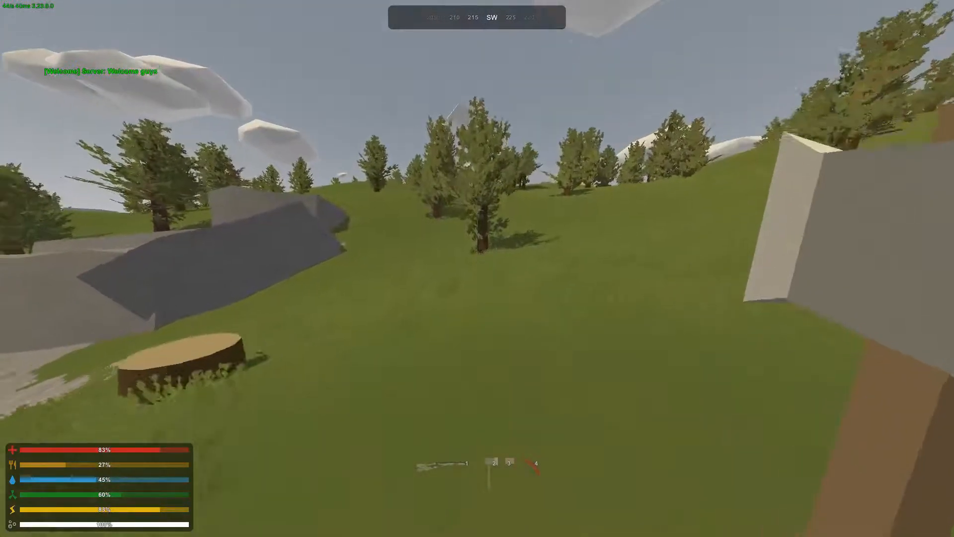
- Check the inventory on the way back toward the pond, then close it
key("Tab")
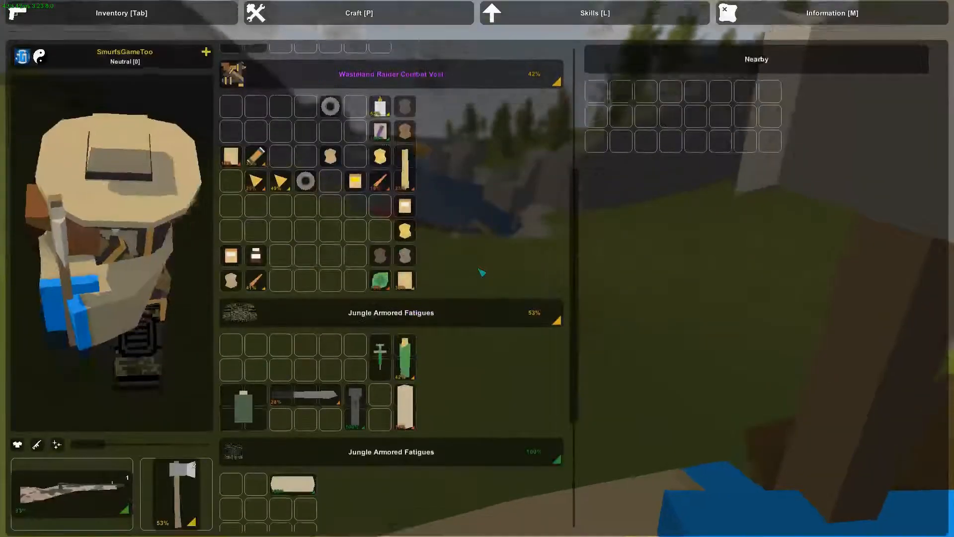
key("Tab")
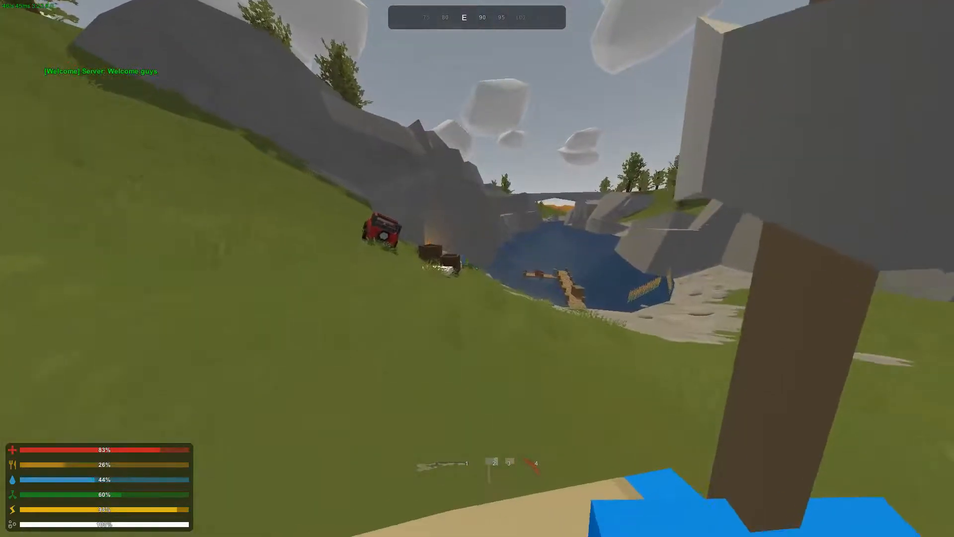
mouse_move(477, 268)
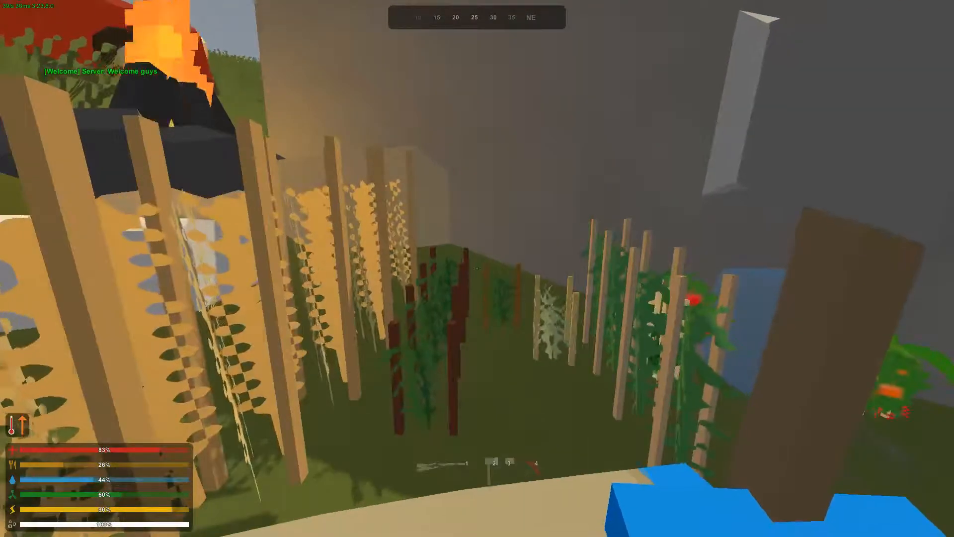
mouse_move(477, 269)
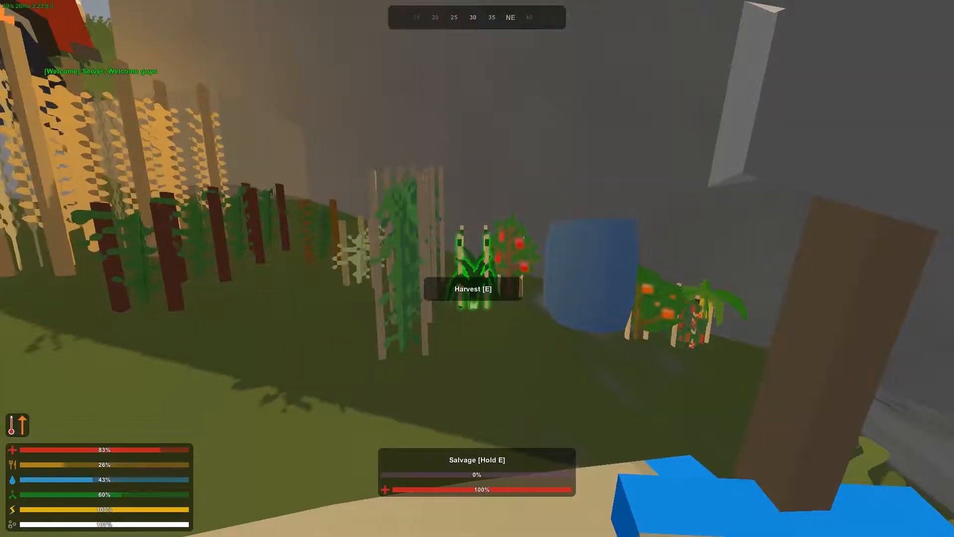
mouse_move(477, 269)
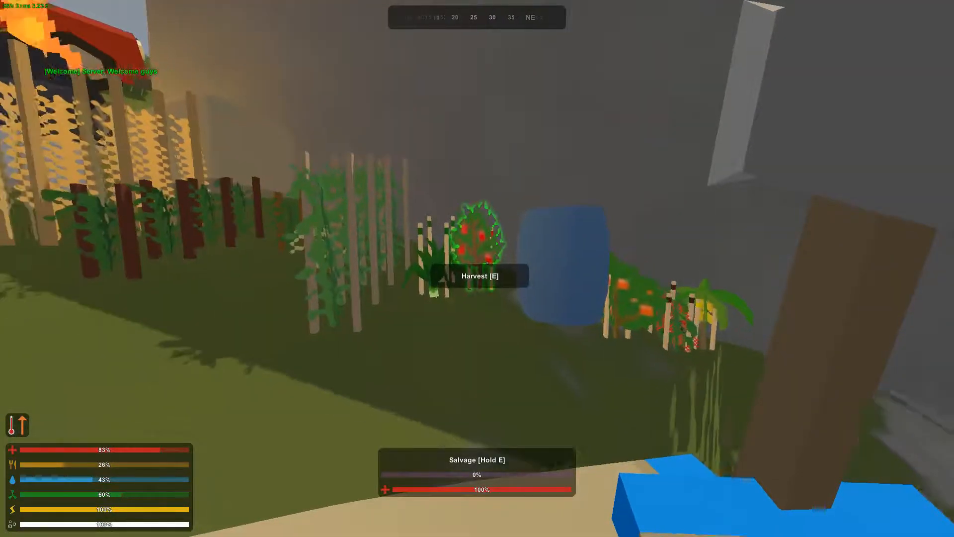
mouse_move(477, 269)
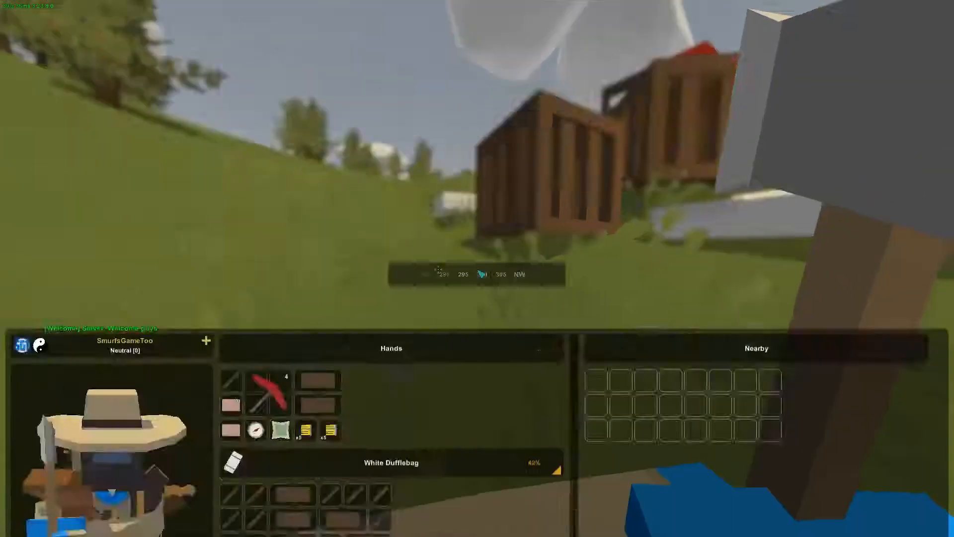
- Browse the blueprint categories and craft pine sticks from the pine planks
key("p")
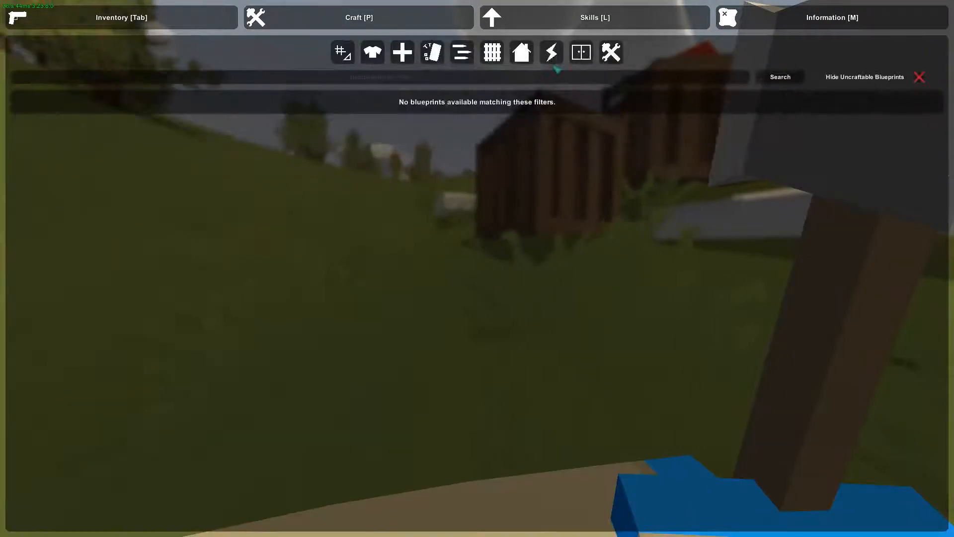
left_click(580, 52)
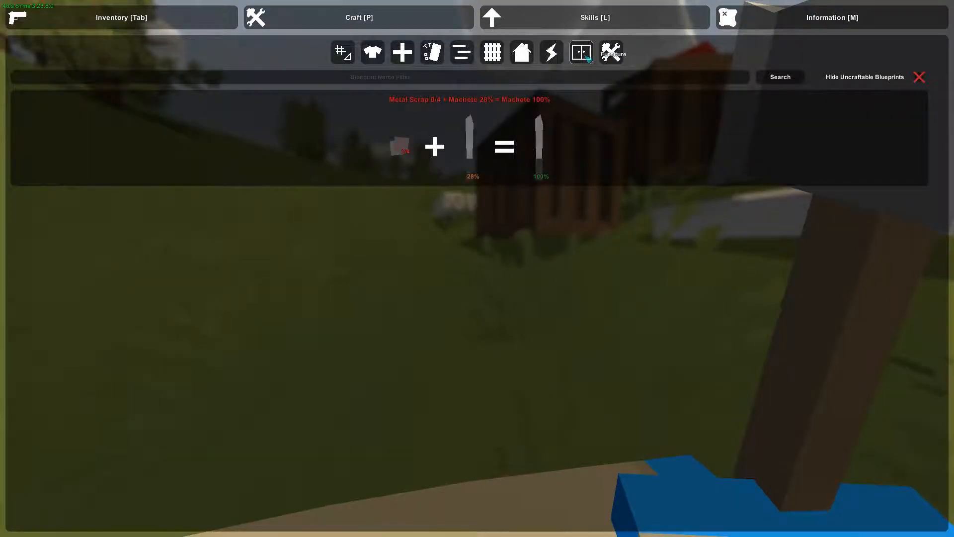
left_click(550, 52)
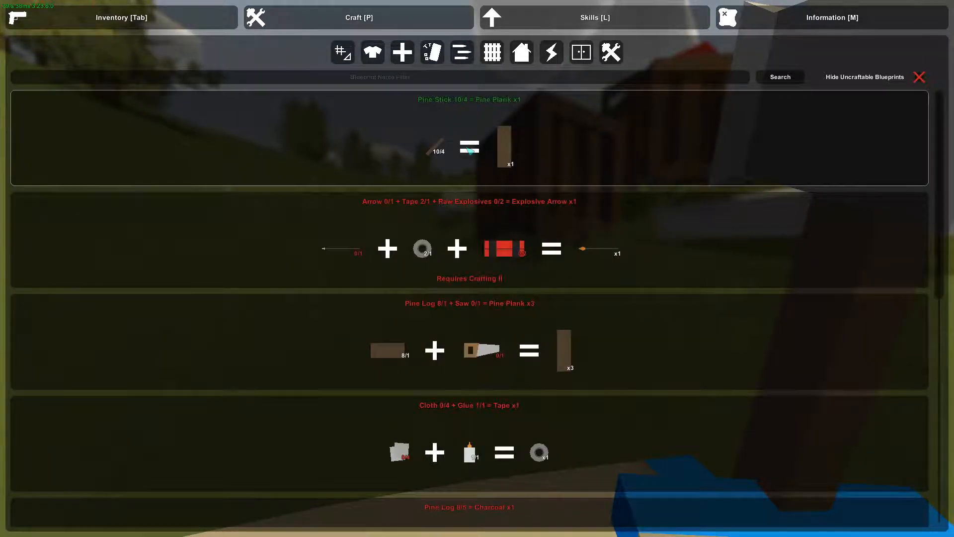
scroll("down", 3)
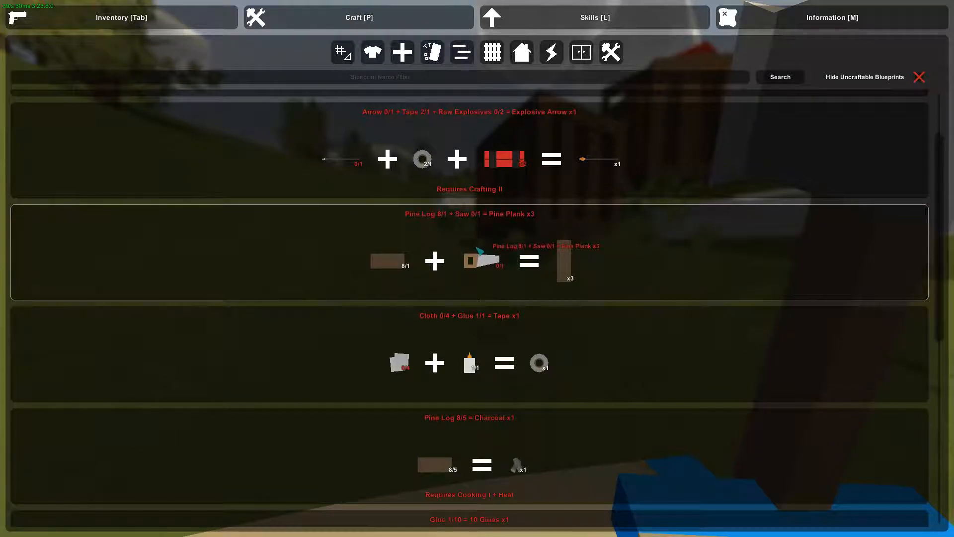
left_click(121, 17)
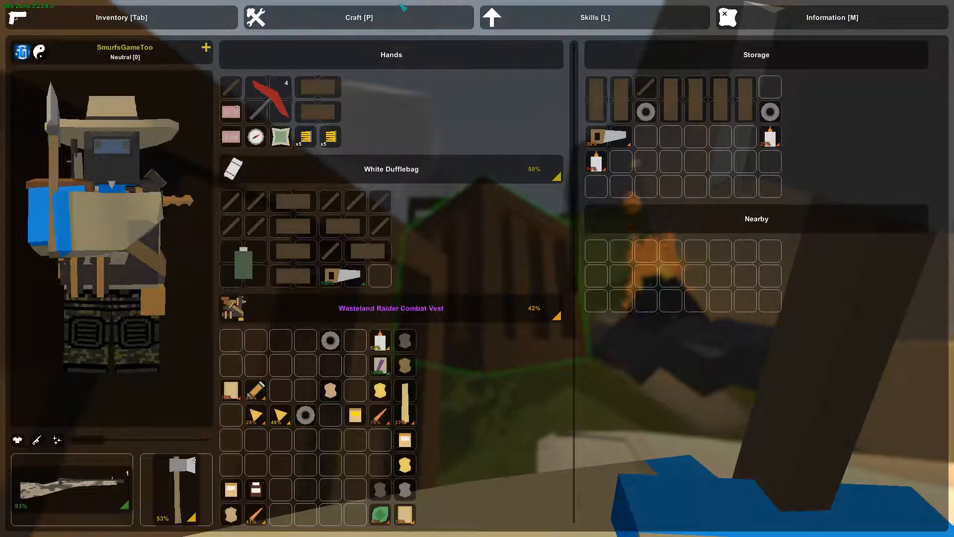
left_click(359, 16)
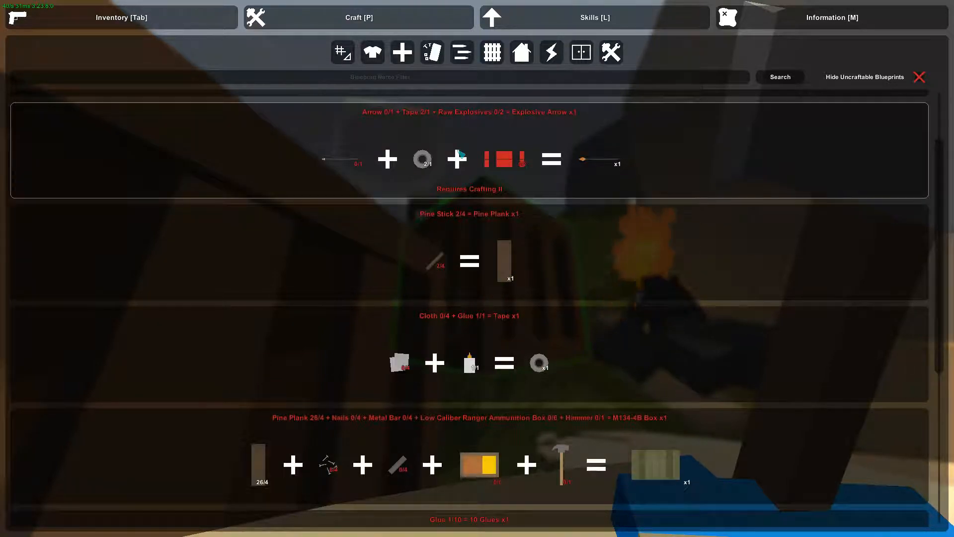
scroll("up", 3)
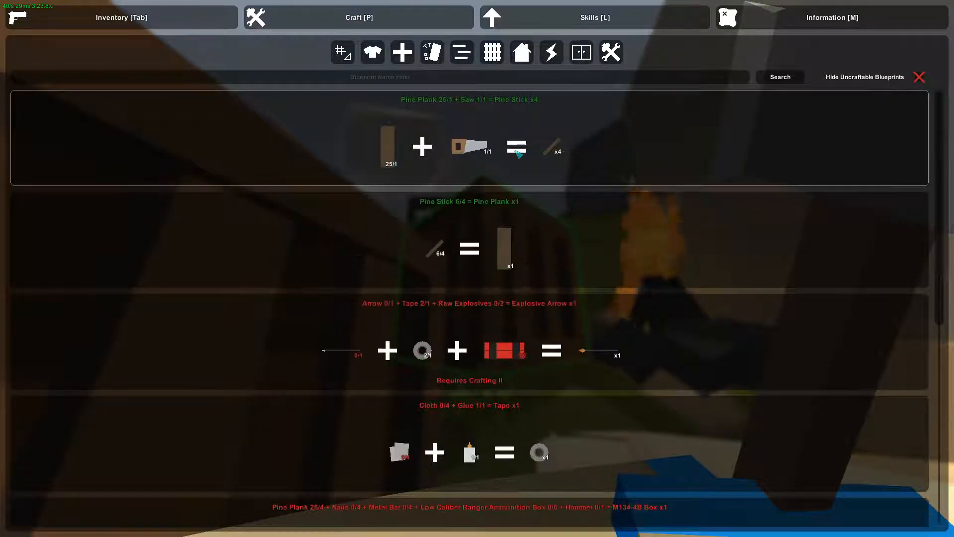
key("p")
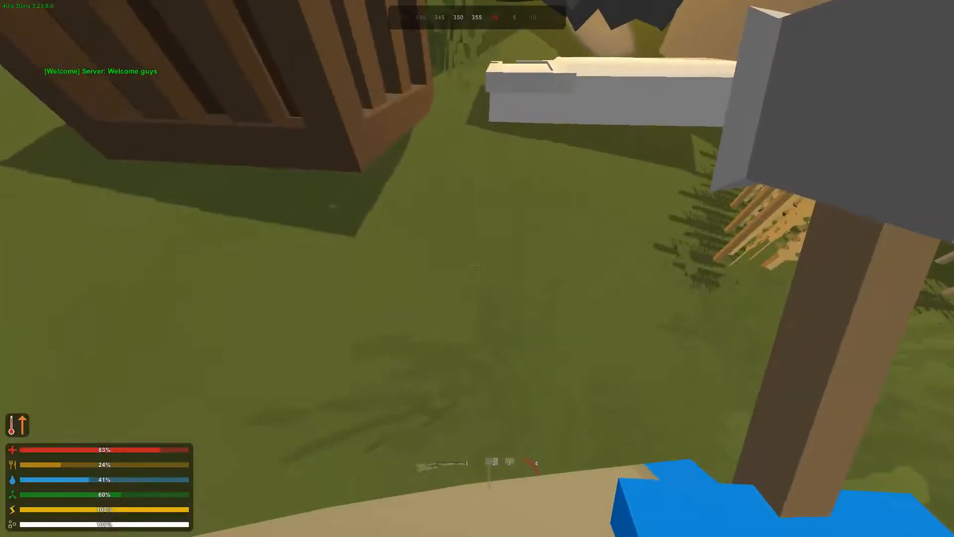
- Scroll down to the Industrial Pine Crate and craft two of them
key("p")
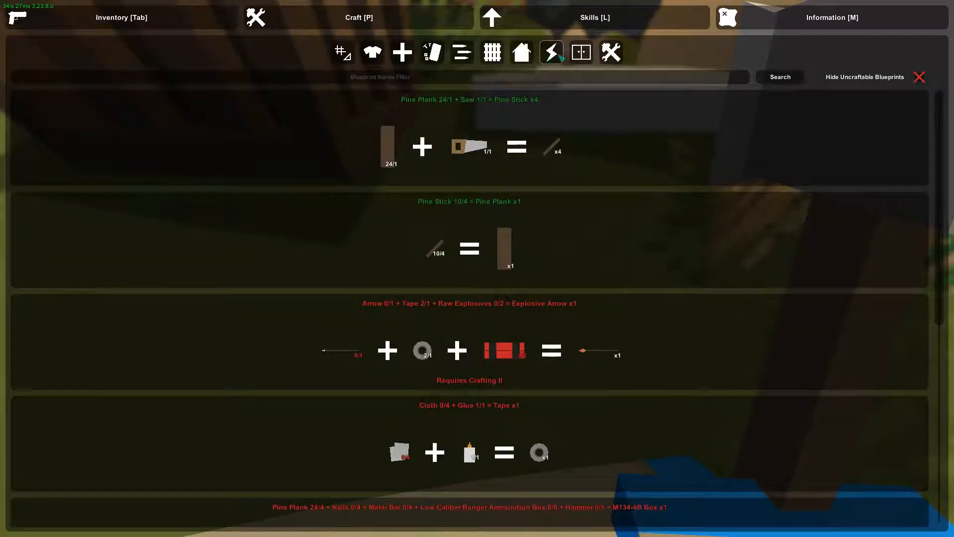
scroll("down", 3)
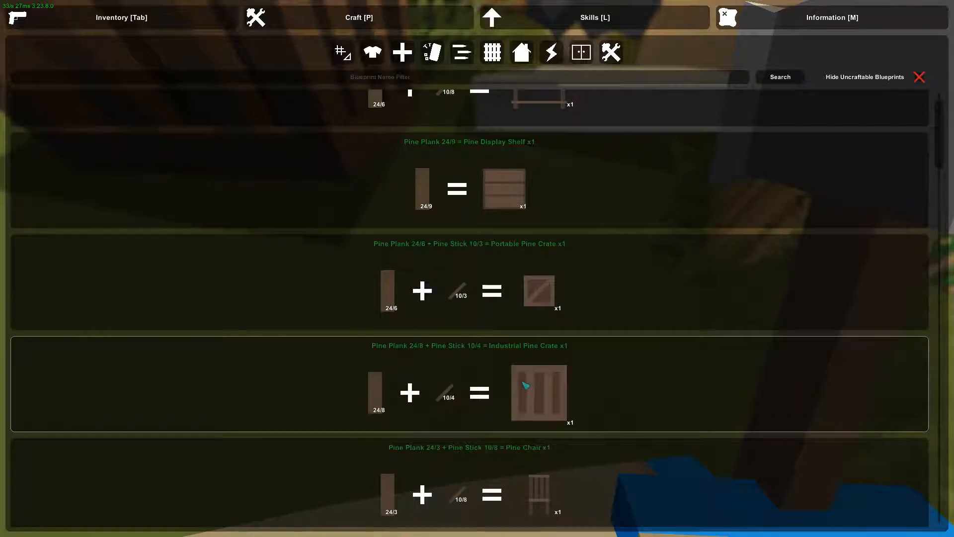
scroll("down", 3)
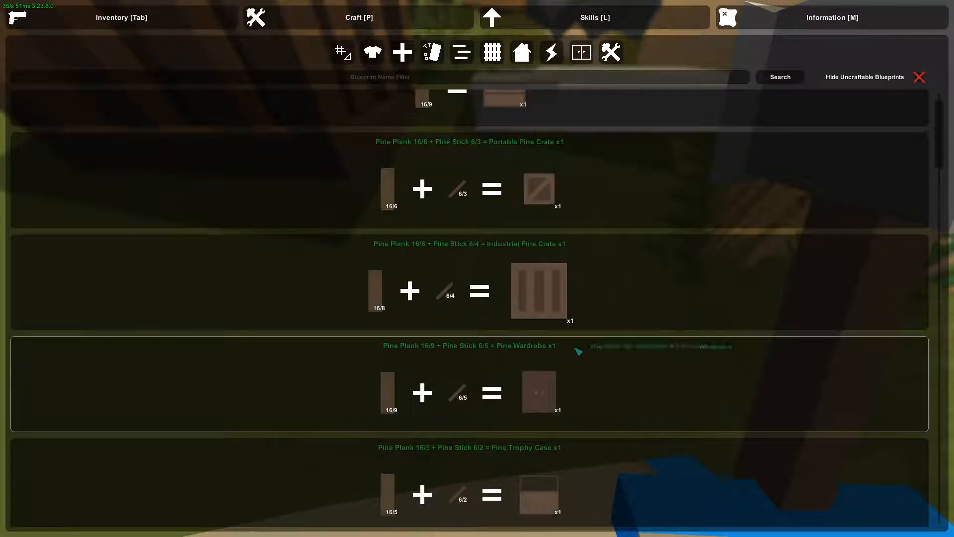
scroll("down", 3)
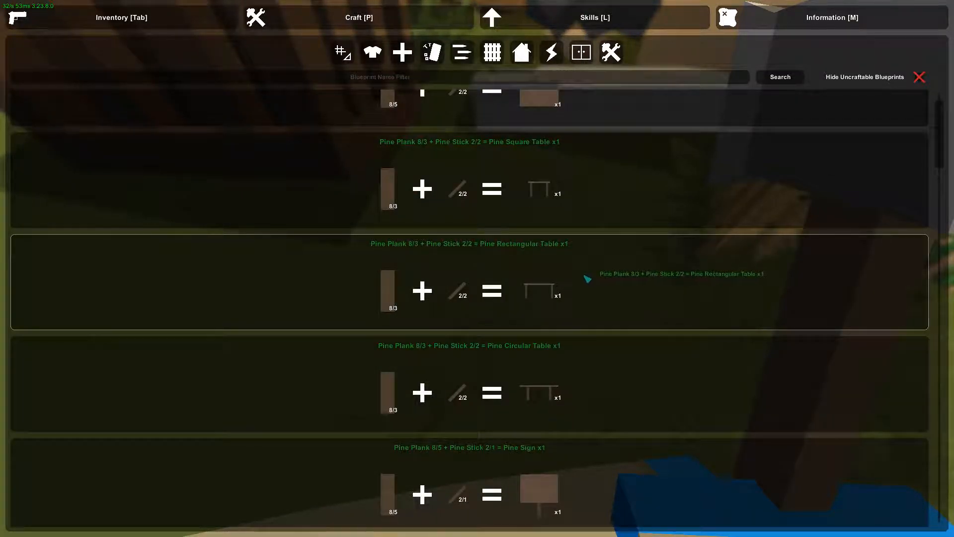
scroll("down", 3)
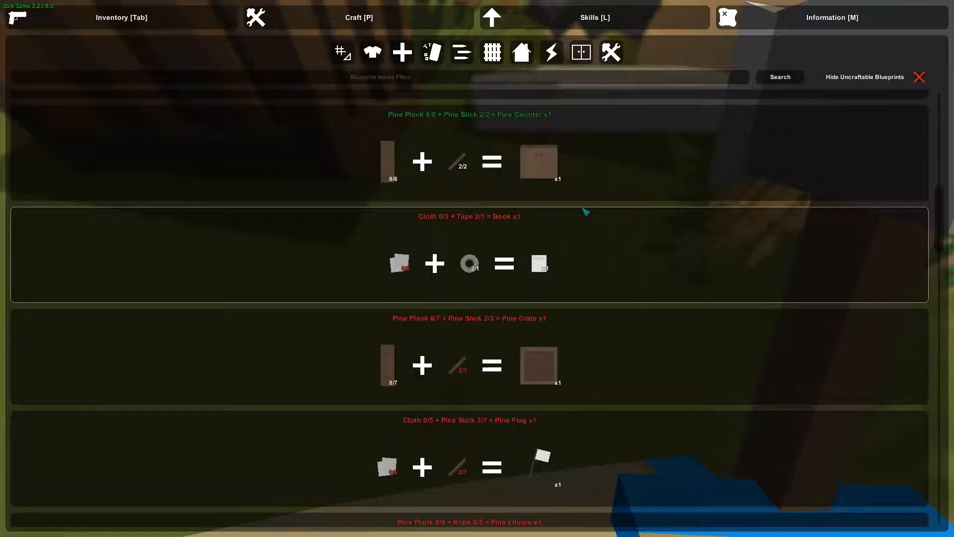
scroll("up", 3)
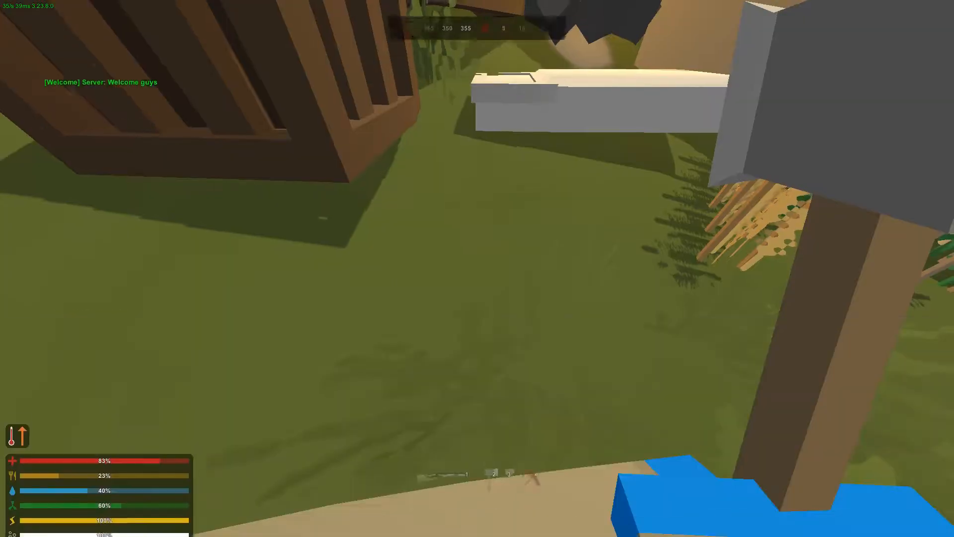
key("Tab")
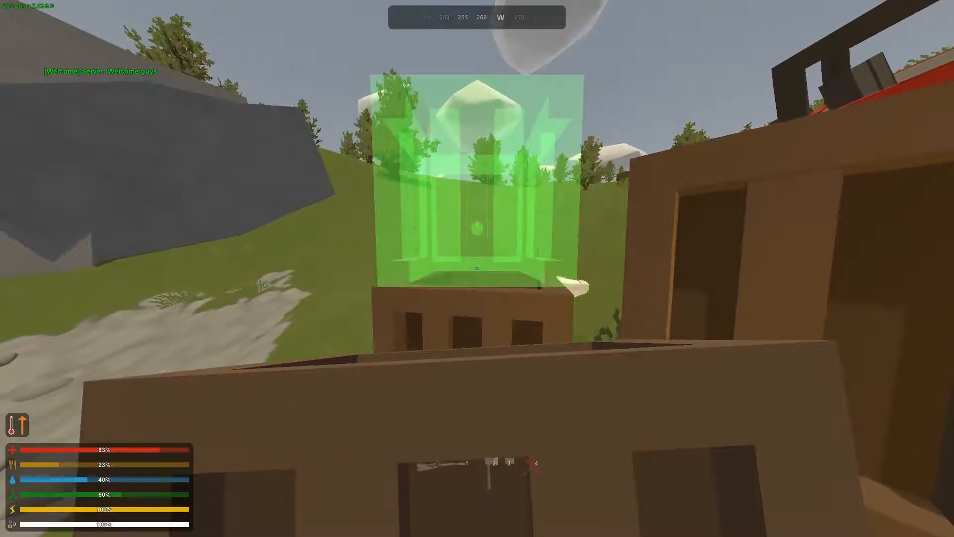
mouse_move(477, 268)
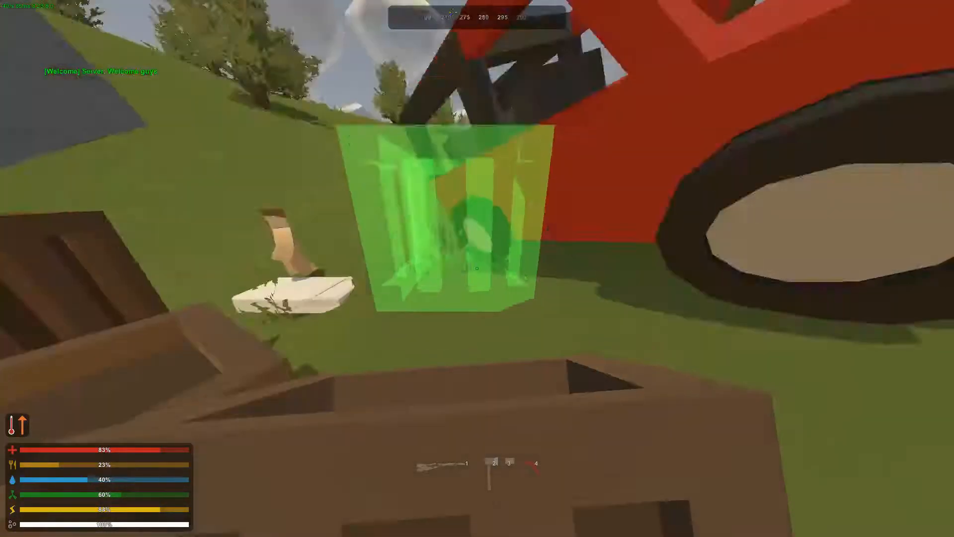
mouse_move(477, 269)
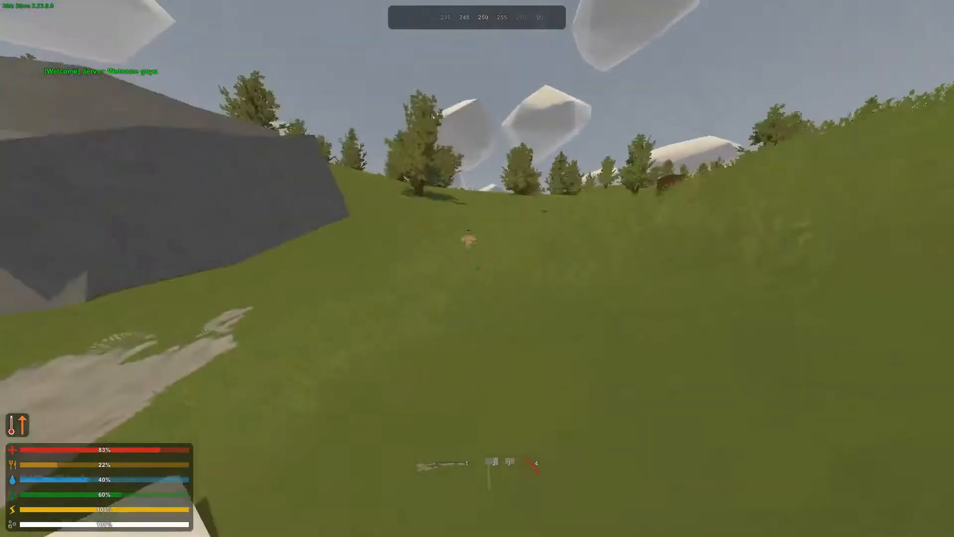
mouse_move(477, 268)
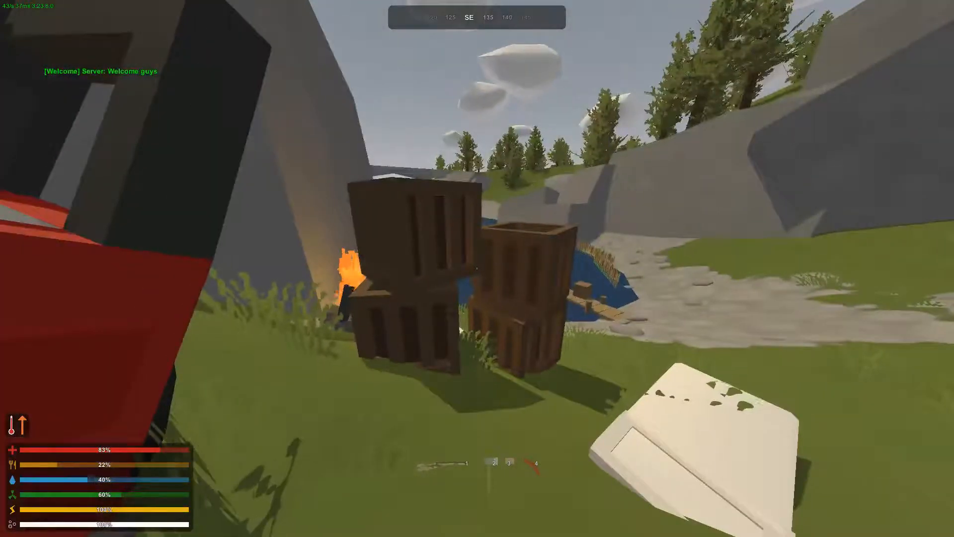
mouse_move(477, 269)
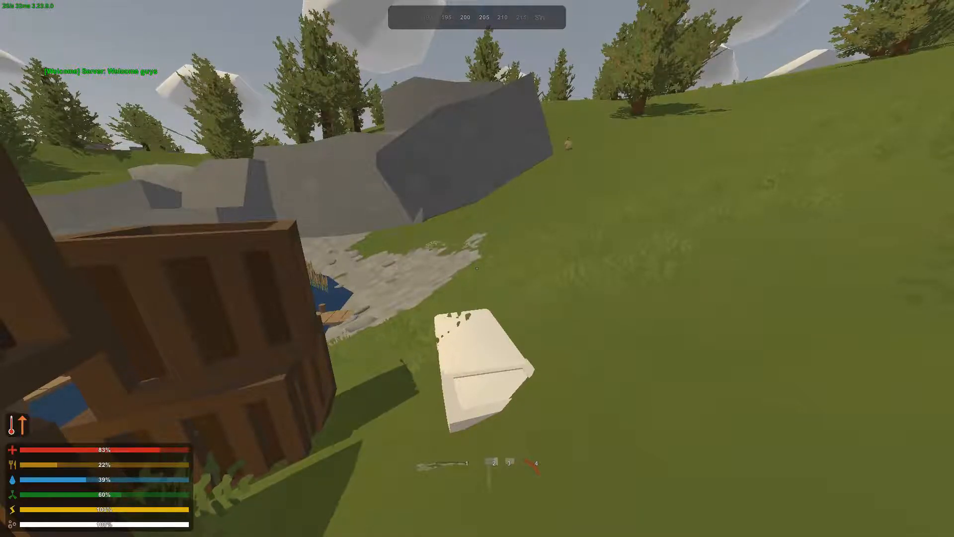
mouse_move(477, 268)
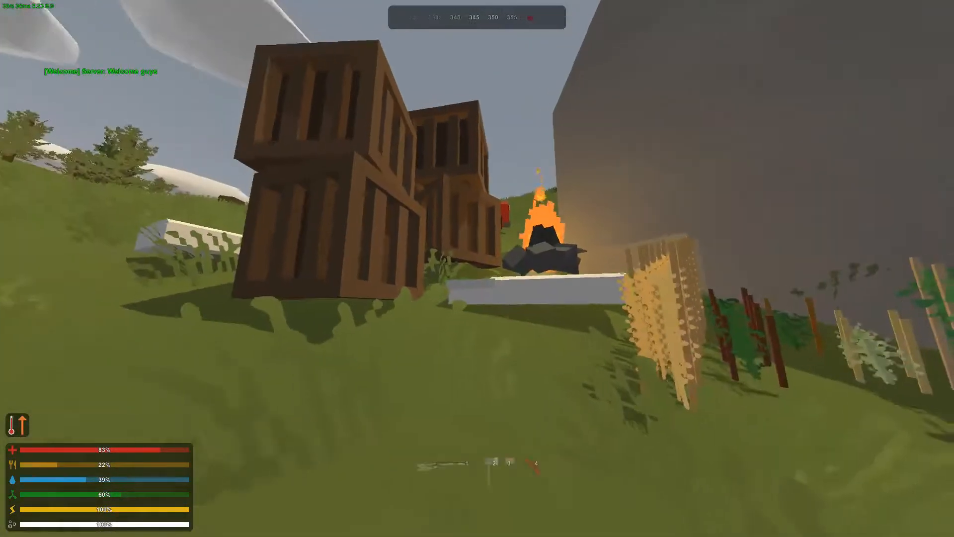
- Open the storage of a newly placed crate beside the campfire
key("e")
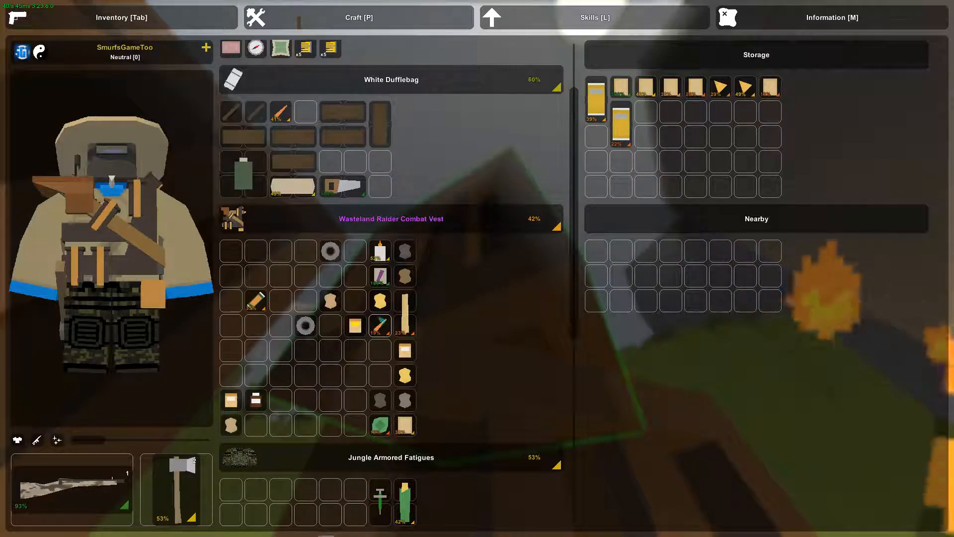
mouse_move(404, 314)
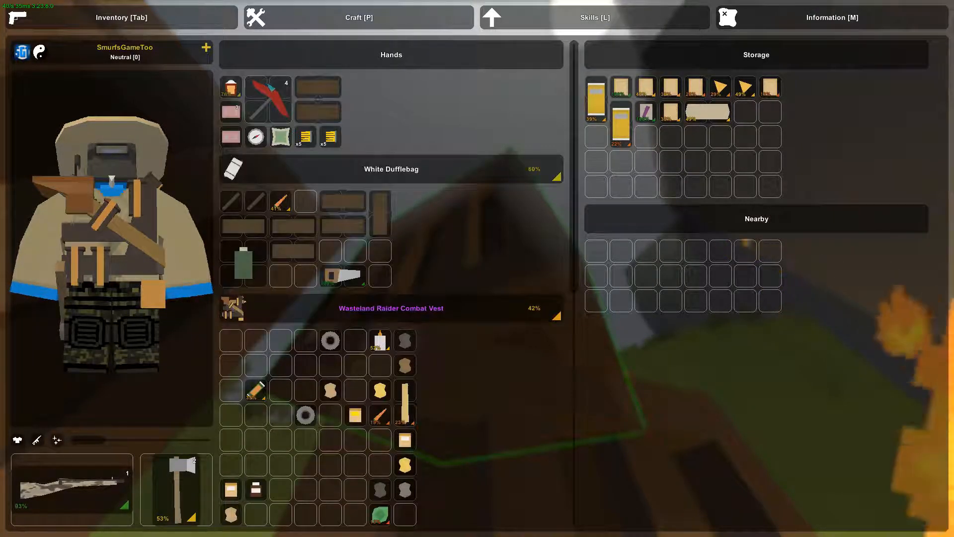
- Move food into the crate's storage, then switch to the crop-to-seed crafting recipes
scroll("down", 3)
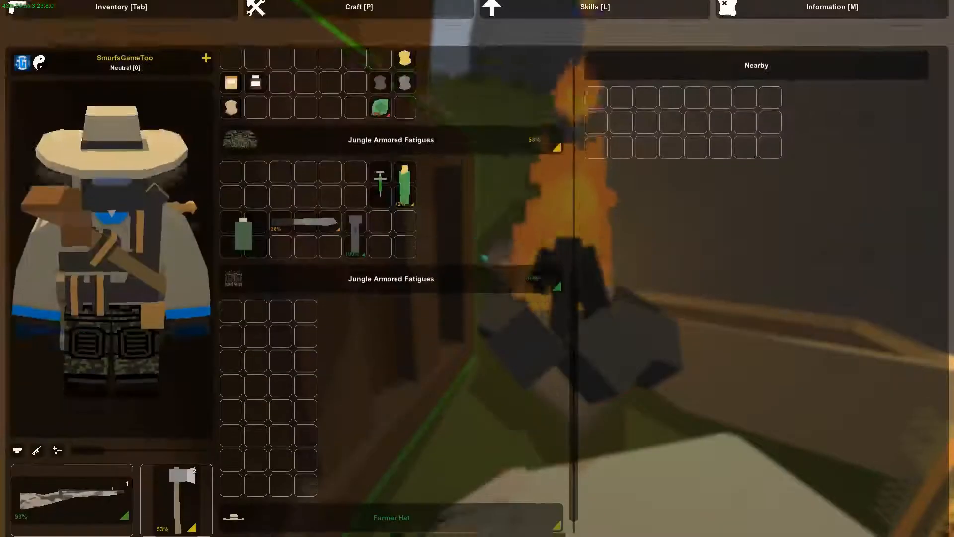
left_click(358, 7)
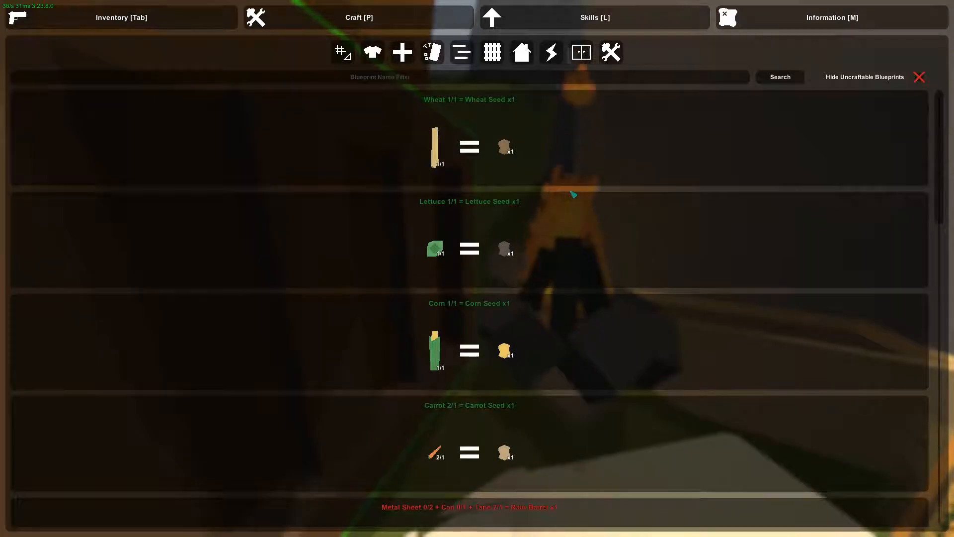
- Craft Wheat, Lettuce, Corn and Carrot Seeds from the farming blueprints
scroll("down", 3)
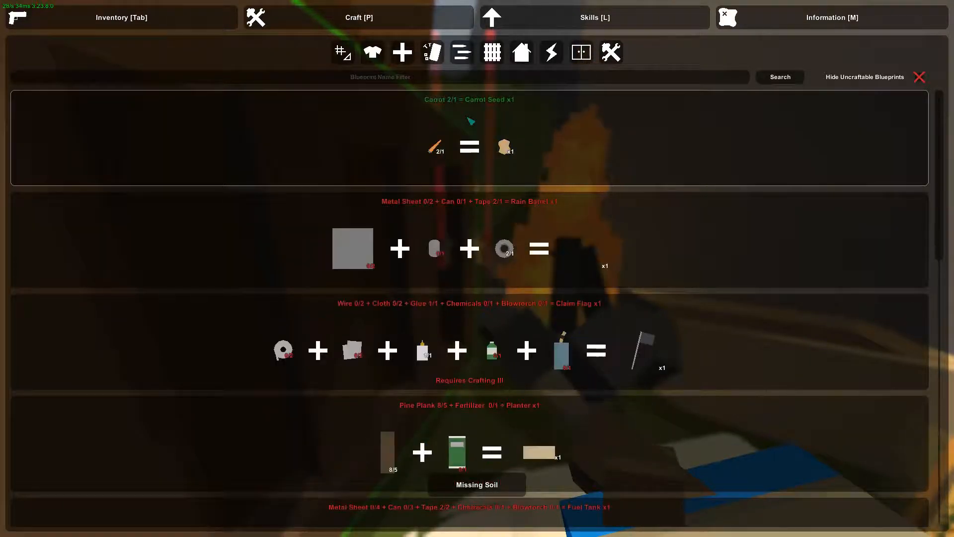
scroll("down", 3)
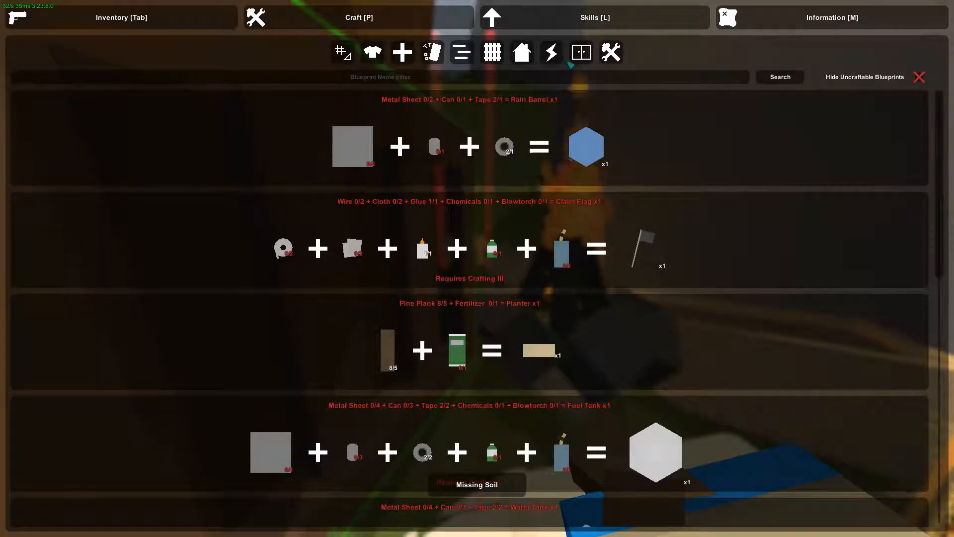
left_click(594, 16)
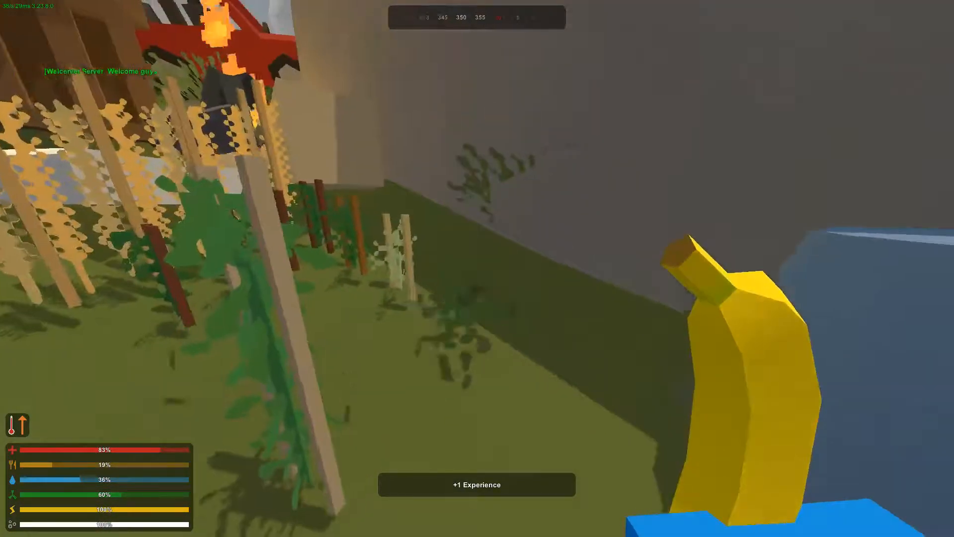
mouse_move(476, 276)
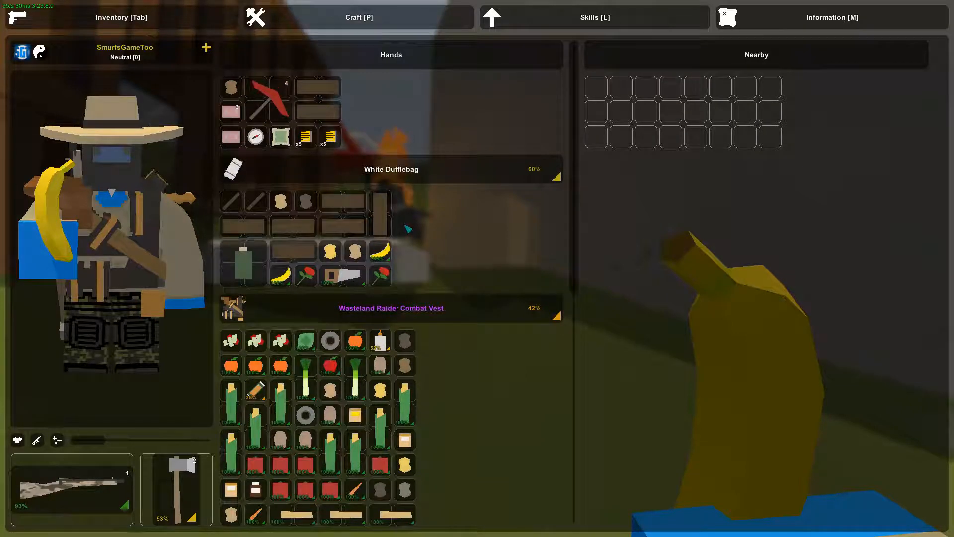
- Check the Red Flower's options, then open a campfire crate's storage beside the inventory
right_click(305, 274)
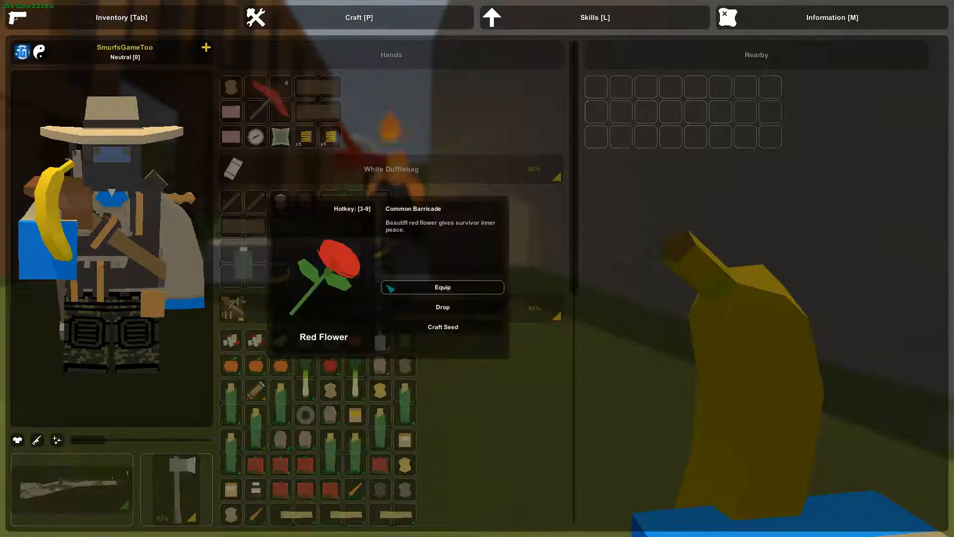
mouse_move(529, 259)
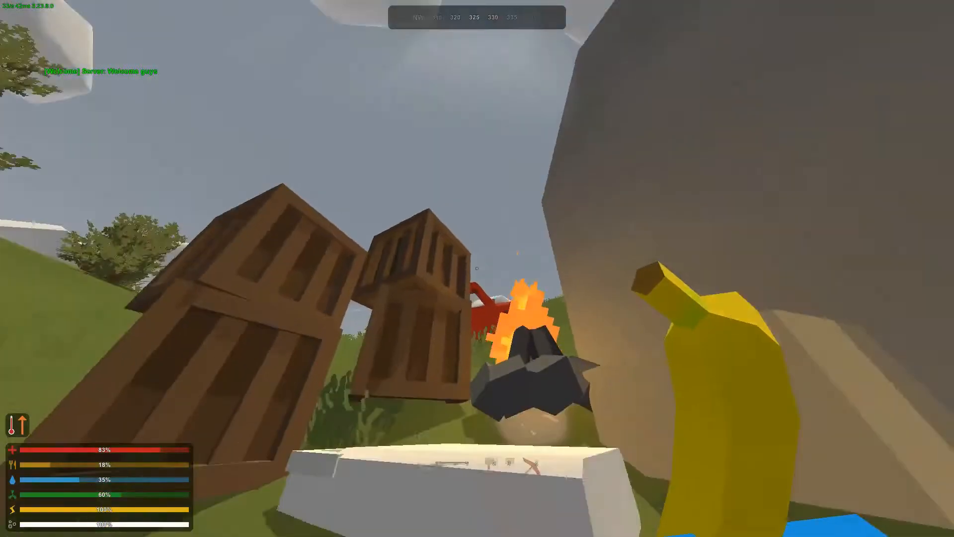
key("Tab")
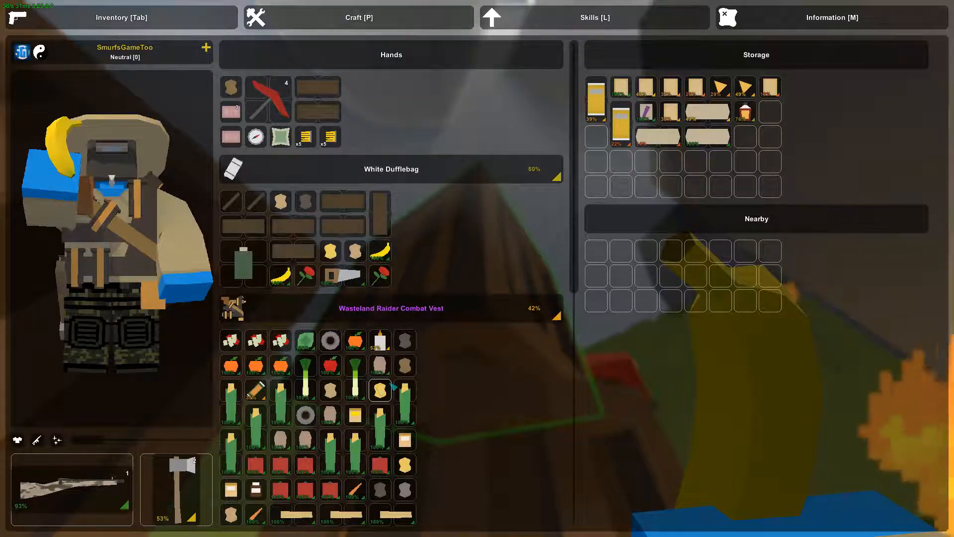
mouse_move(403, 402)
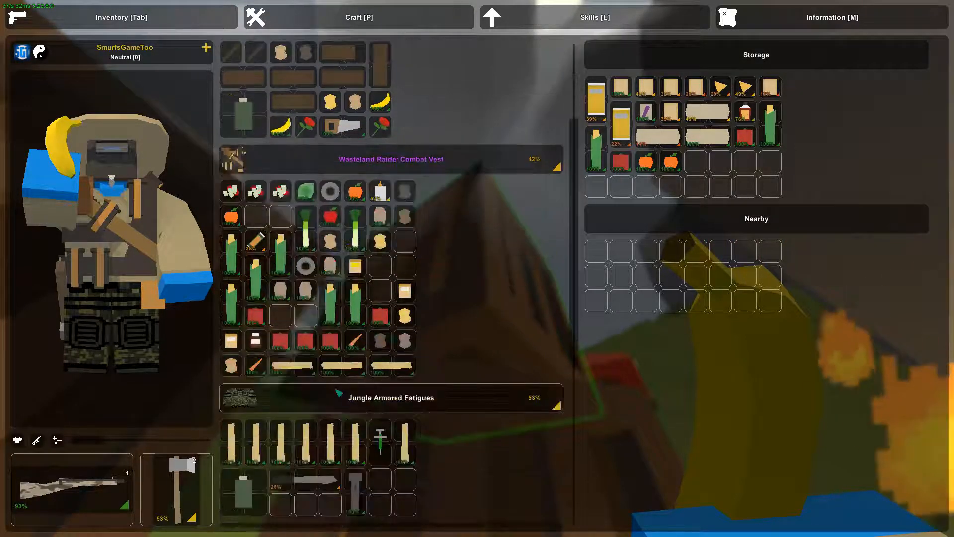
- Store the vest's corn, tomato and two oranges in the crate and show seed recipes
scroll("down", 3)
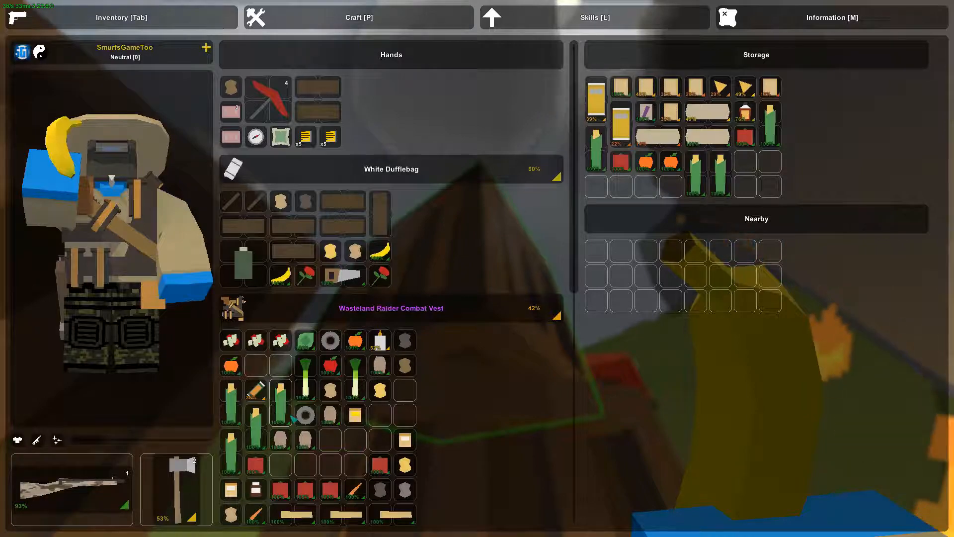
scroll("down", 3)
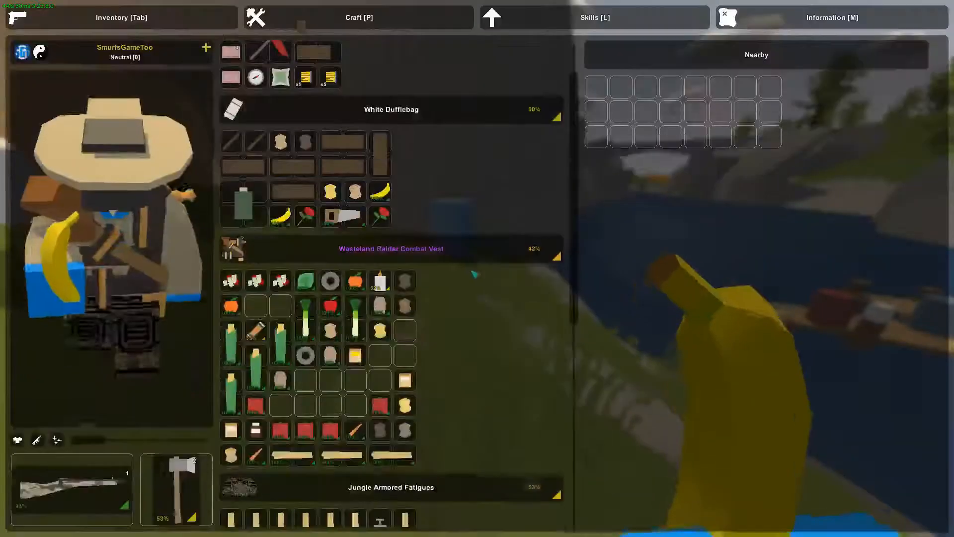
left_click(358, 16)
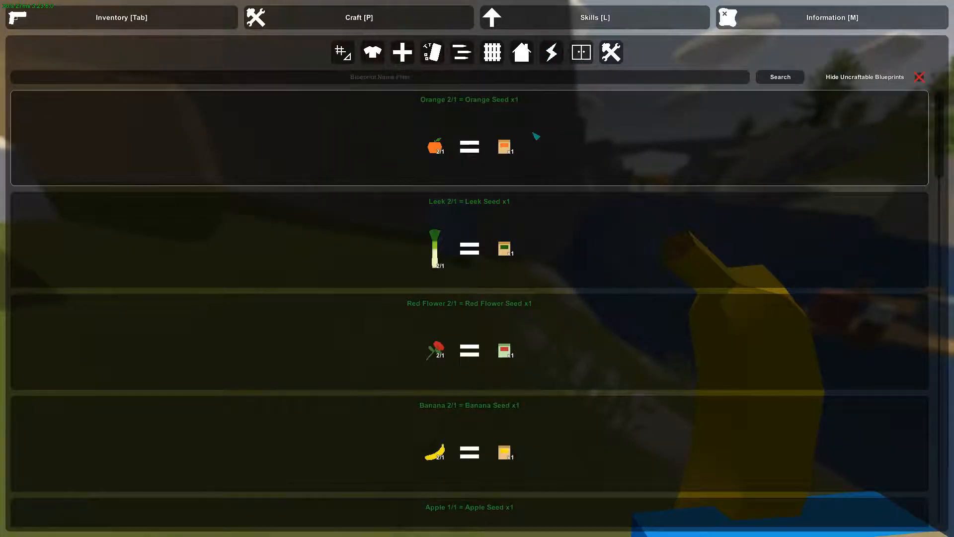
- Craft orange, flower, banana and tomato seeds, finishing with Carrot Seed
scroll("down", 3)
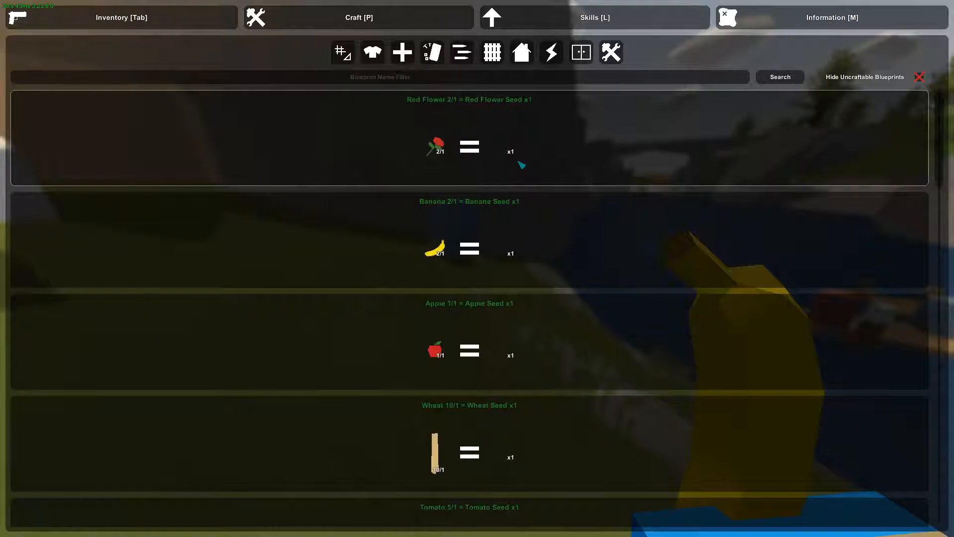
scroll("down", 3)
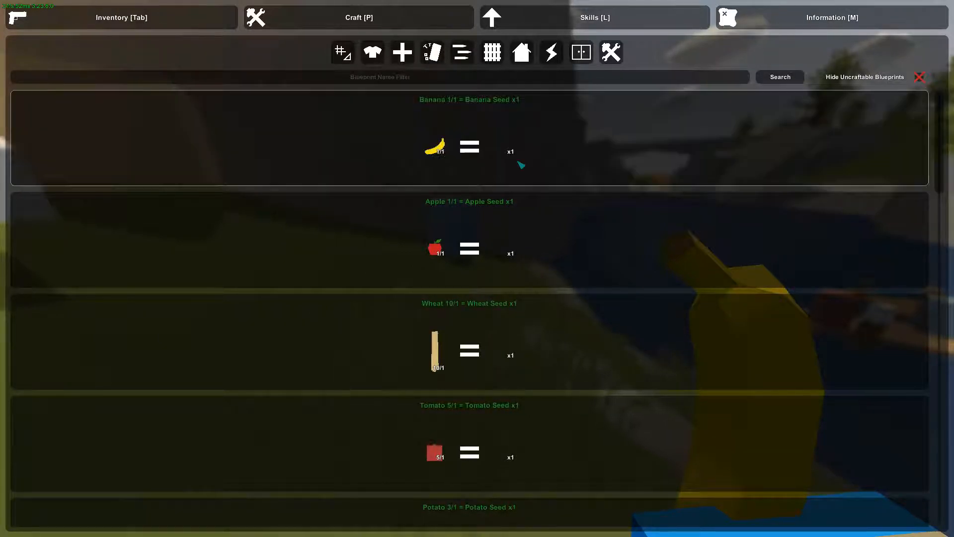
scroll("down", 3)
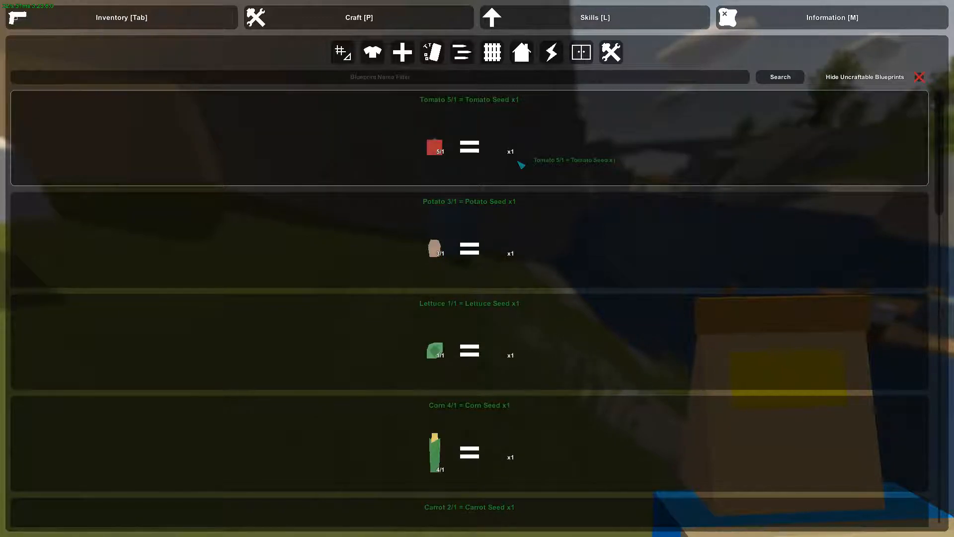
scroll("down", 3)
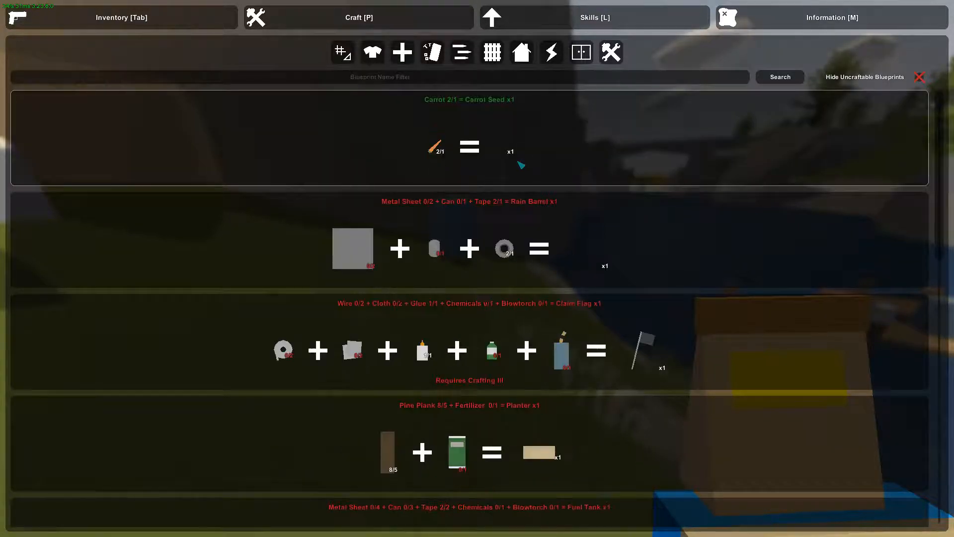
left_click(120, 16)
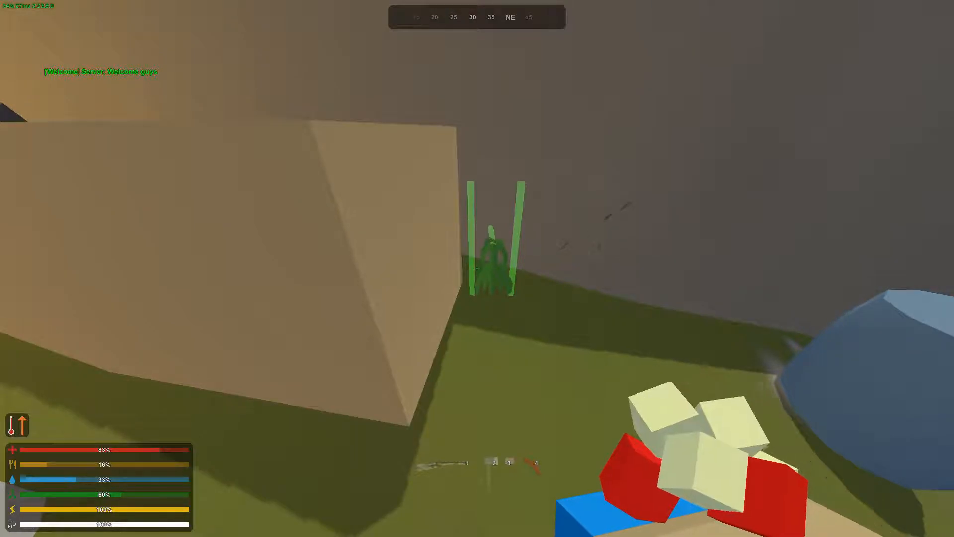
mouse_move(477, 268)
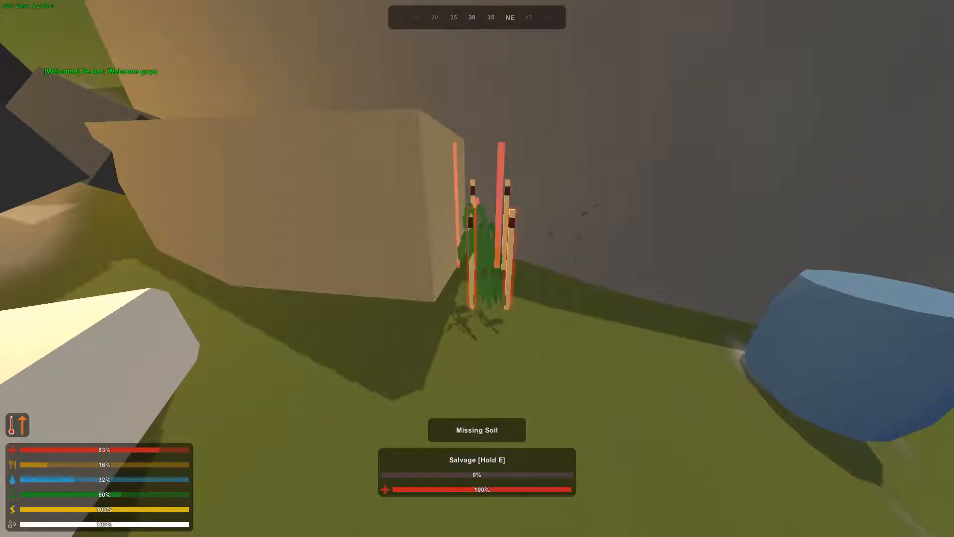
- Plant a seed by the boulder and open the inventory to check the seed packets
key("Tab")
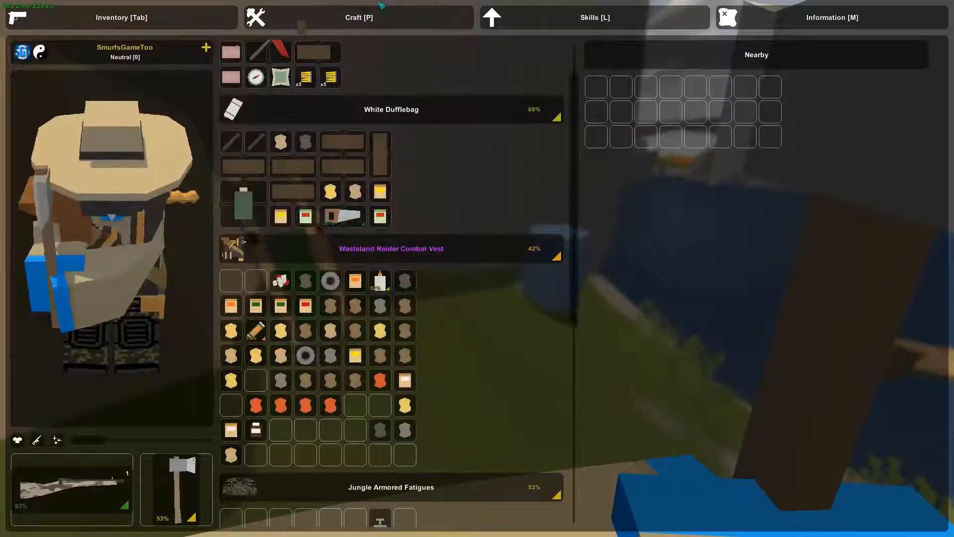
- Check the crafting list for any blueprints still craftable
left_click(358, 17)
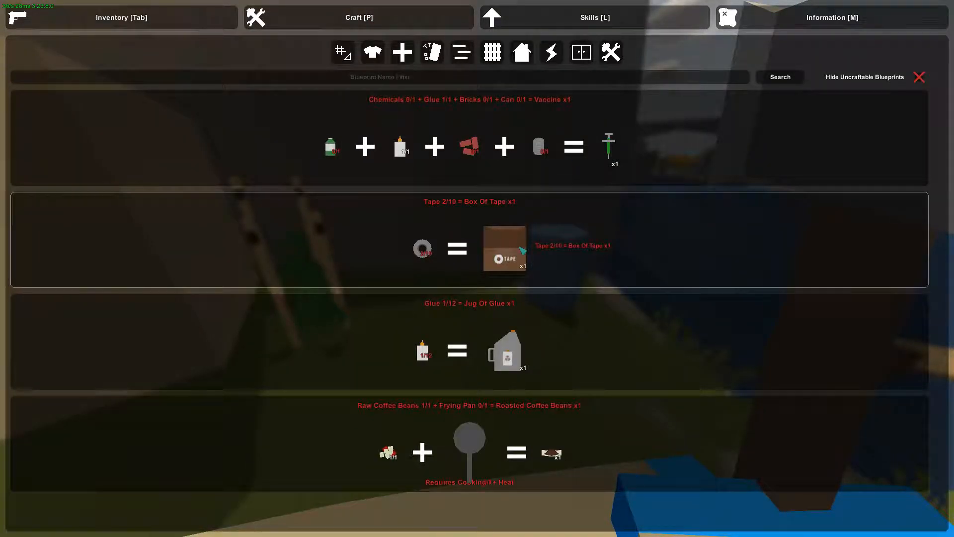
mouse_move(459, 476)
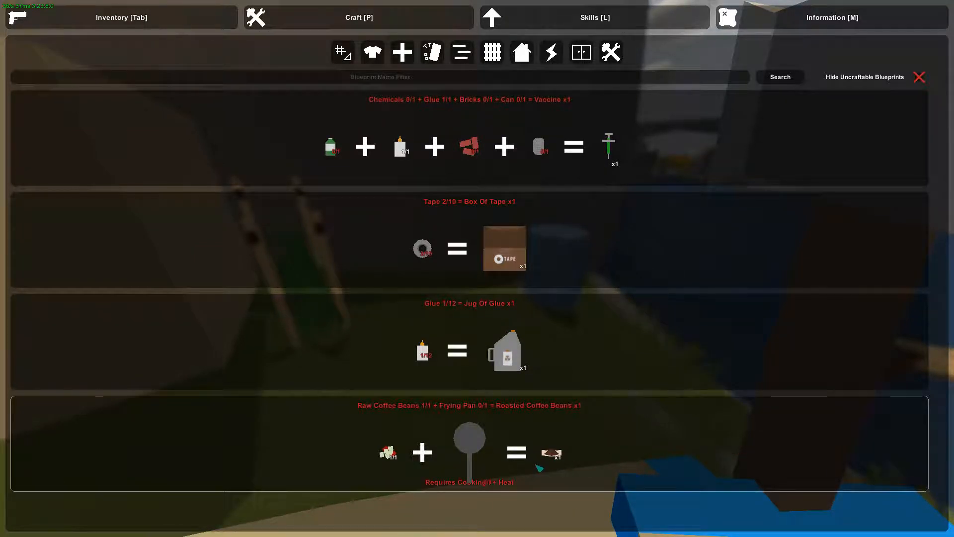
mouse_move(629, 456)
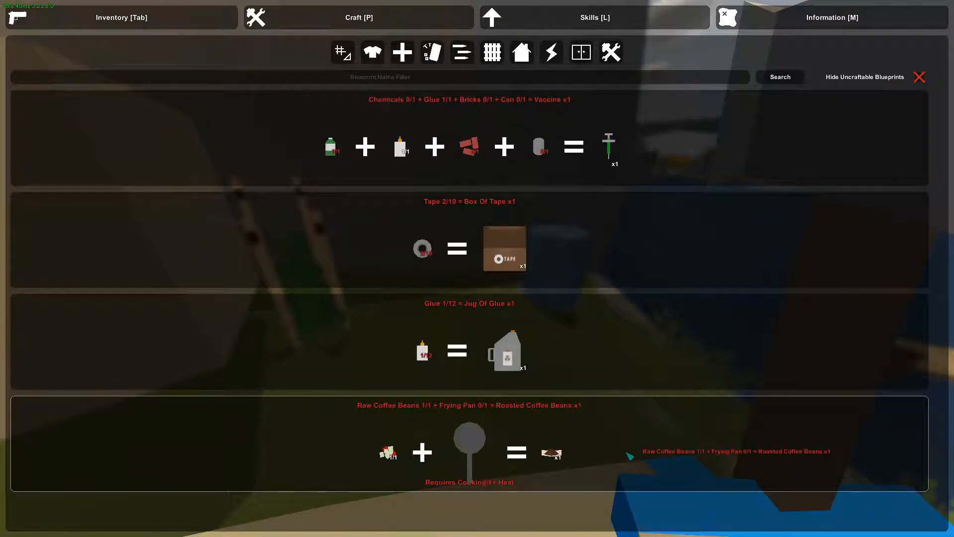
mouse_move(630, 427)
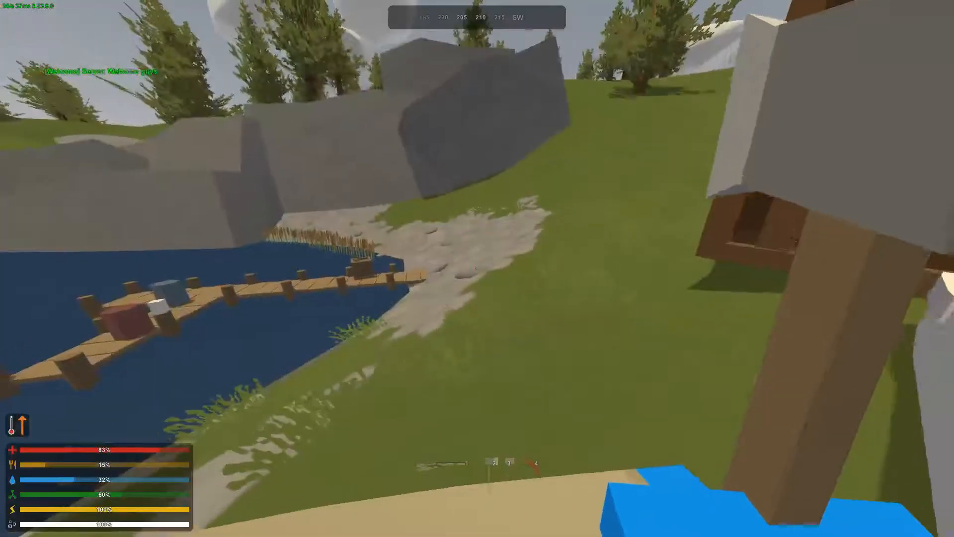
mouse_move(477, 268)
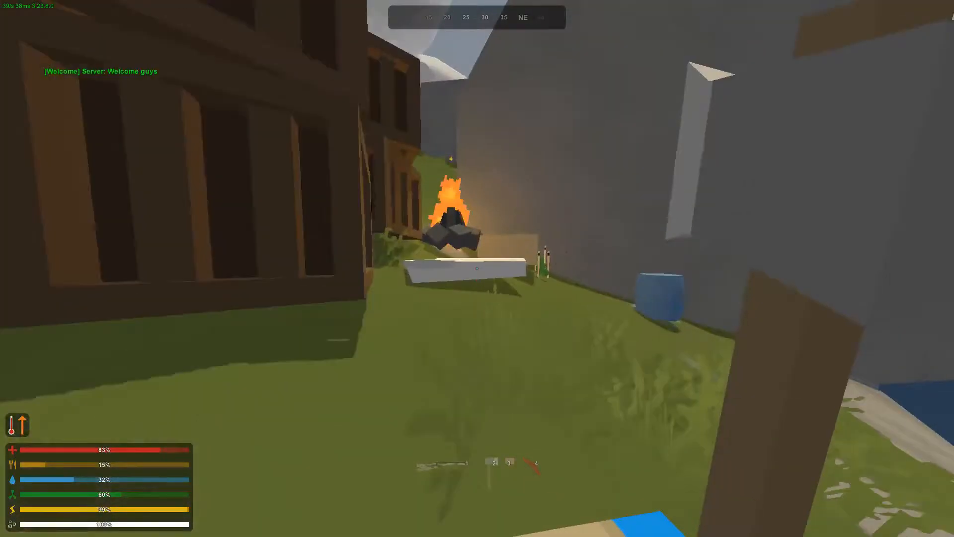
- Plant rows of crops along the cliff by the blue barrel, swapping seed types between rows
key("Tab")
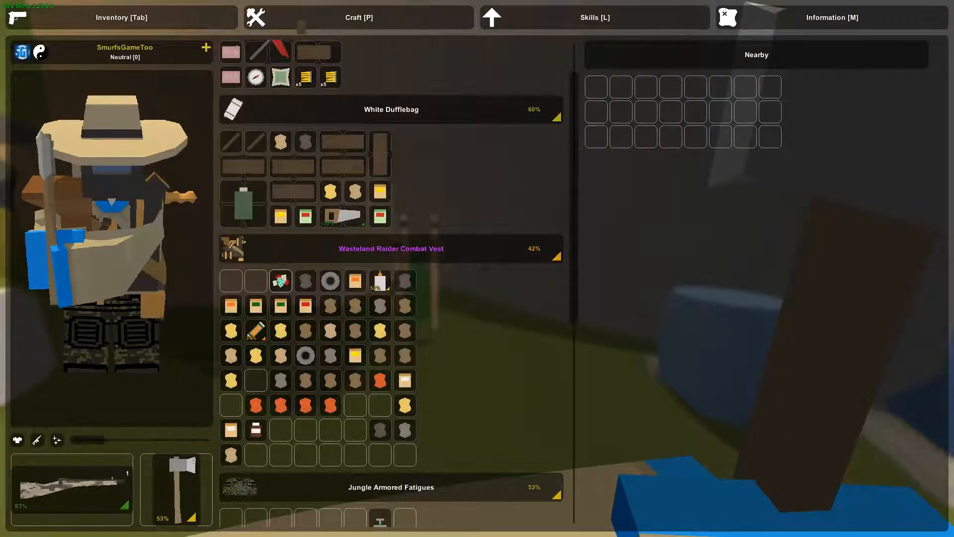
key("Tab")
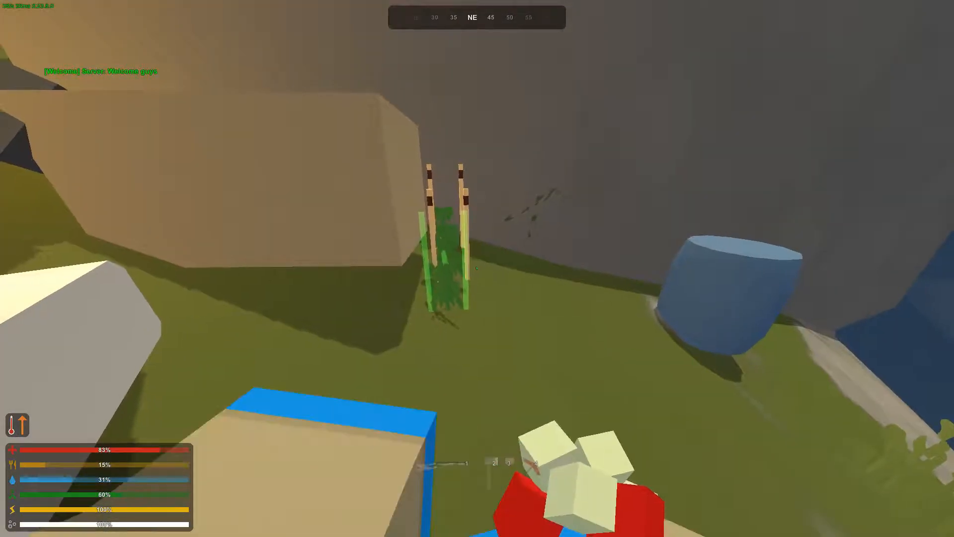
key("Tab")
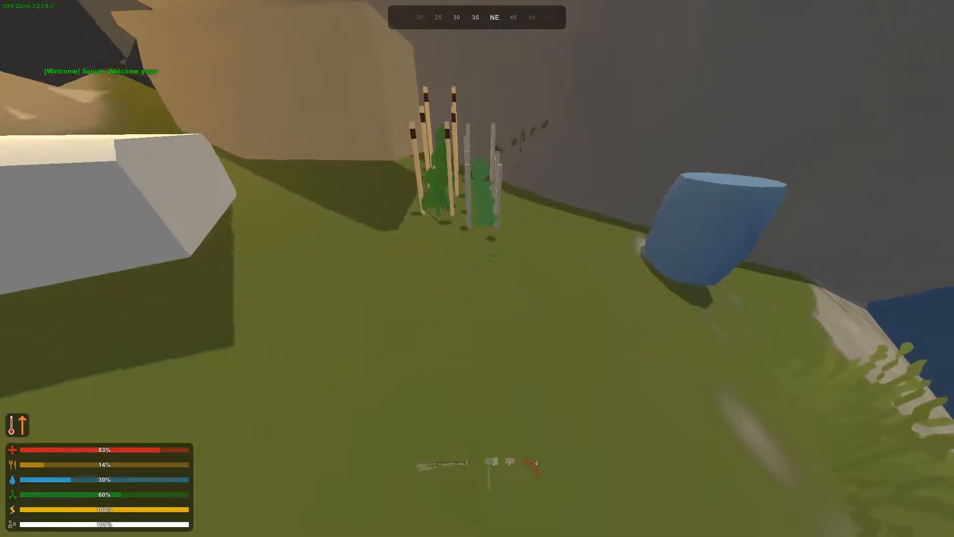
key("Tab")
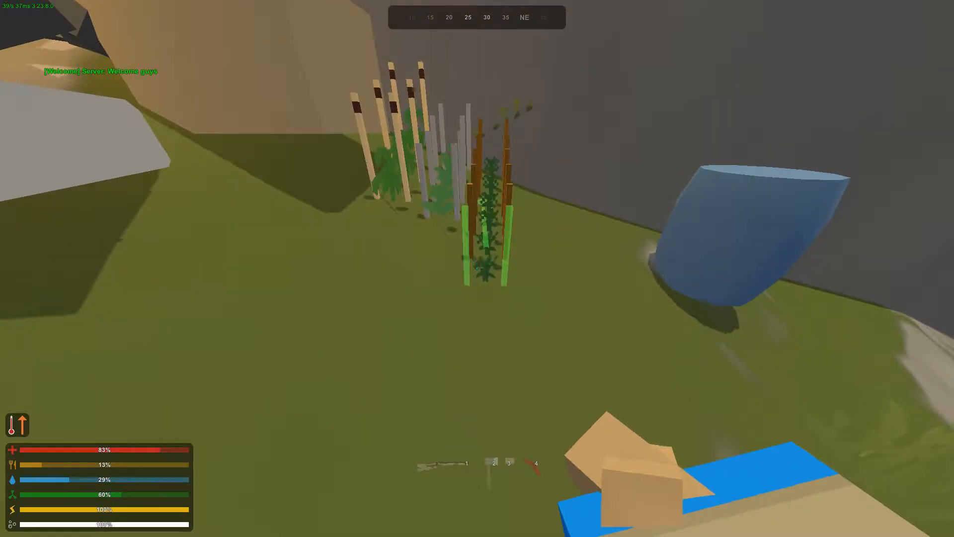
key("Tab")
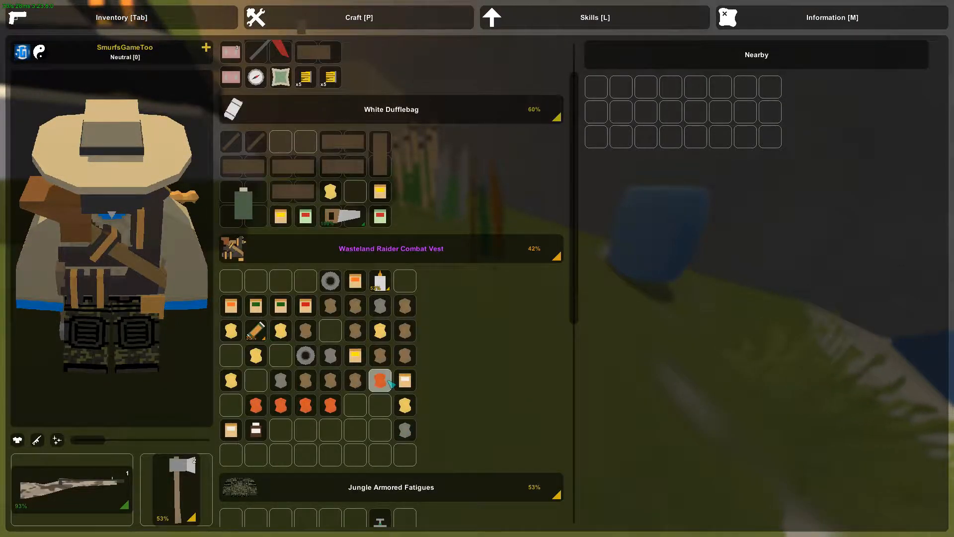
key("Tab")
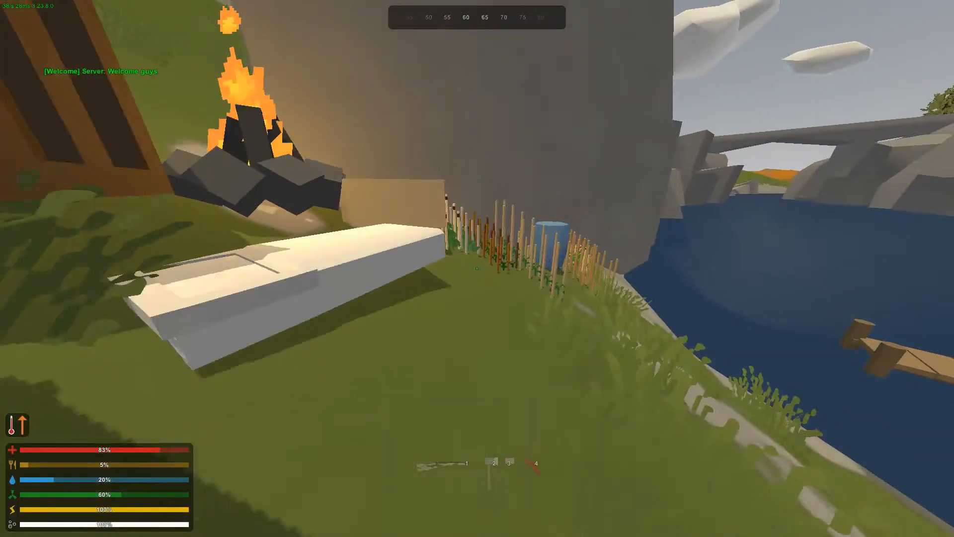
mouse_move(476, 268)
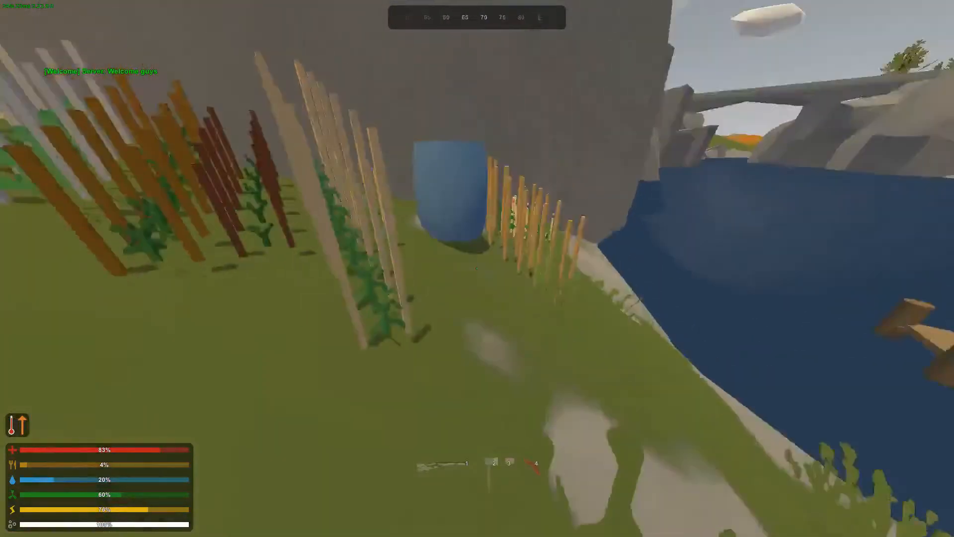
mouse_move(477, 268)
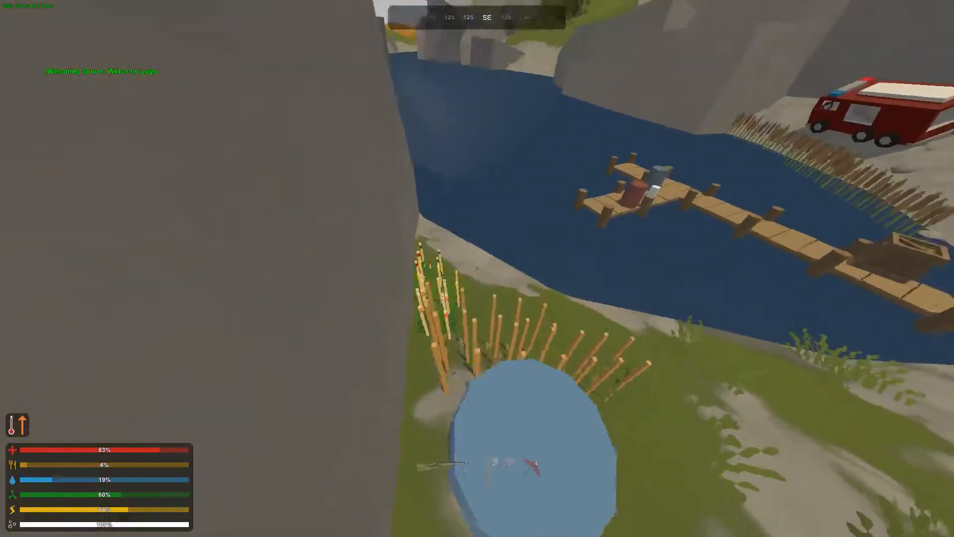